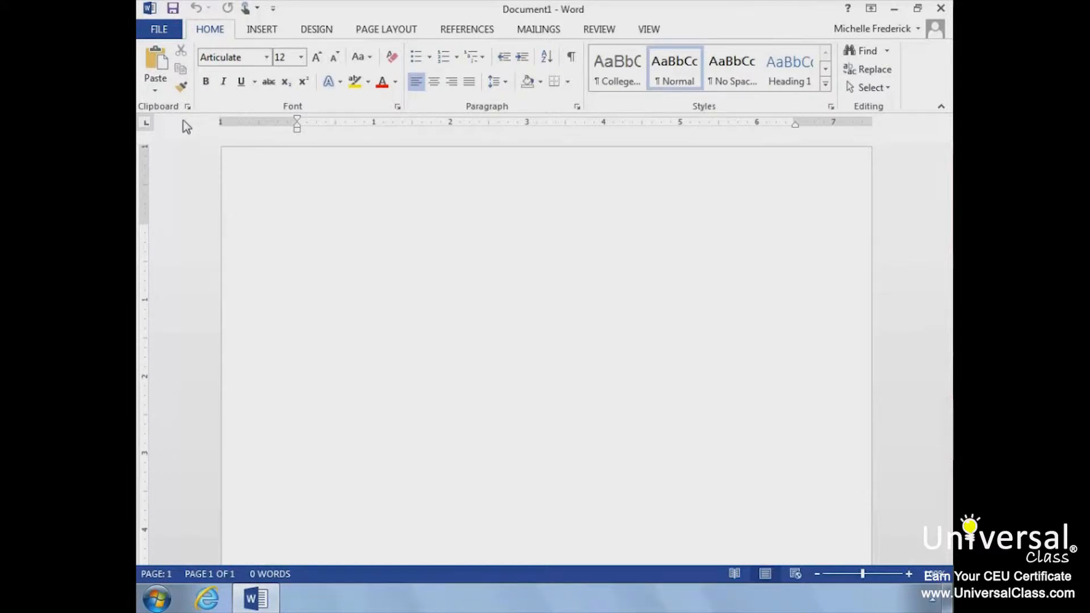
# Start a new envelope from the Mailings ribbon
pyautogui.click(297, 231)
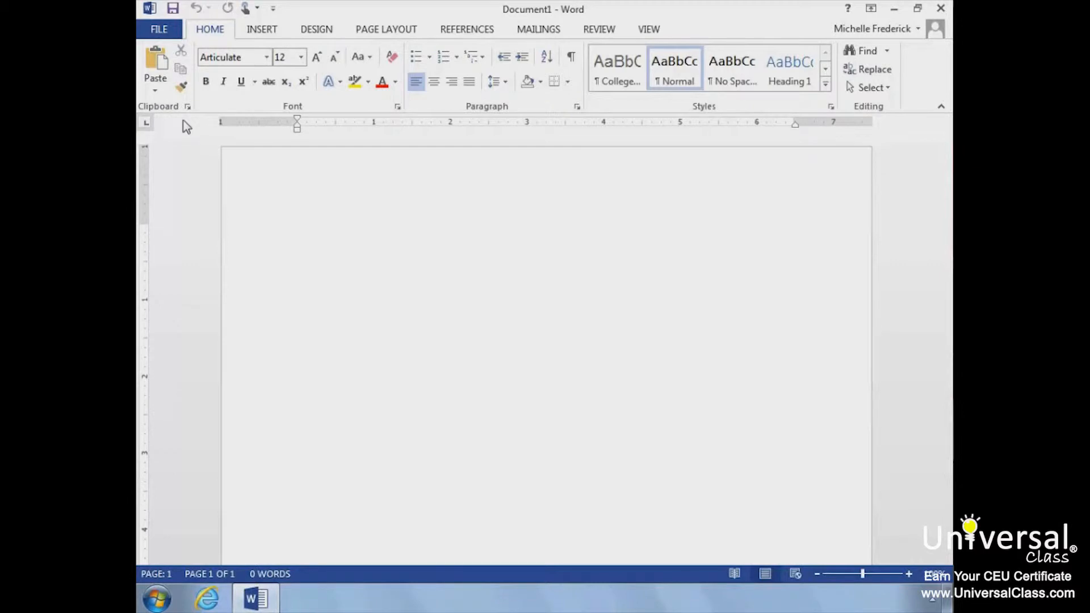
pyautogui.click(297, 229)
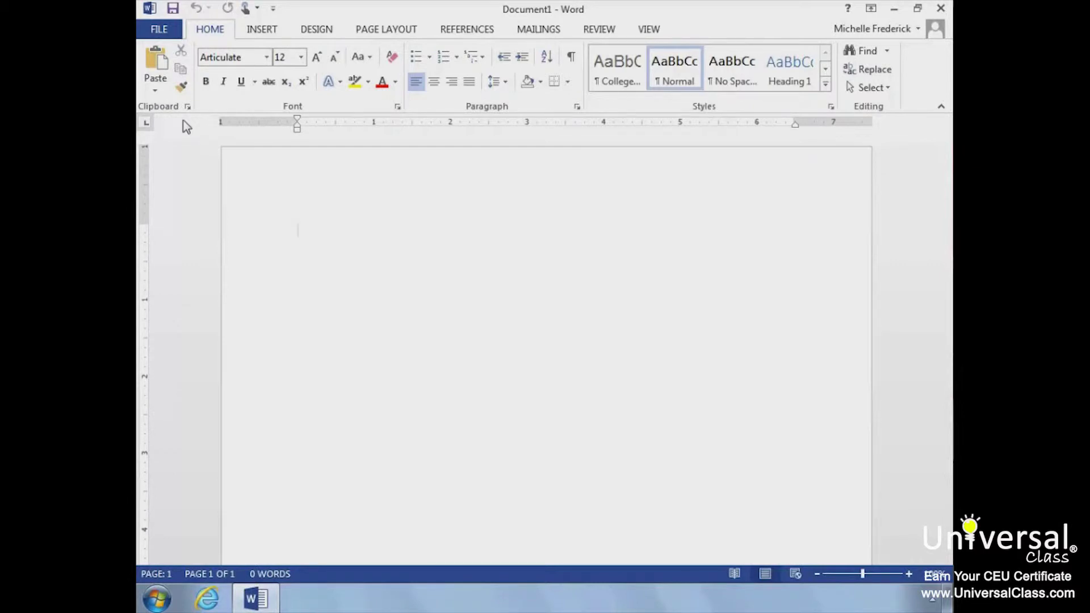
pyautogui.click(297, 231)
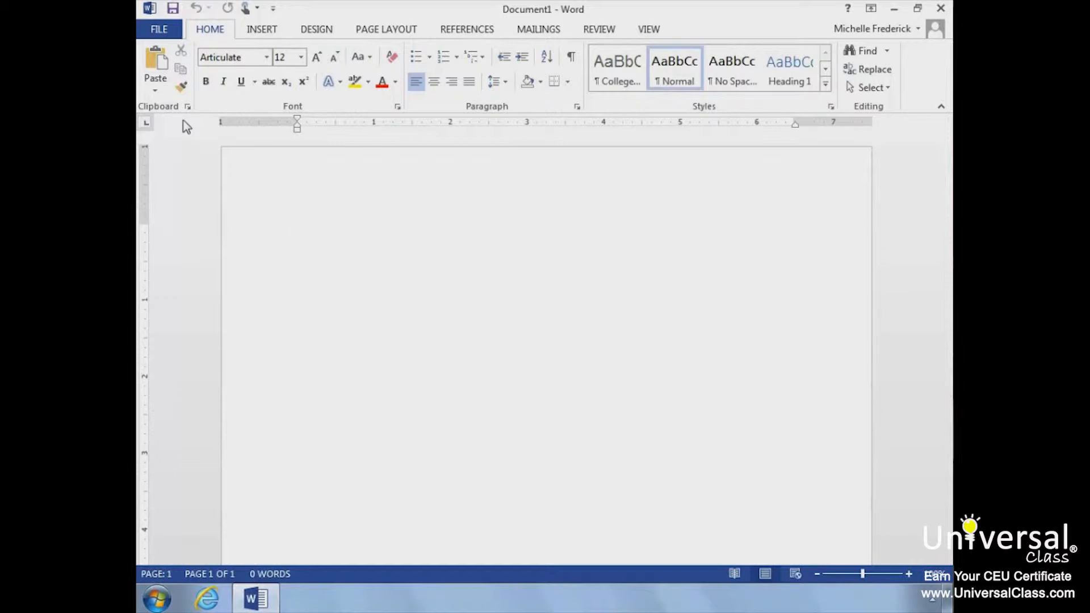
pyautogui.click(297, 231)
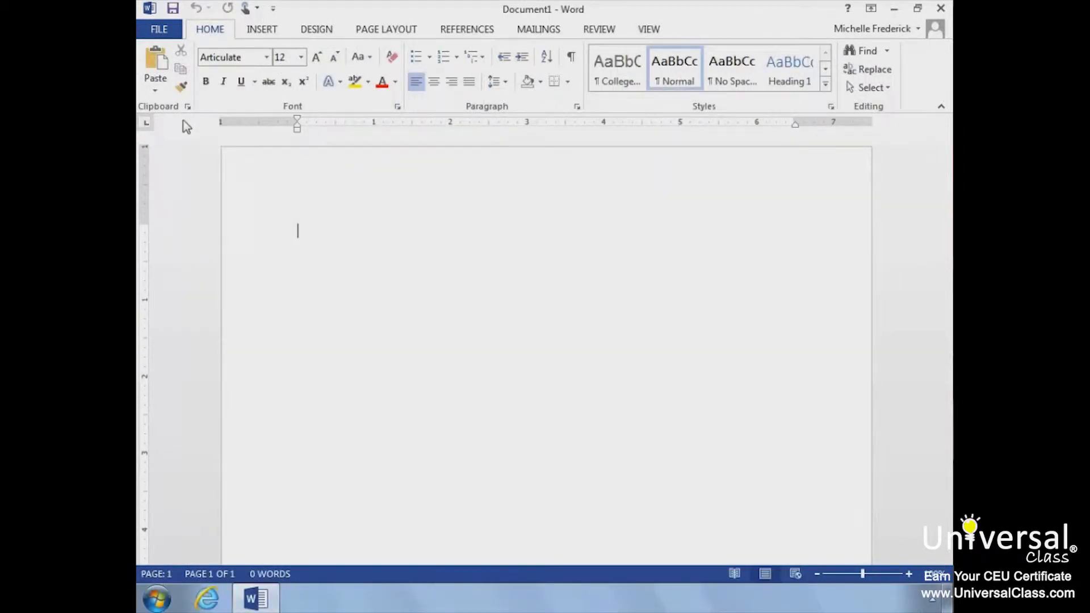
pyautogui.moveTo(517, 35)
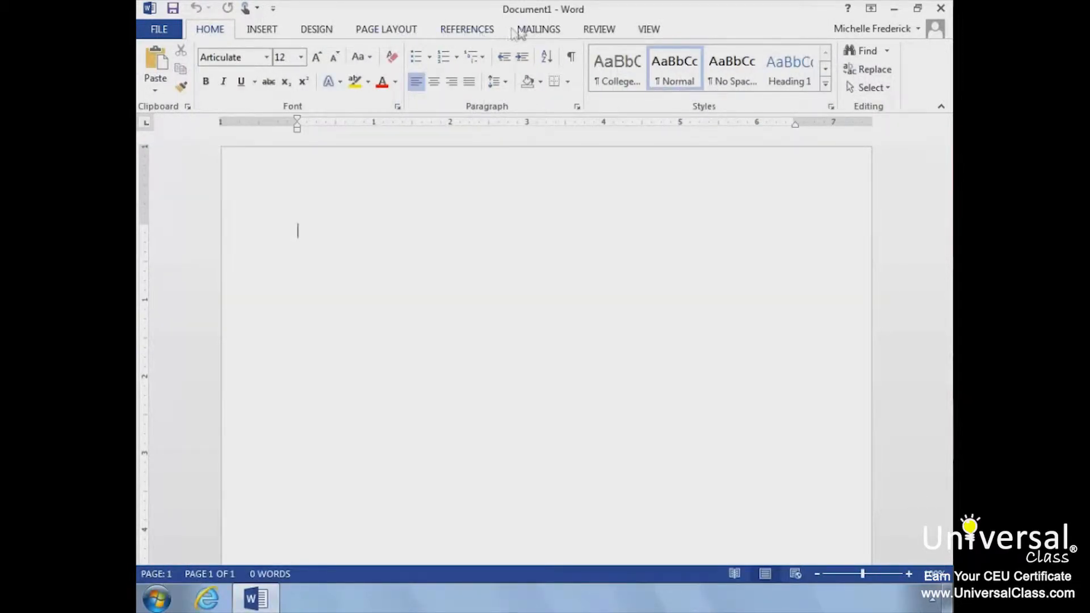
pyautogui.click(538, 28)
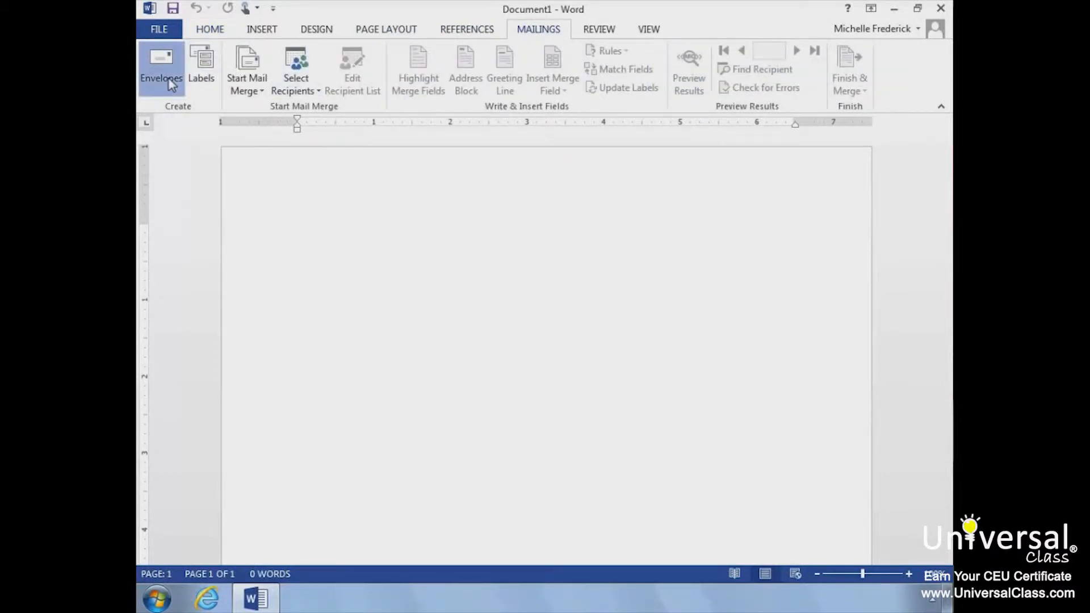
pyautogui.click(161, 68)
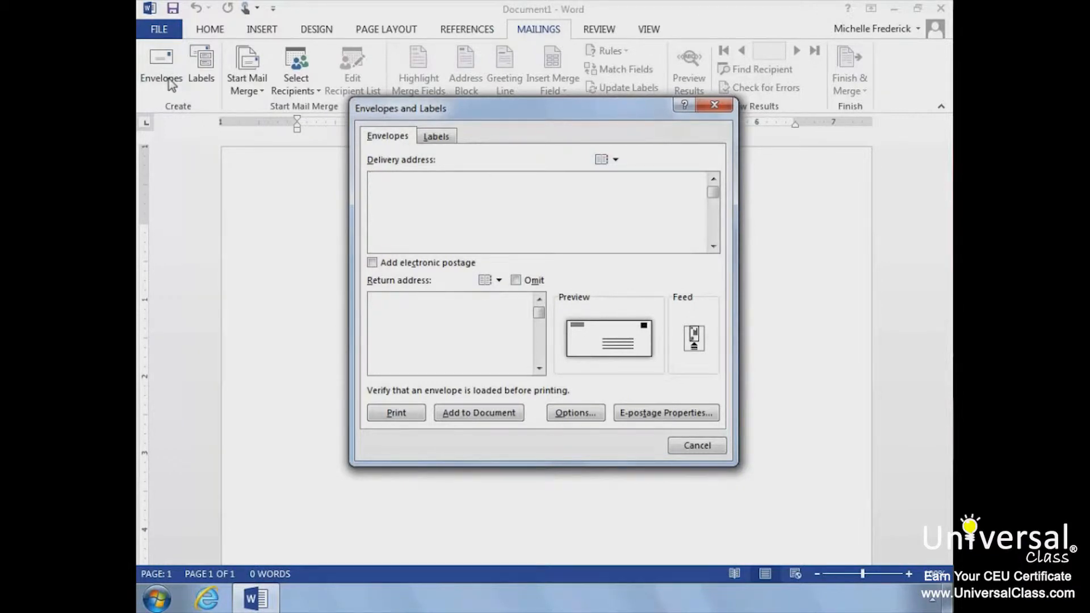
# Enter the delivery address: John Jones, 123 Main, Grandville, MI 49518
pyautogui.write('John')
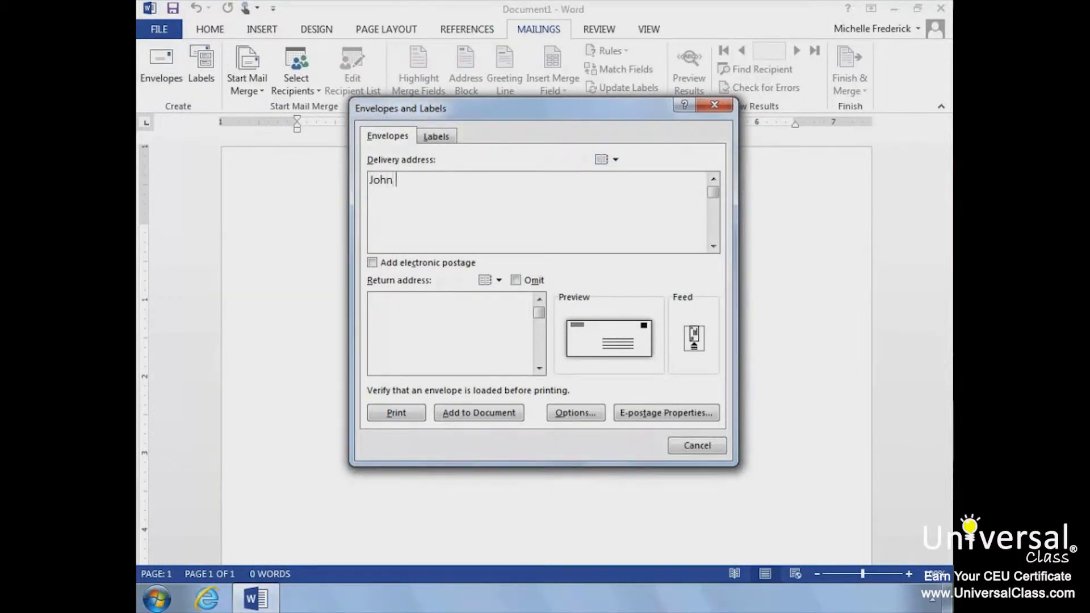
pyautogui.write('Jones')
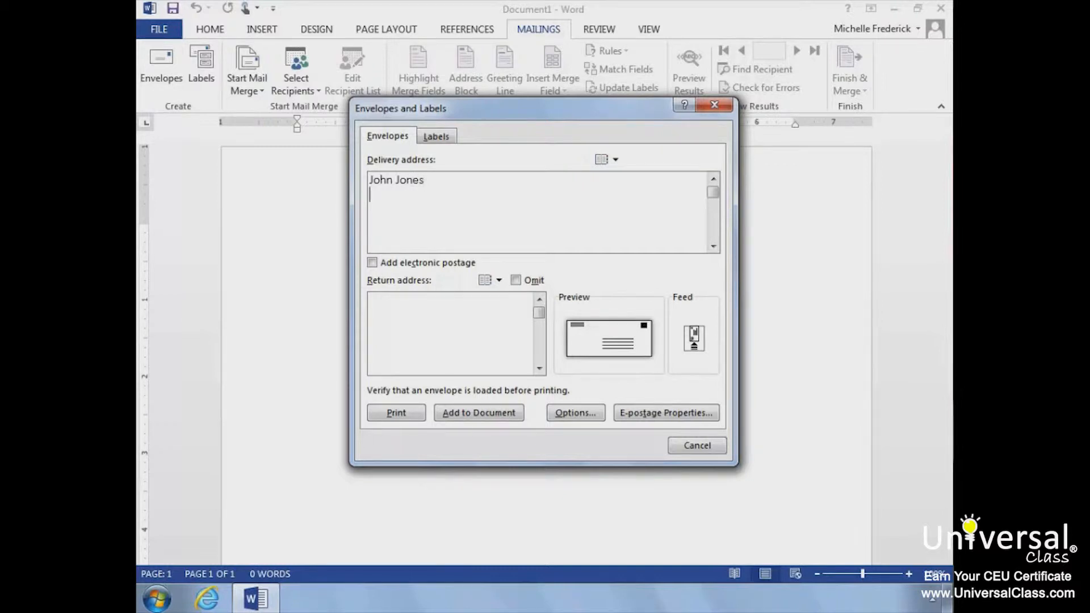
pyautogui.write('123 Main')
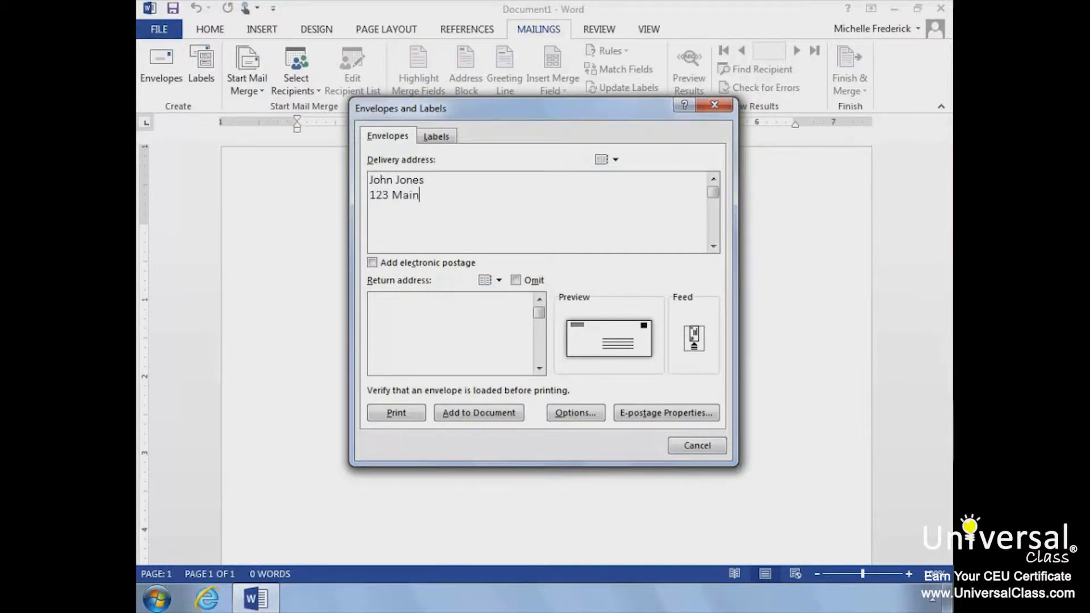
pyautogui.write('Gra')
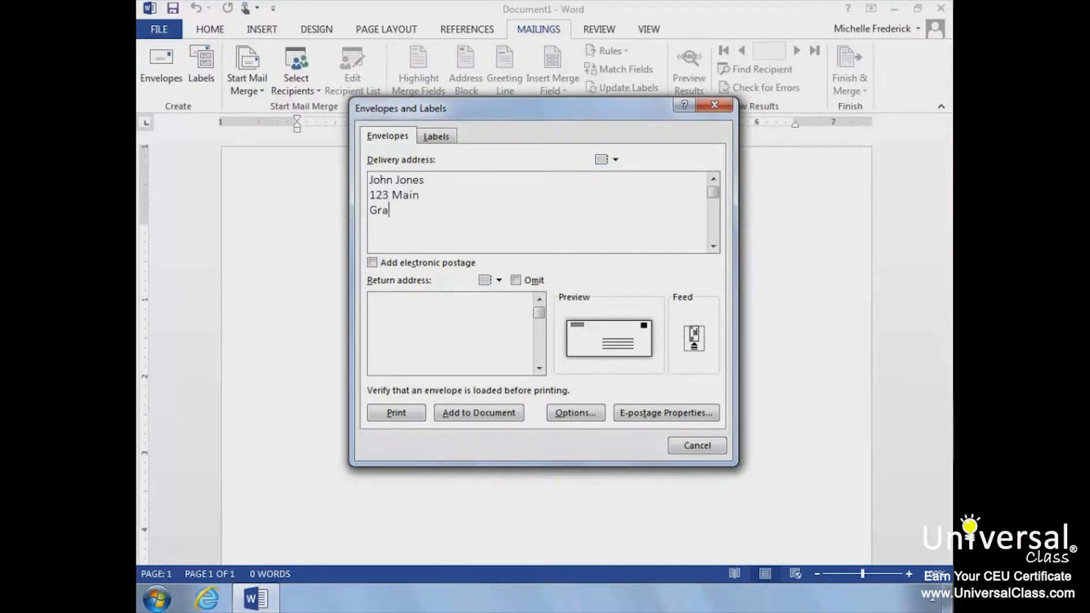
pyautogui.write('ndville, MI')
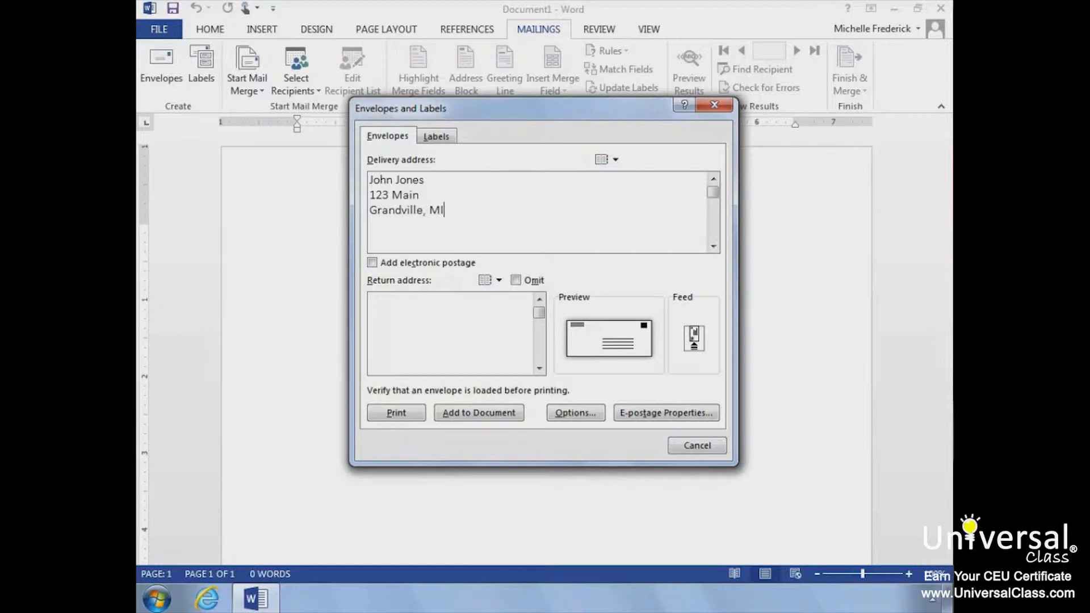
pyautogui.write('49518')
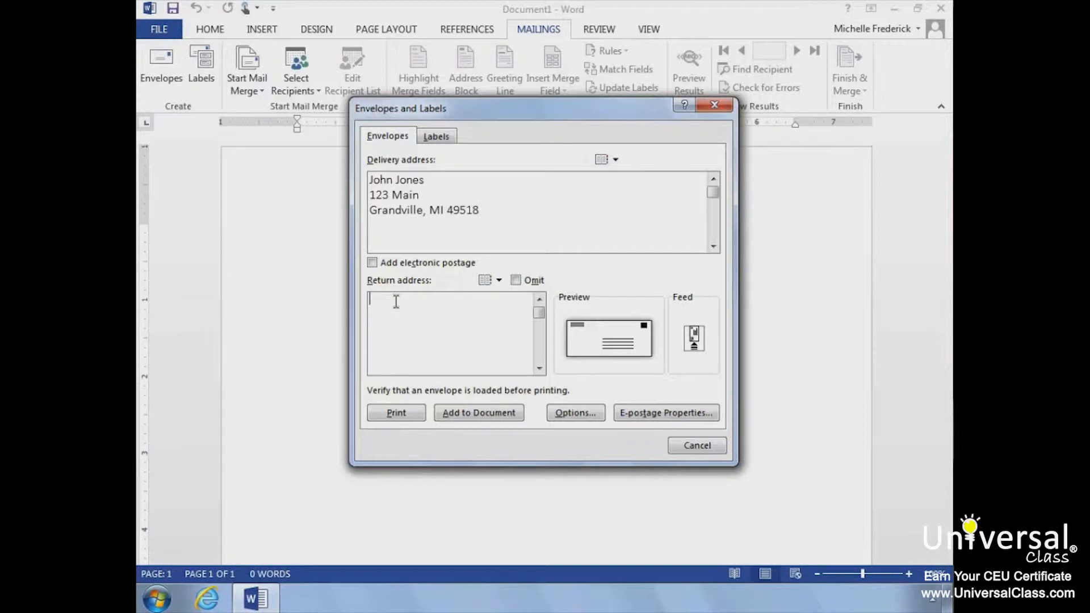
pyautogui.write('Mary Allen')
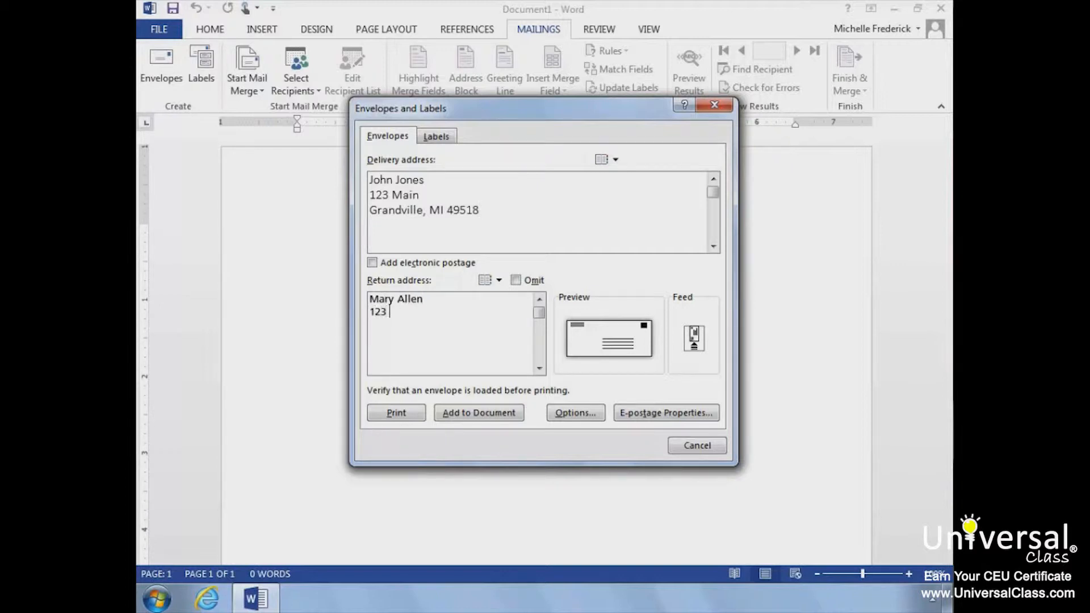
pyautogui.write('Fill')
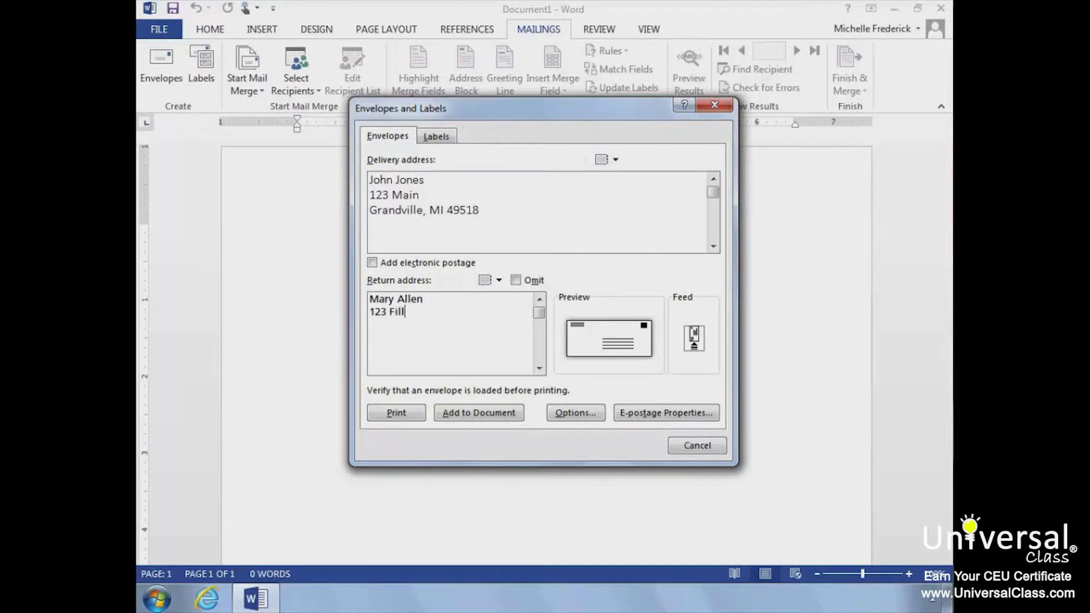
pyautogui.write('Grand Rapids,')
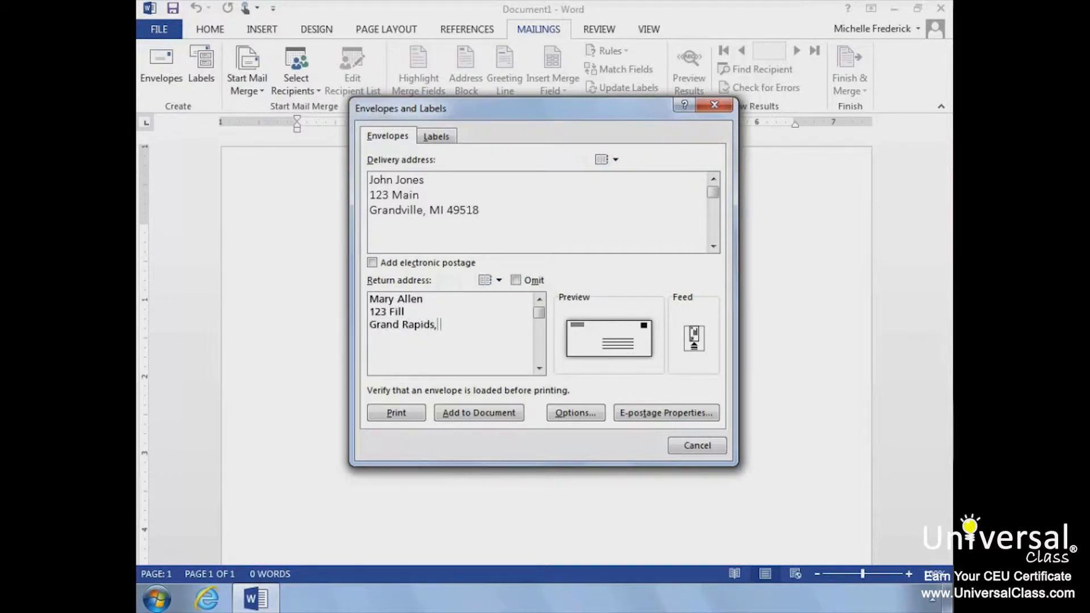
pyautogui.write('MI')
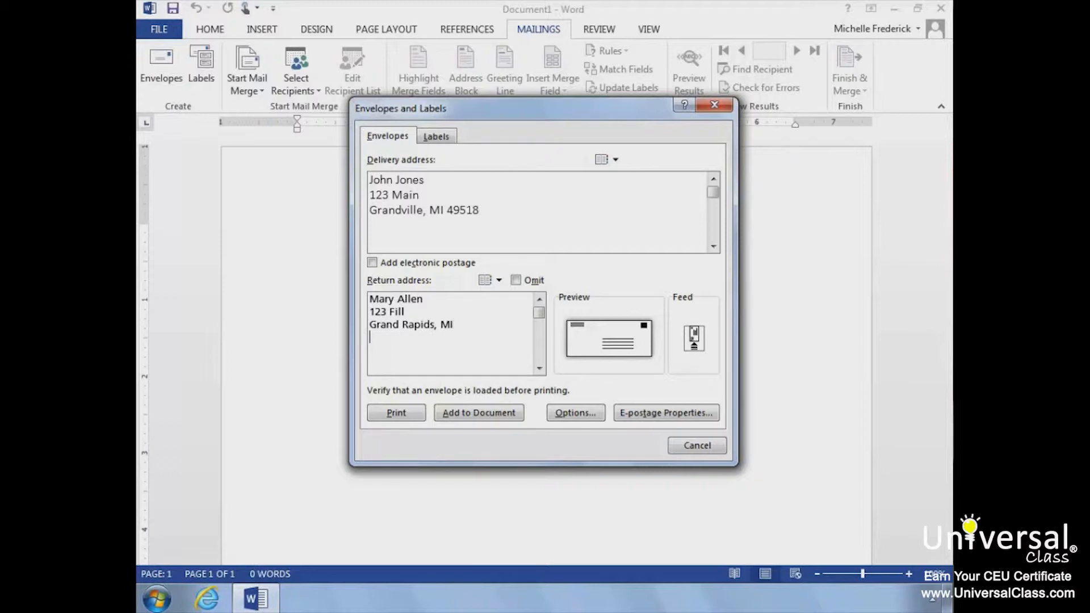
pyautogui.write('49546')
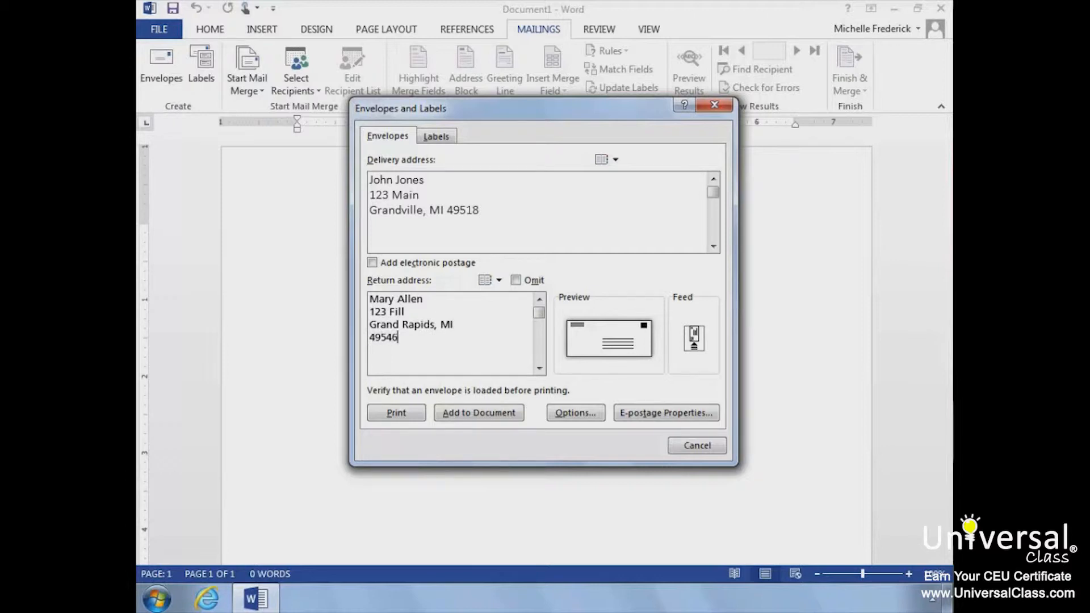
pyautogui.moveTo(578, 406)
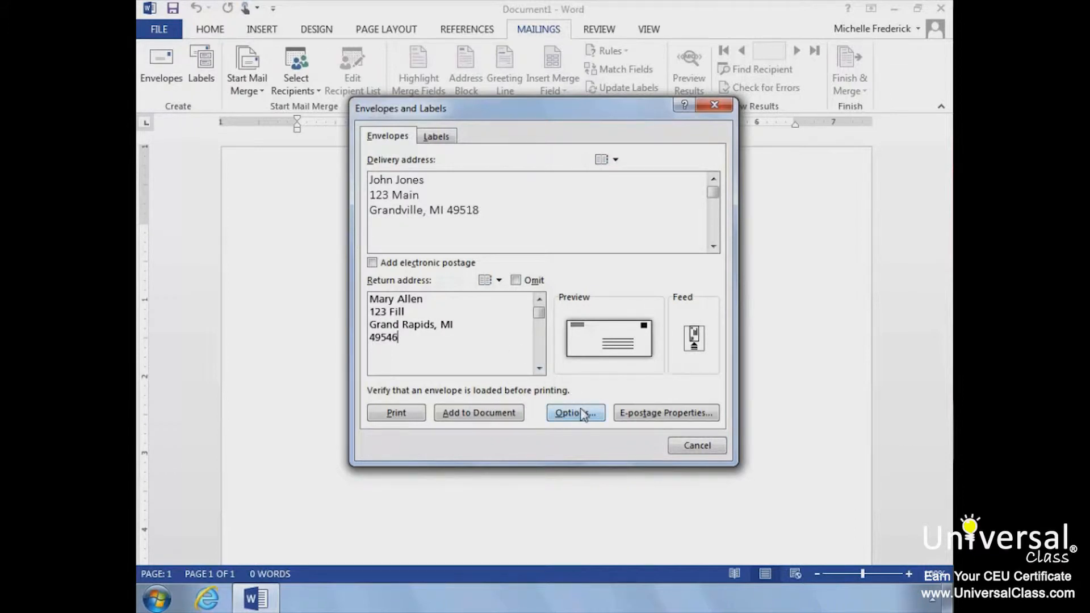
# Review the Size 10 envelope setting and the printer feed options, ending on Envelope Options
pyautogui.click(574, 412)
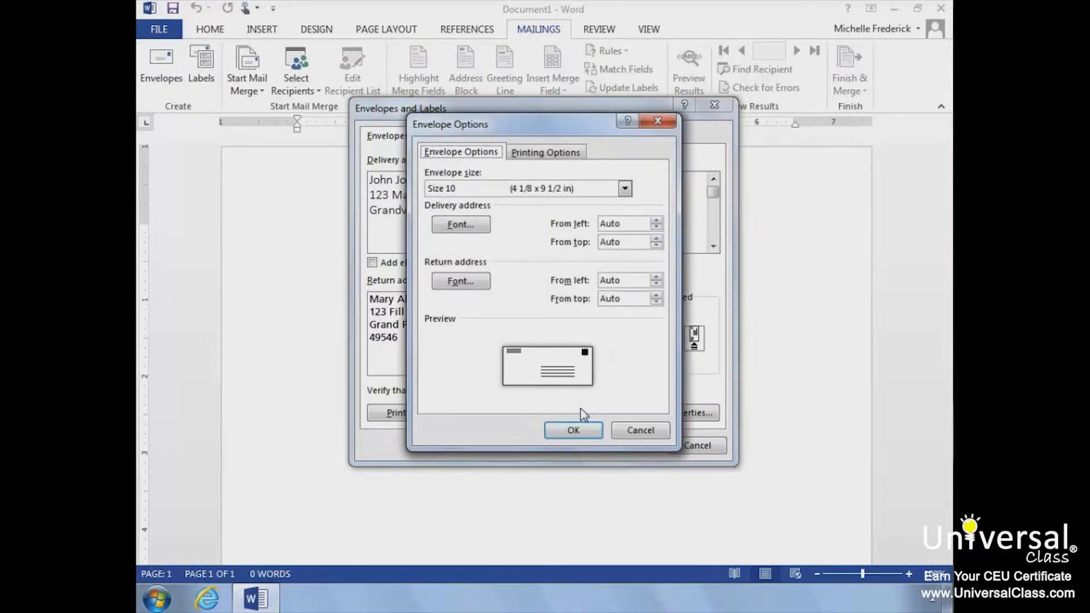
pyautogui.moveTo(489, 194)
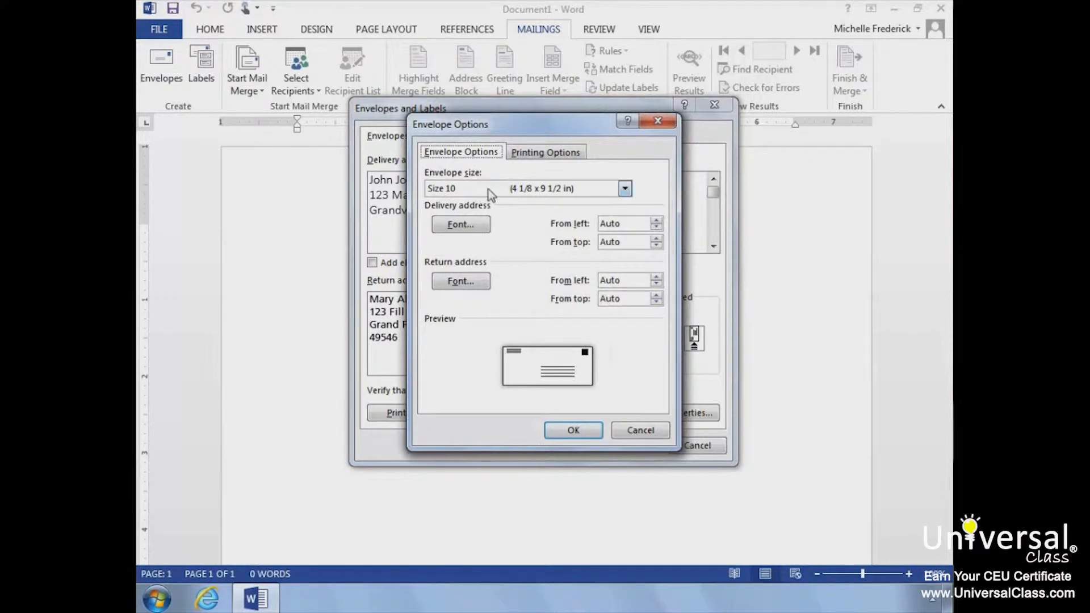
pyautogui.click(623, 189)
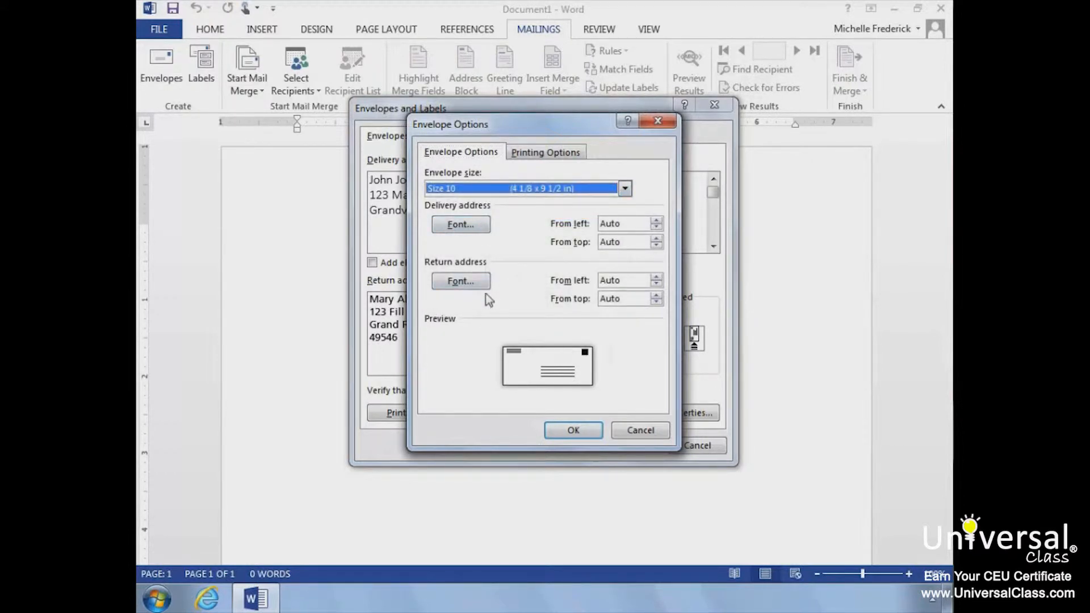
pyautogui.moveTo(545, 152)
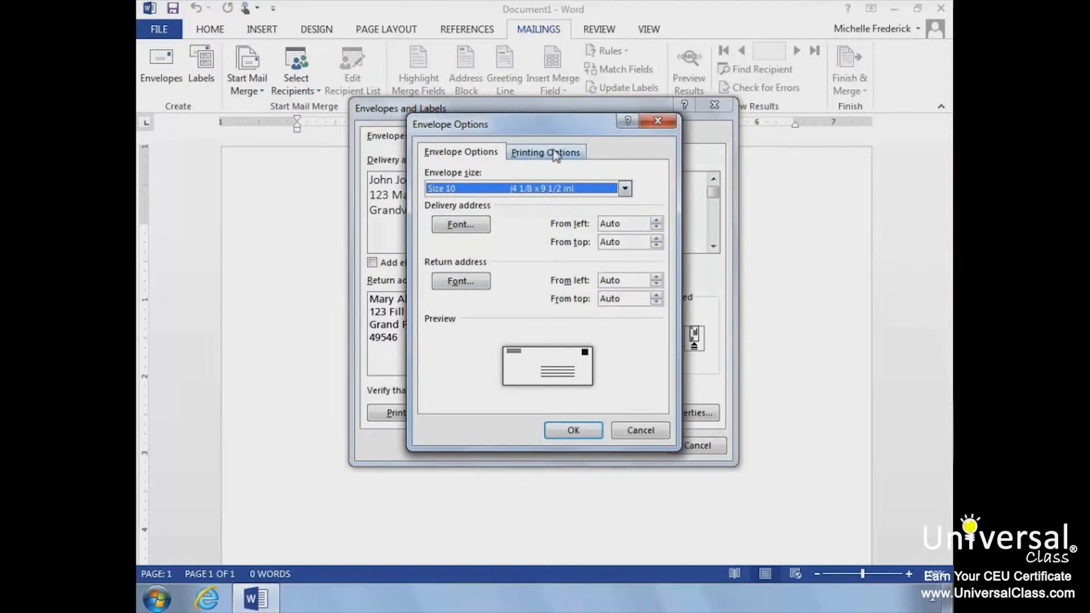
pyautogui.click(546, 152)
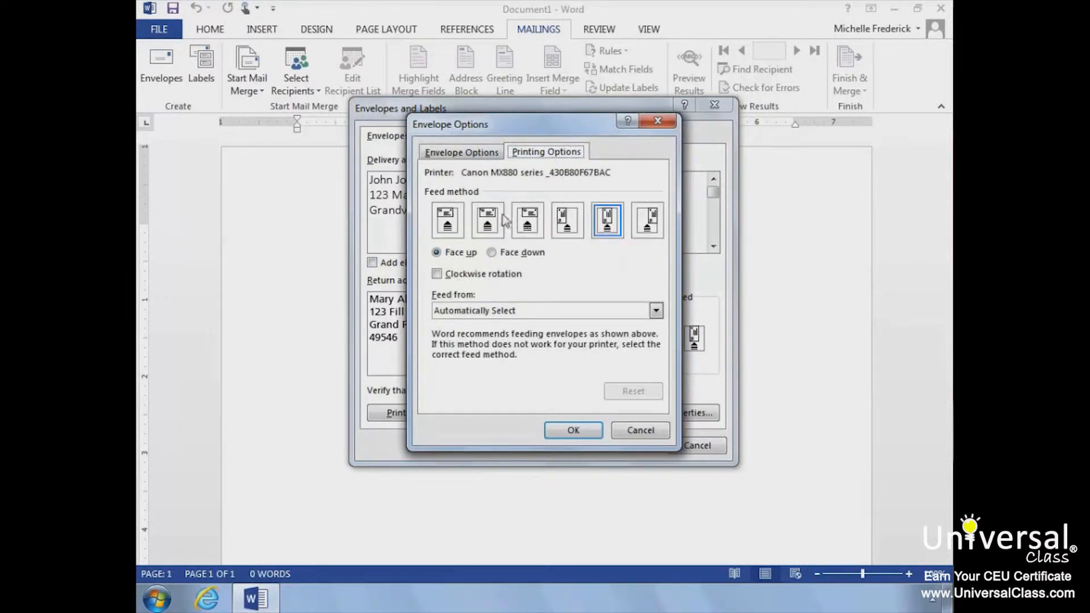
pyautogui.moveTo(602, 305)
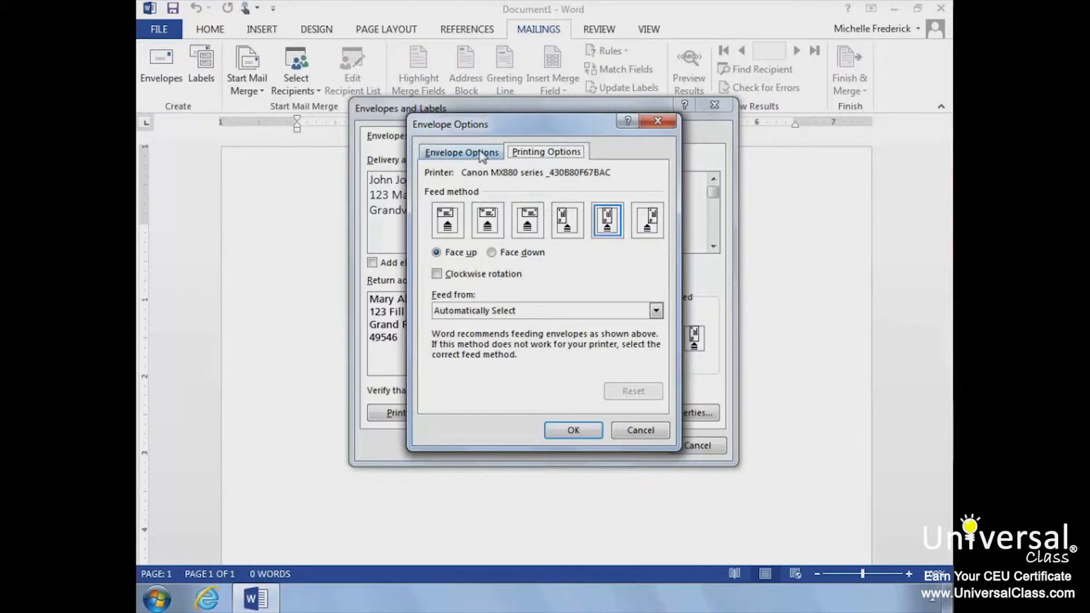
pyautogui.click(460, 152)
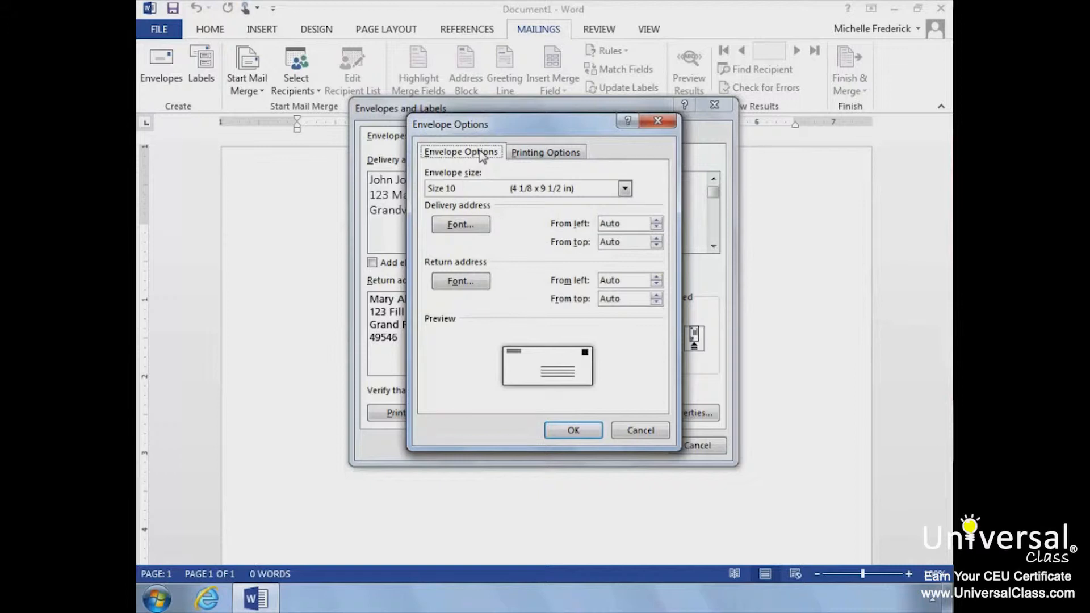
pyautogui.moveTo(581, 405)
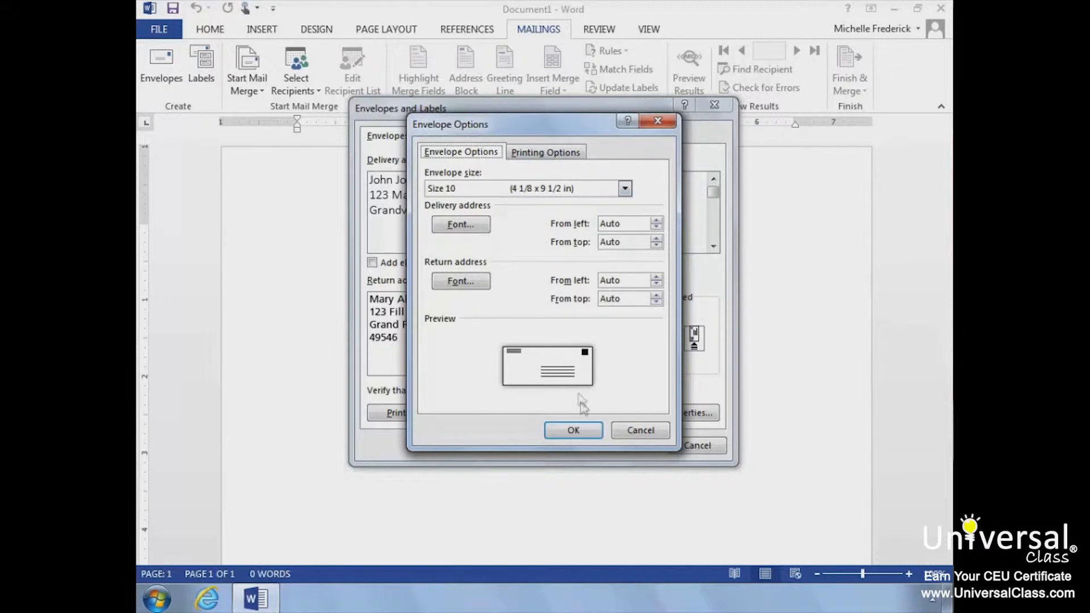
# Accept the envelope options and switch to the Labels tool showing John Jones's address
pyautogui.click(573, 430)
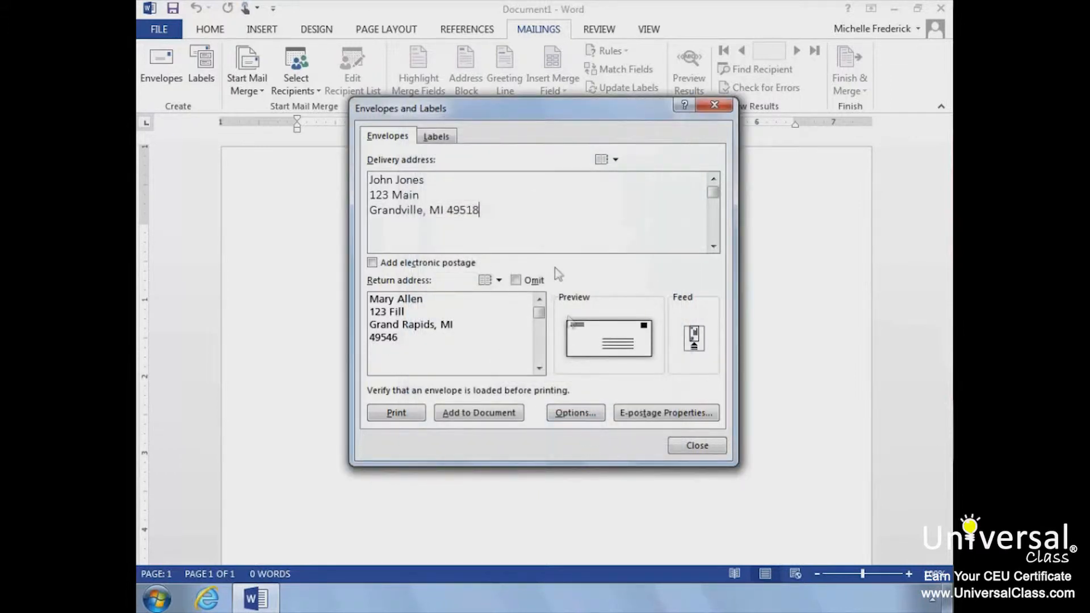
pyautogui.click(436, 136)
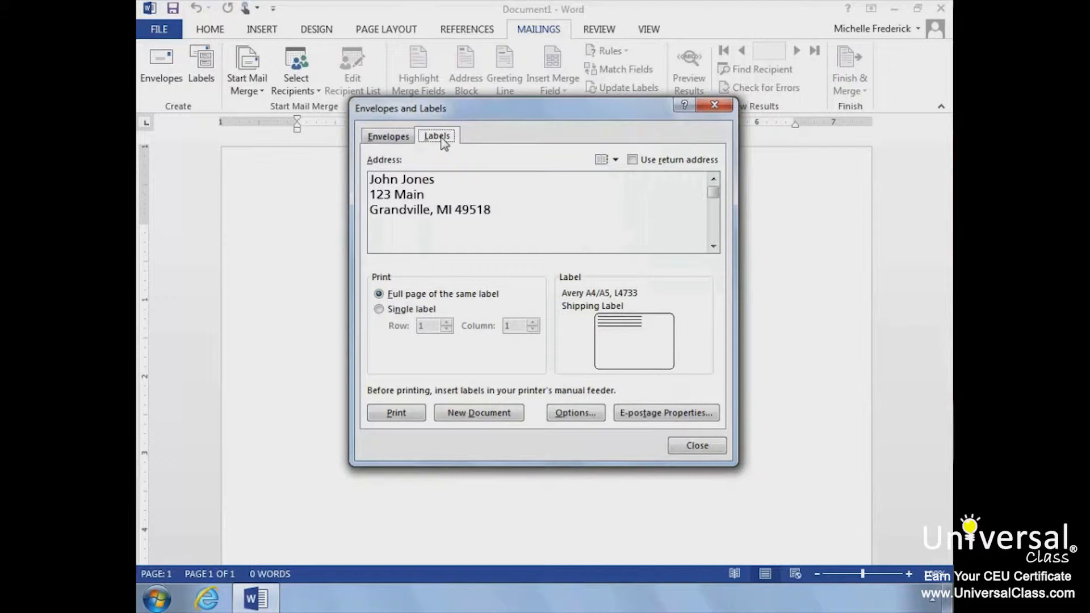
pyautogui.moveTo(564, 348)
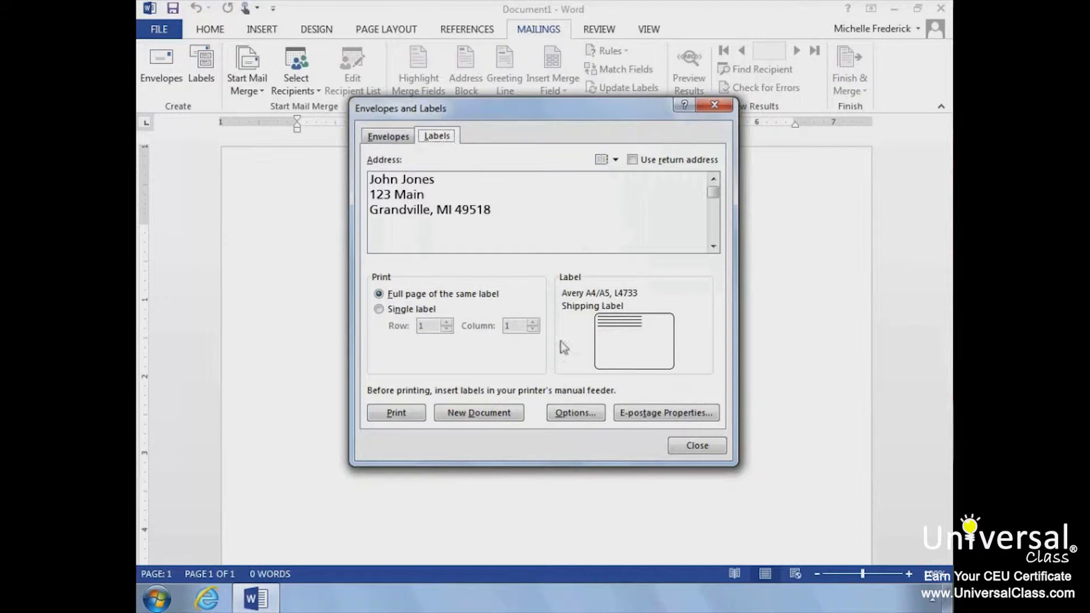
# Review the Avery A4/A5 L4733 shipping label's options and detailed measurements
pyautogui.click(575, 412)
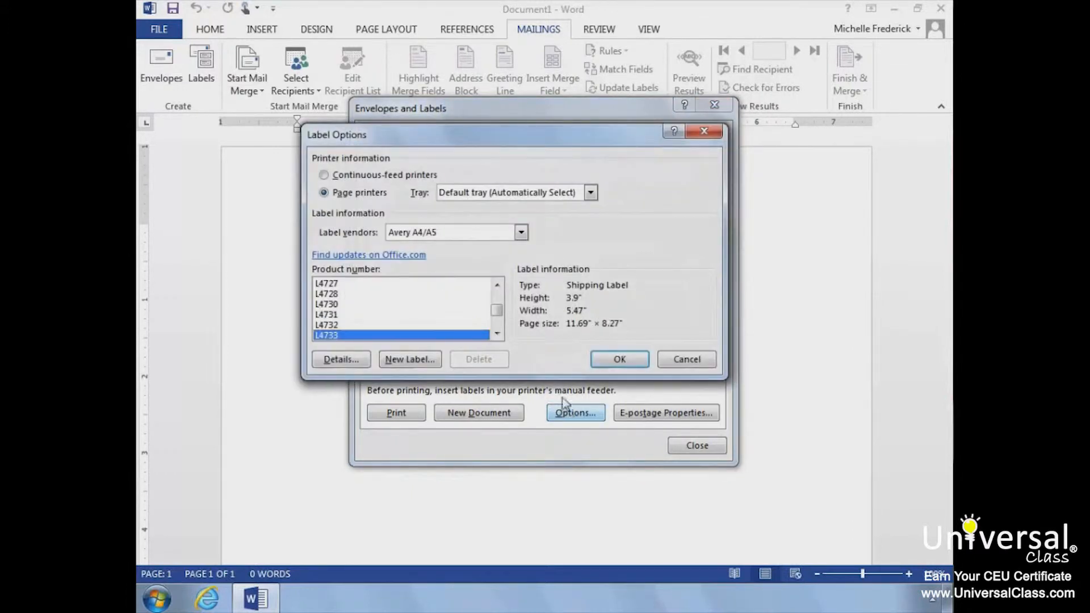
pyautogui.click(520, 232)
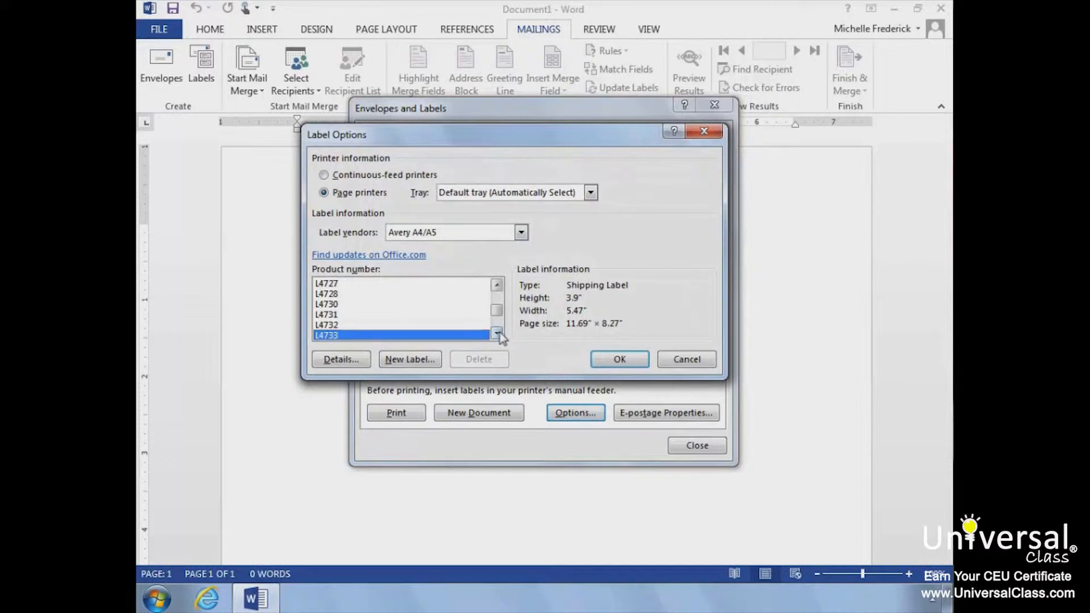
pyautogui.moveTo(450, 349)
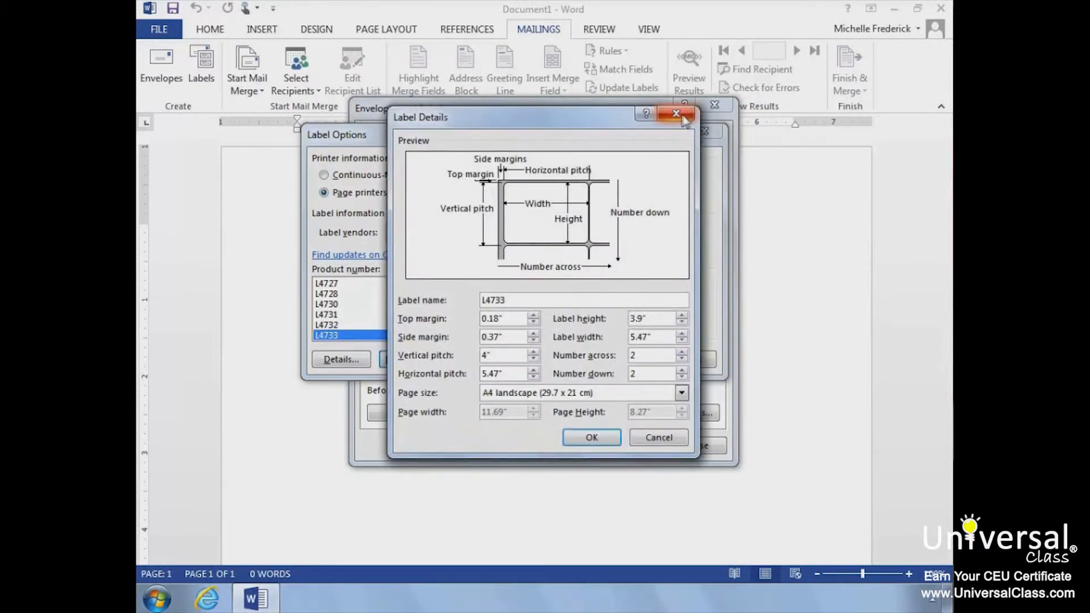
pyautogui.click(675, 114)
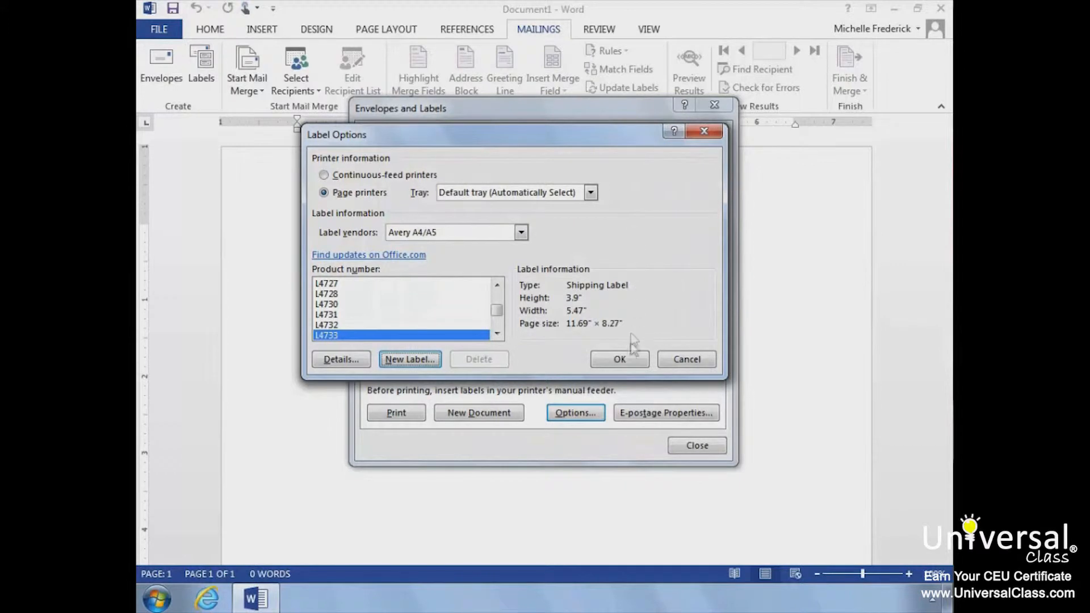
# Close the label options and the Envelopes and Labels dialog without printing
pyautogui.click(619, 359)
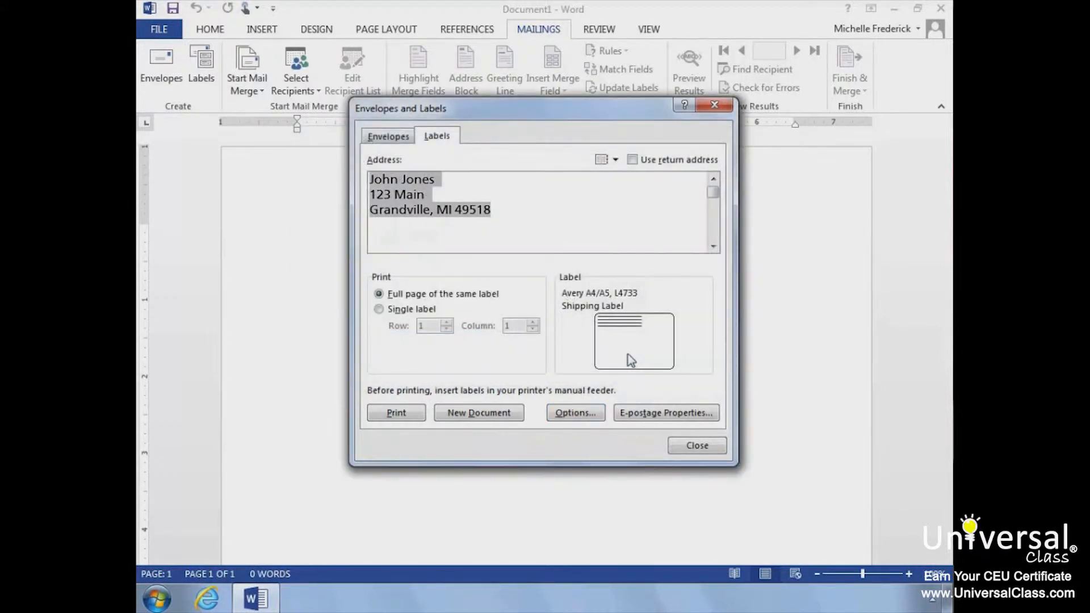
pyautogui.moveTo(396, 412)
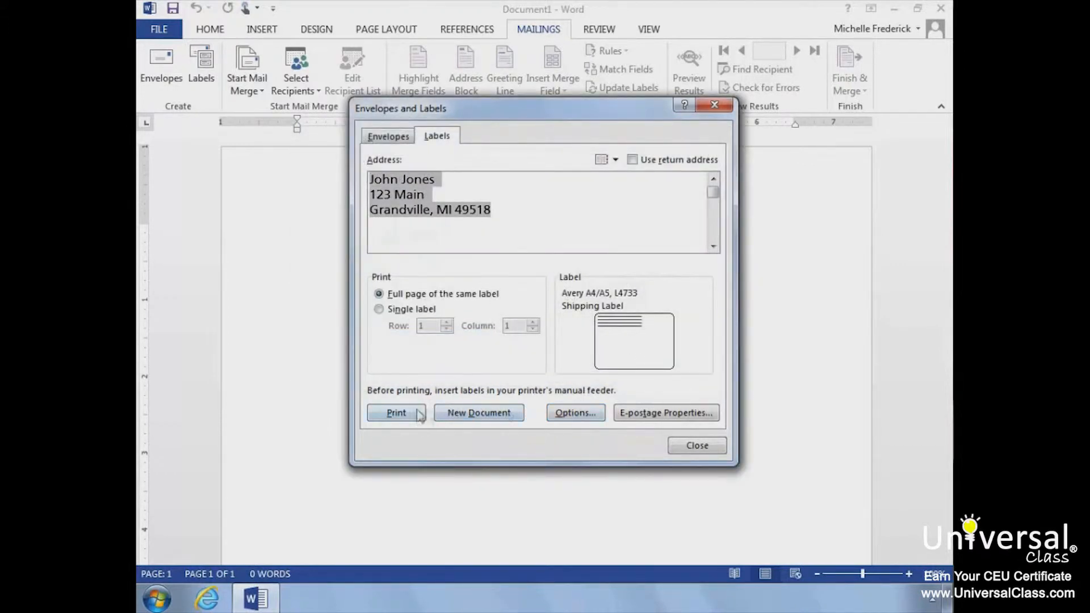
pyautogui.moveTo(697, 446)
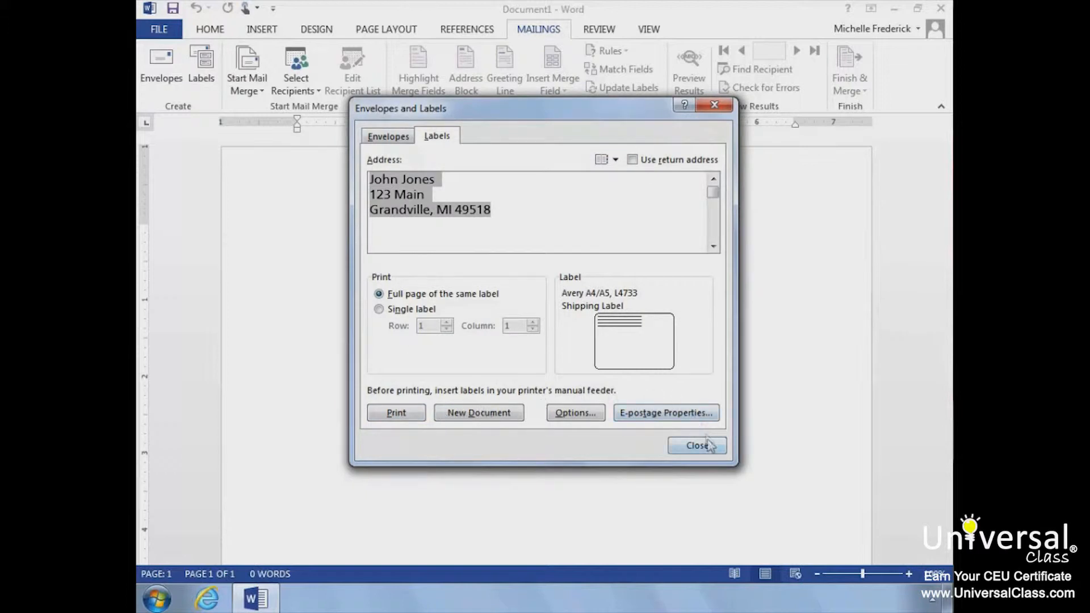
pyautogui.click(696, 444)
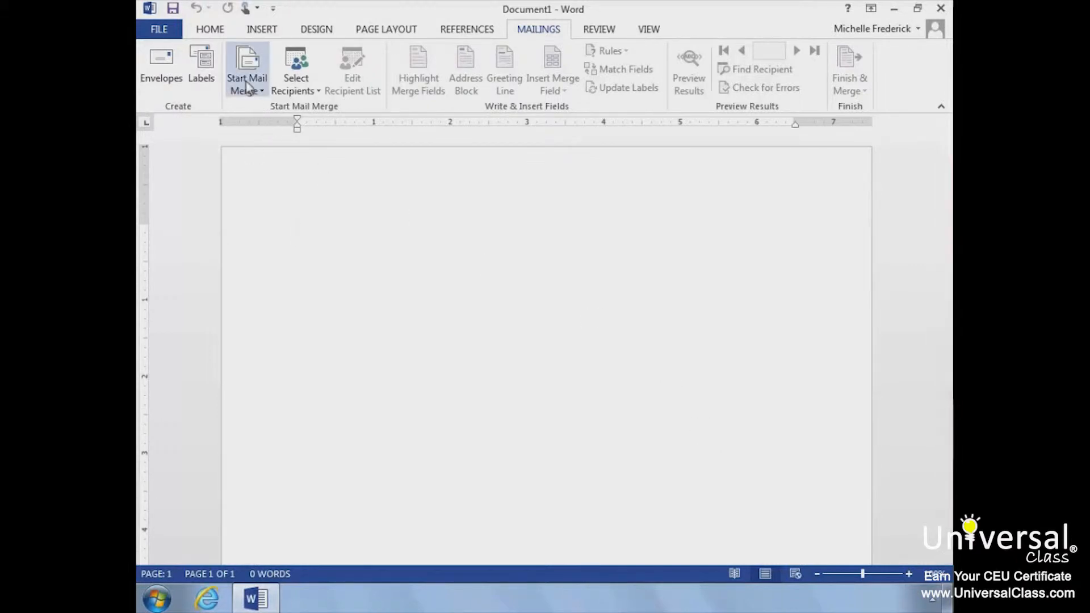
pyautogui.moveTo(247, 65)
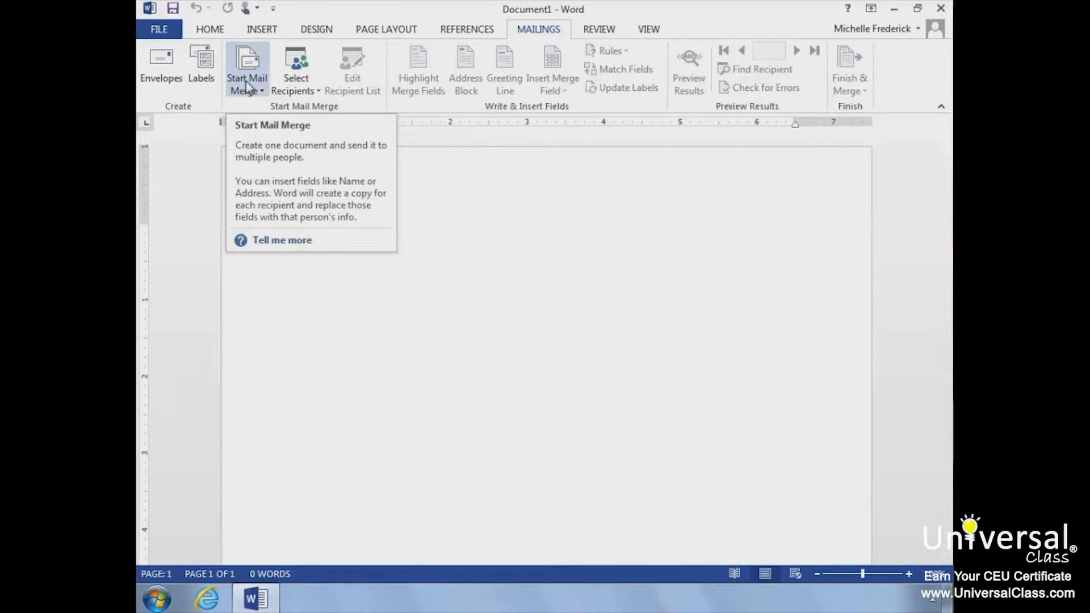
pyautogui.moveTo(235, 106)
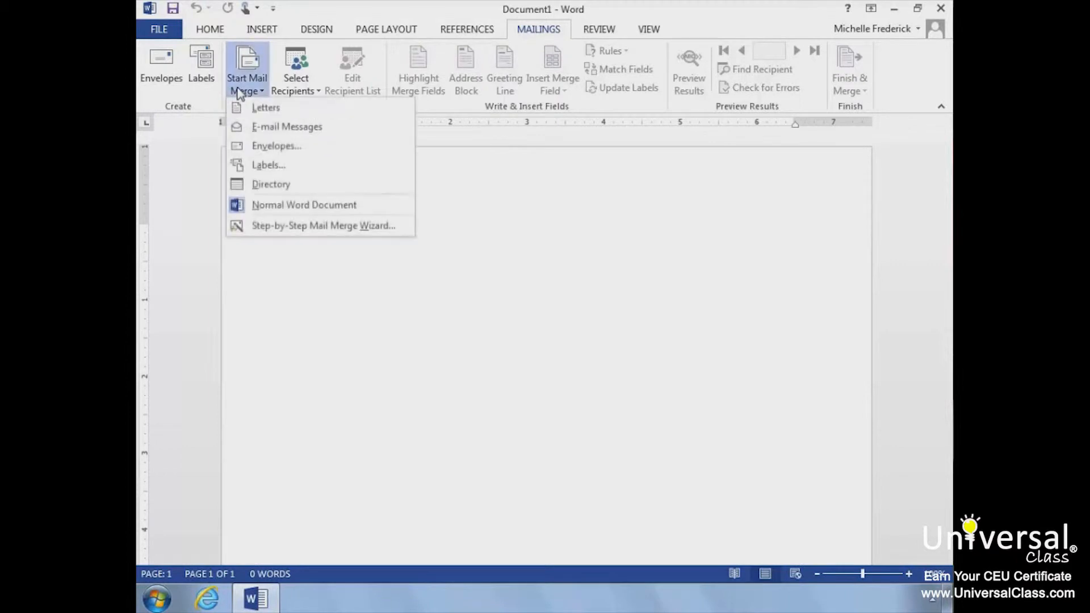
pyautogui.moveTo(265, 108)
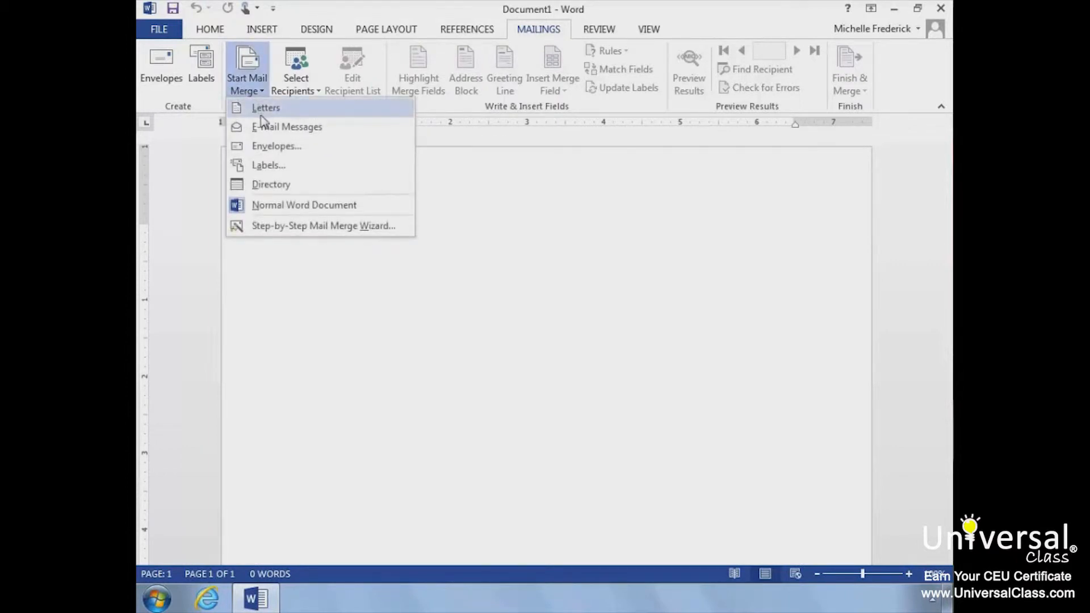
pyautogui.moveTo(271, 145)
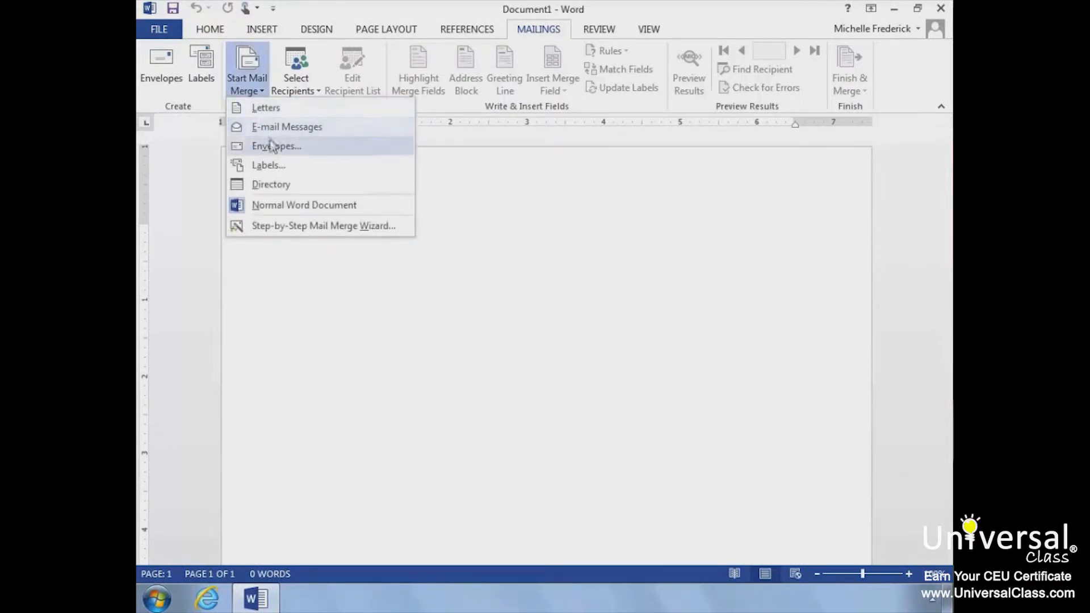
pyautogui.moveTo(300, 170)
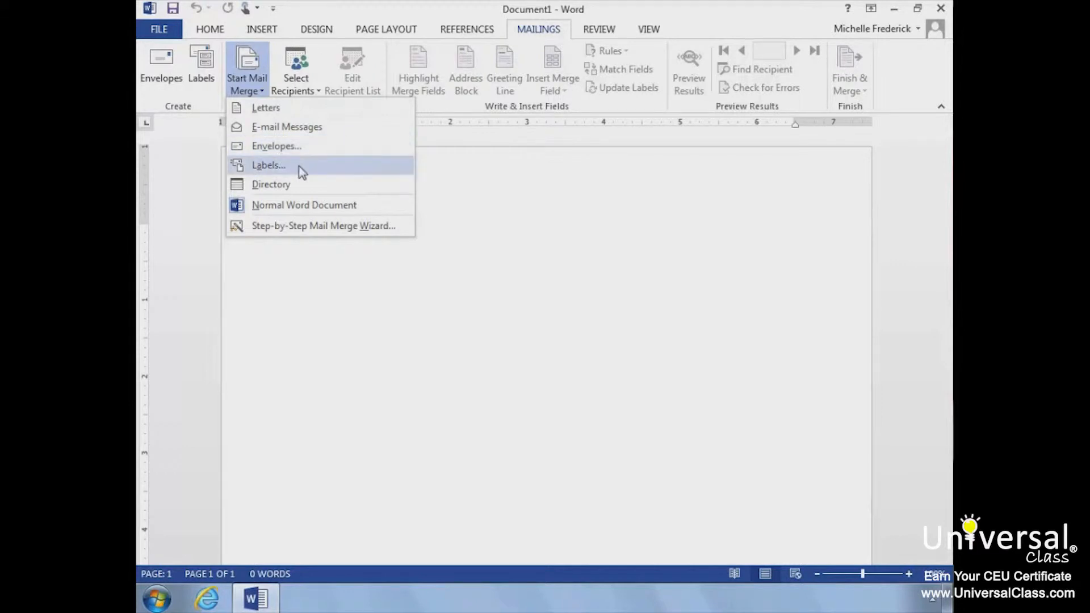
pyautogui.moveTo(309, 184)
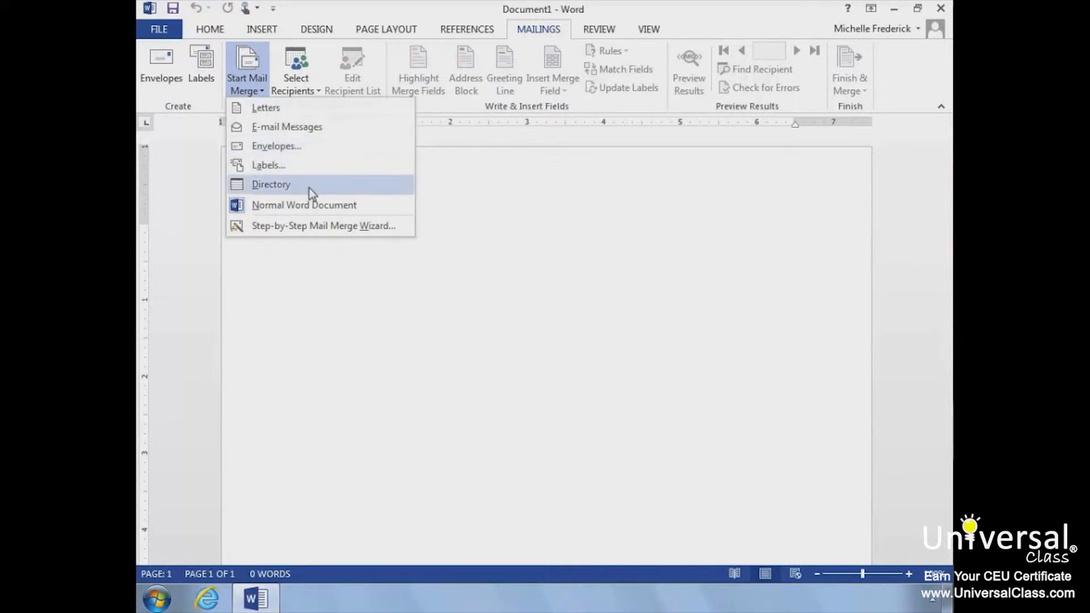
pyautogui.moveTo(303, 204)
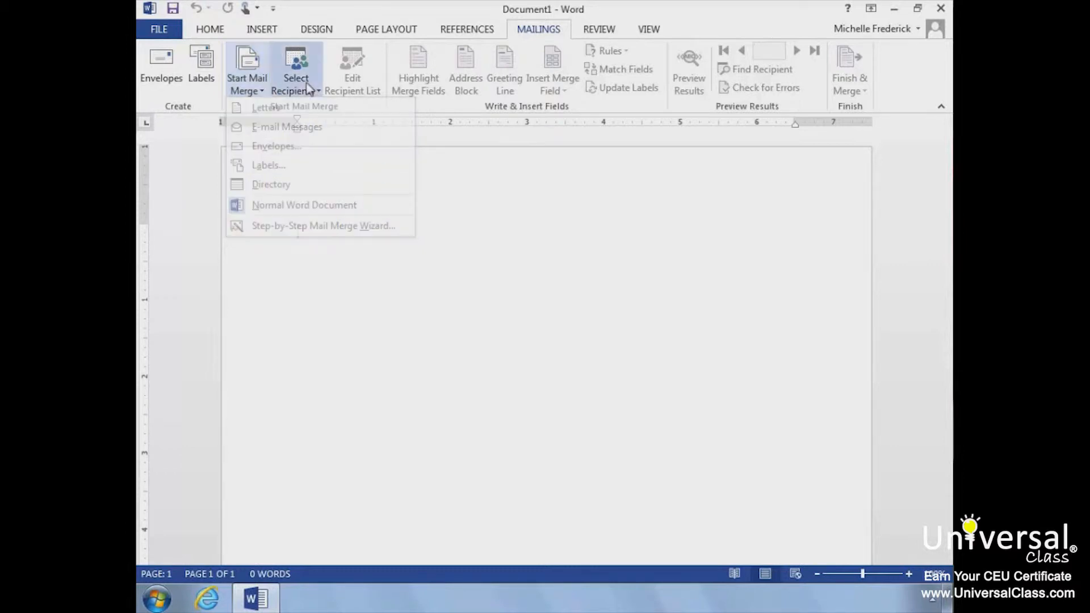
# Choose Type a New List as the mail merge recipient source
pyautogui.click(295, 69)
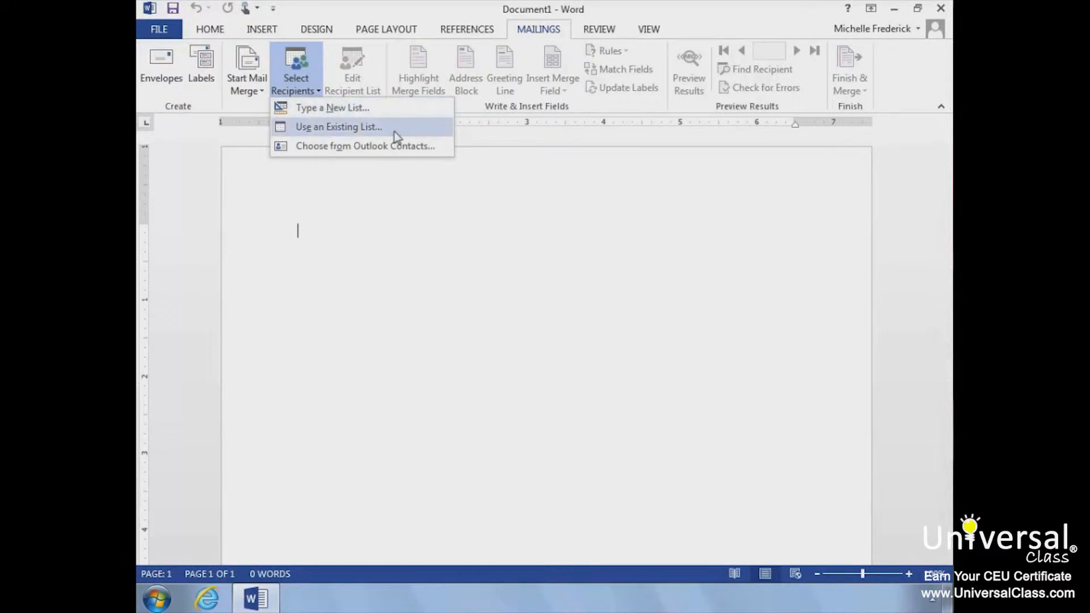
pyautogui.moveTo(443, 153)
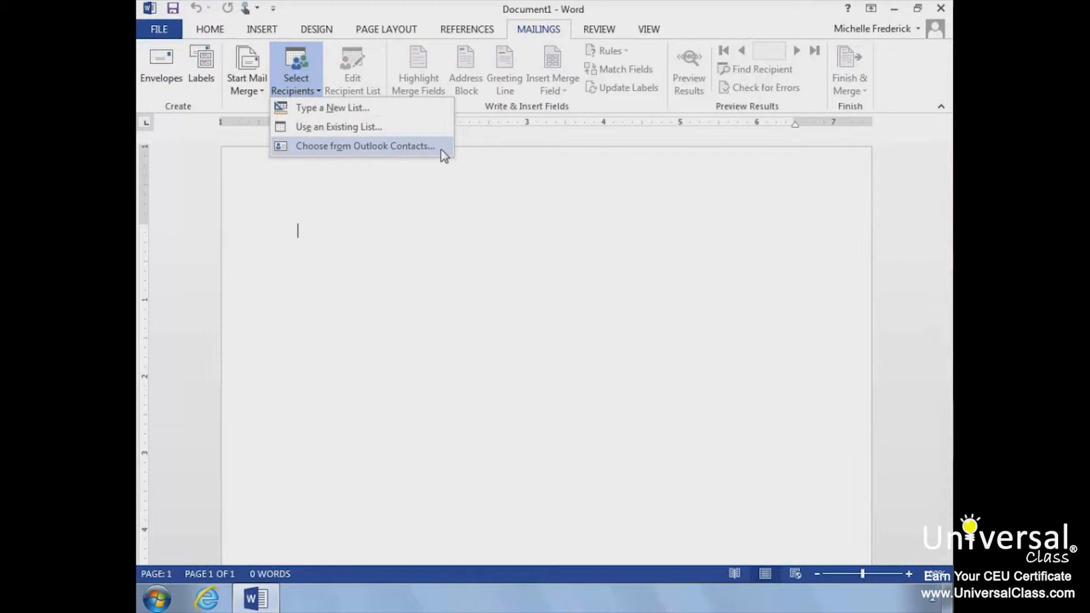
pyautogui.moveTo(348, 111)
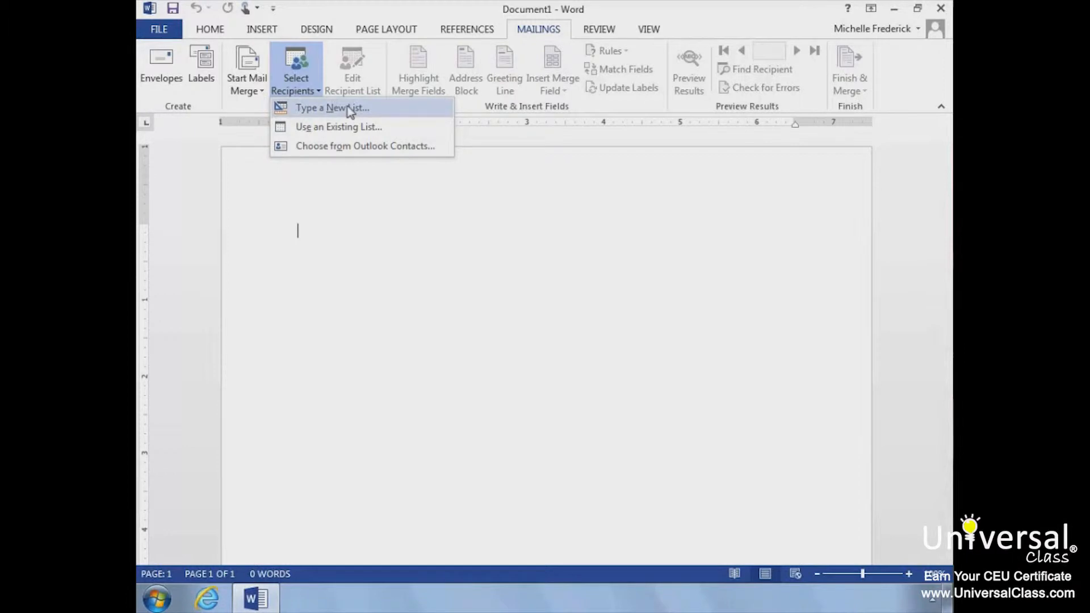
pyautogui.click(331, 108)
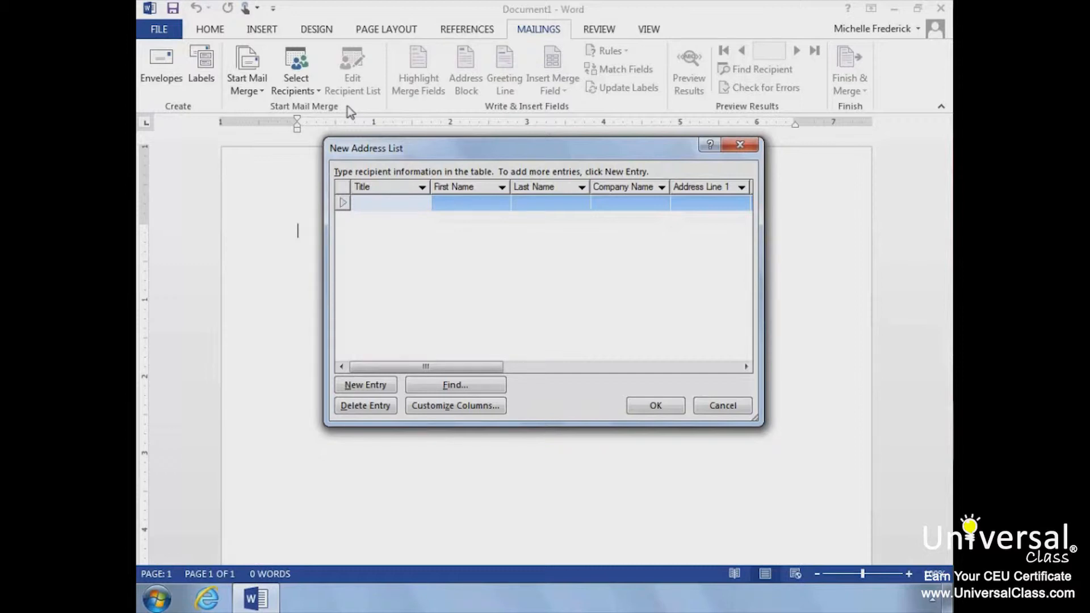
pyautogui.moveTo(415, 157)
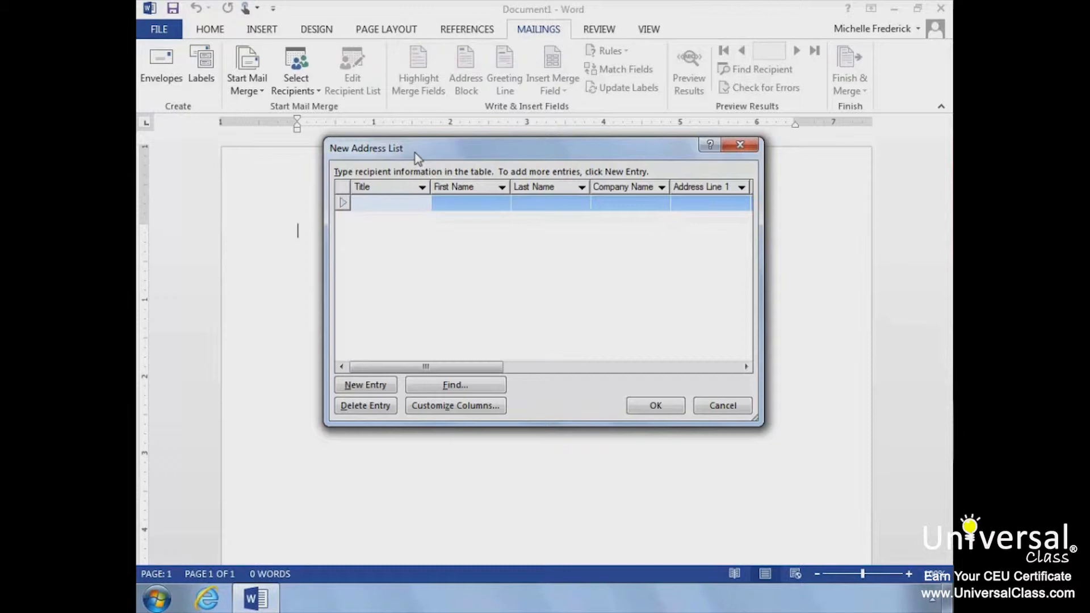
pyautogui.moveTo(405, 219)
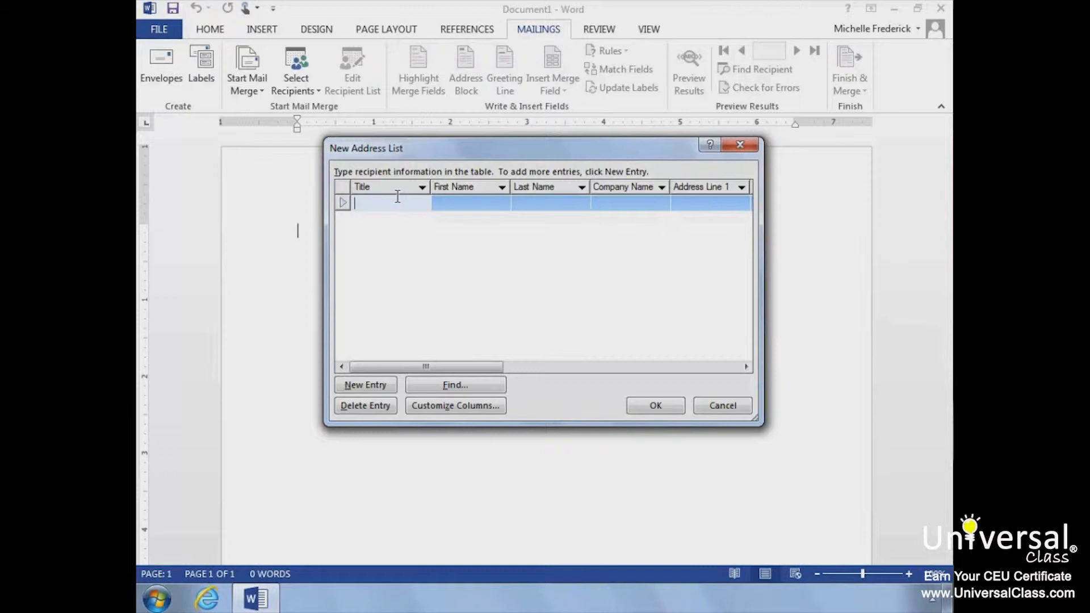
# Enter the first recipient: Mr. Bill Jones at 24 Main
pyautogui.write('Mr.')
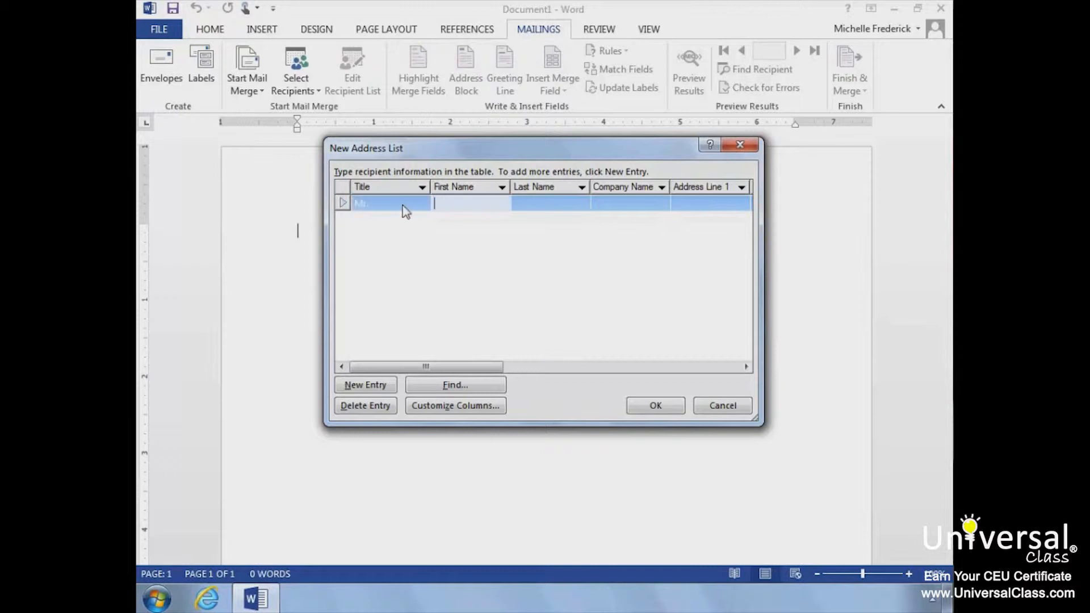
pyautogui.write('Bill')
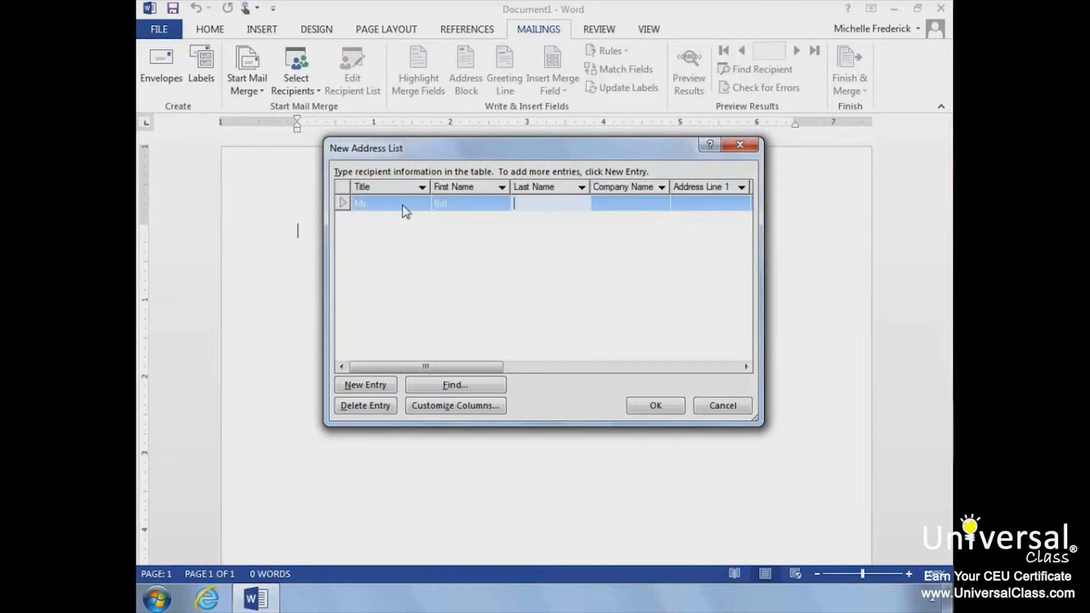
pyautogui.write('Jones')
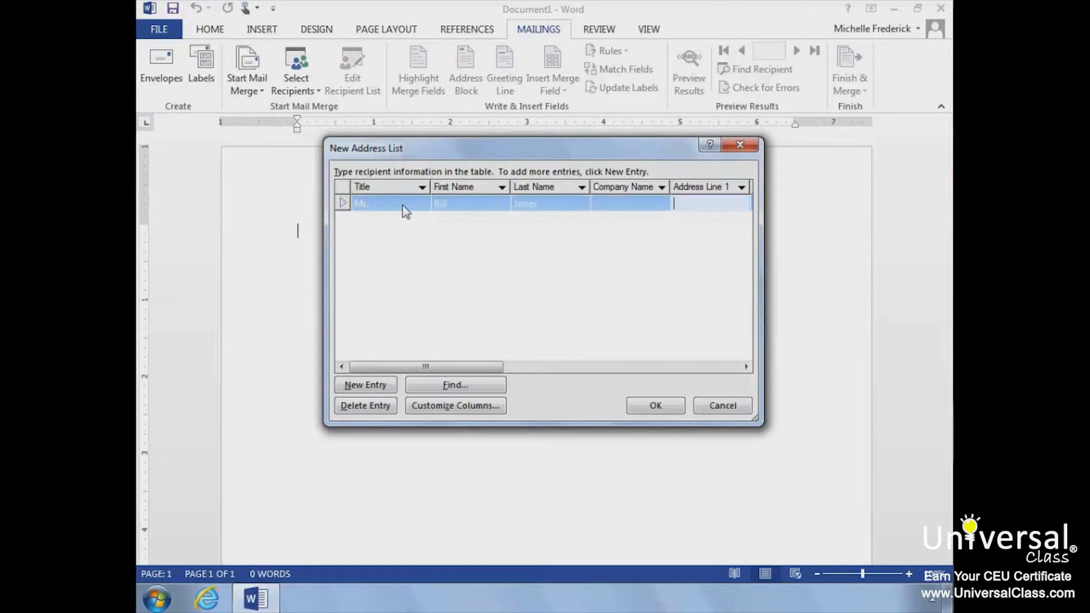
pyautogui.write('24')
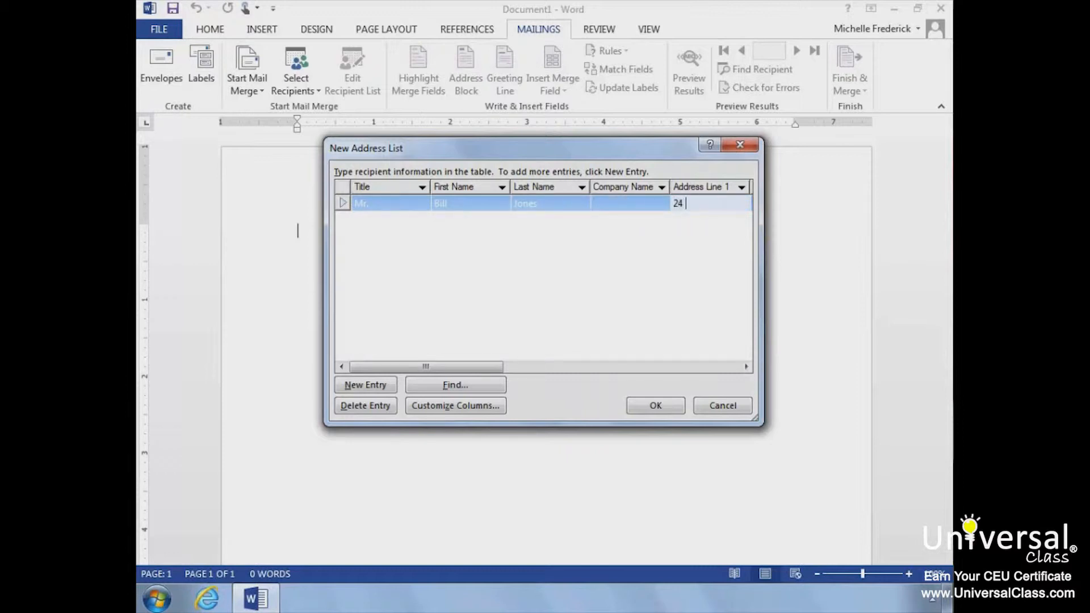
pyautogui.write('Main')
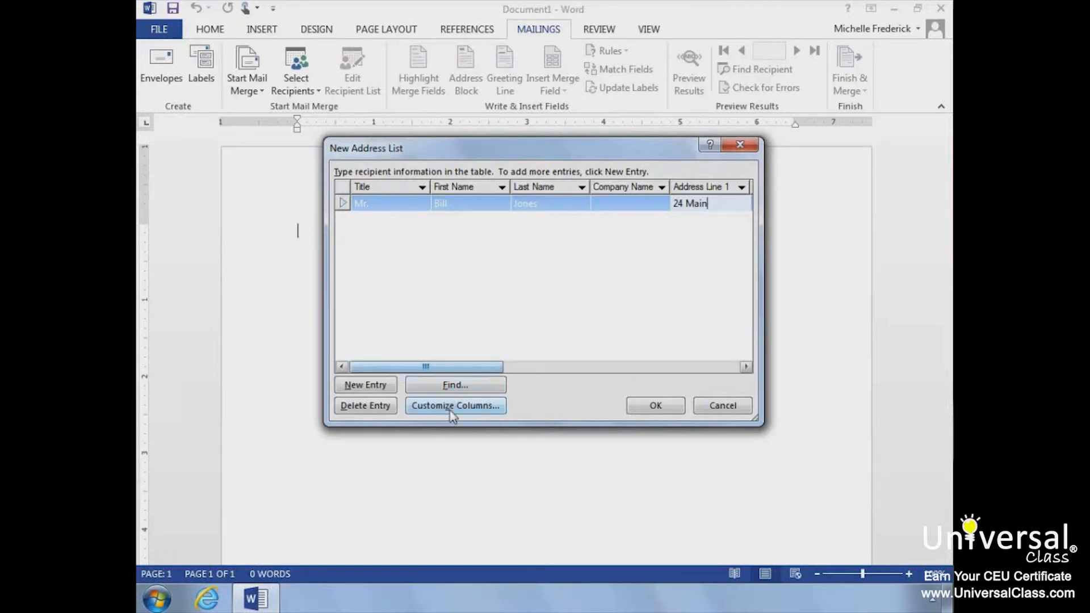
# Delete the Home Phone field from the address list columns and accept the change
pyautogui.click(454, 405)
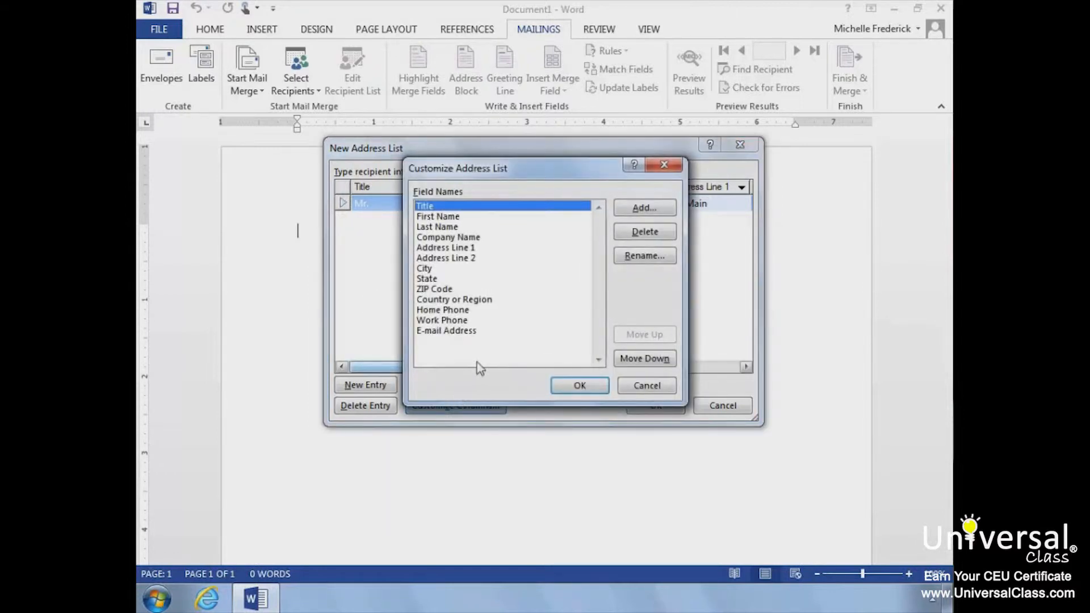
pyautogui.moveTo(483, 361)
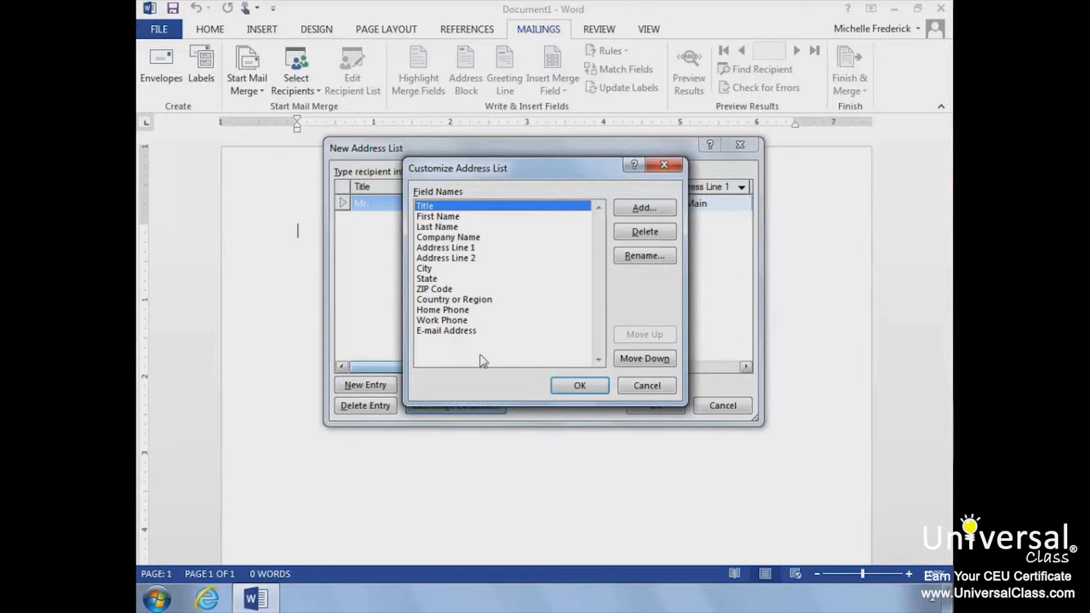
pyautogui.moveTo(570, 195)
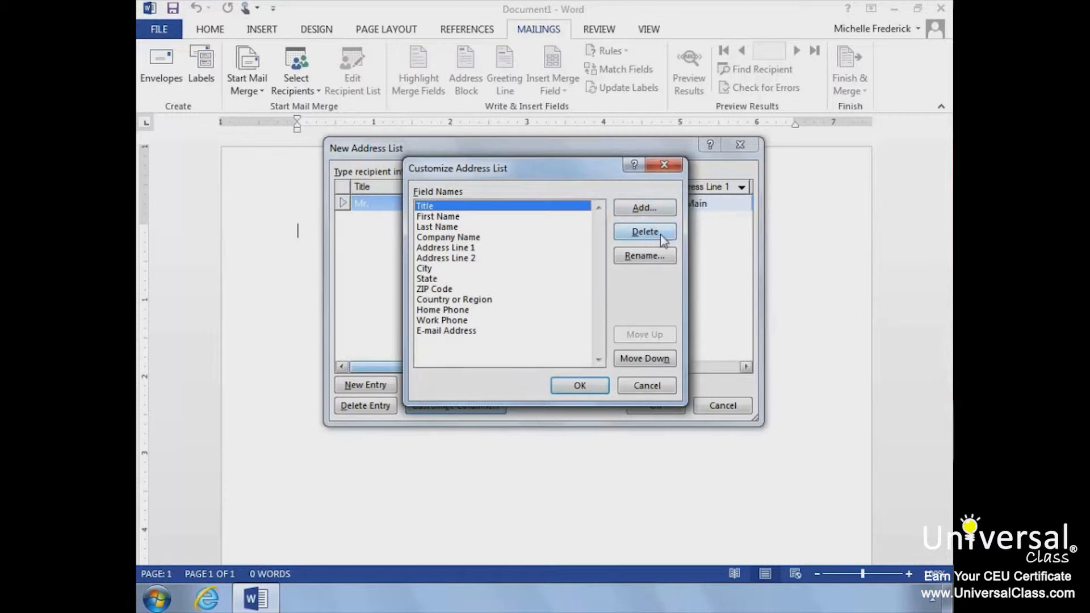
pyautogui.moveTo(643, 256)
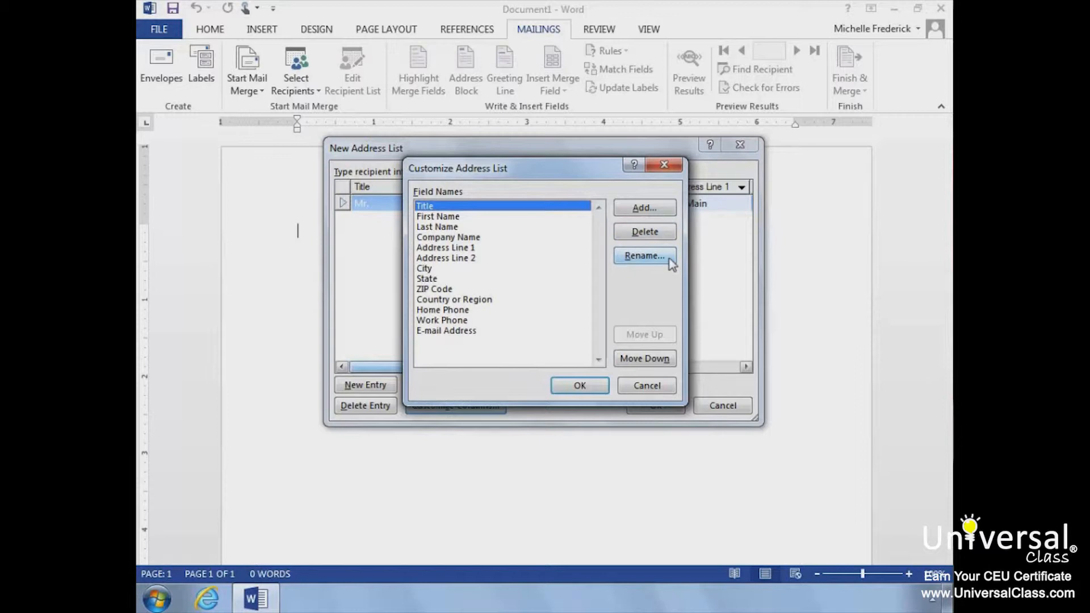
pyautogui.moveTo(640, 359)
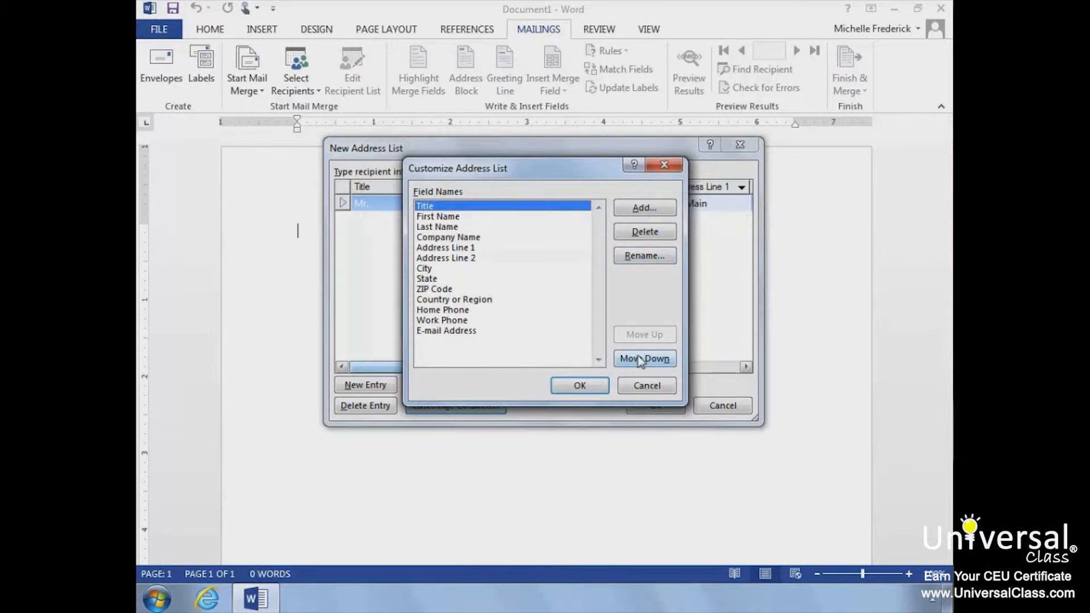
pyautogui.click(643, 358)
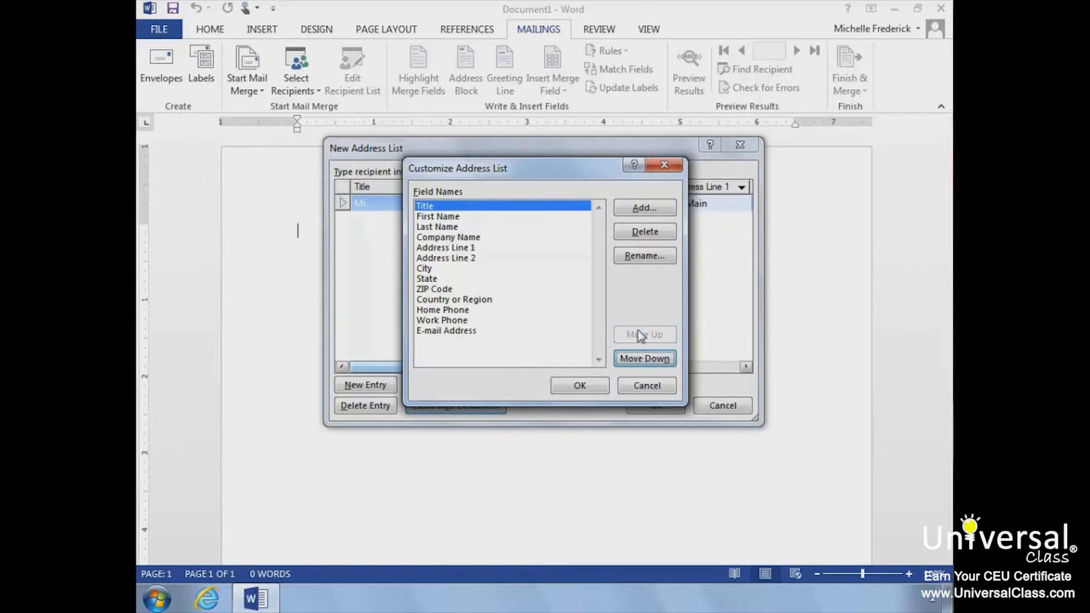
pyautogui.moveTo(629, 310)
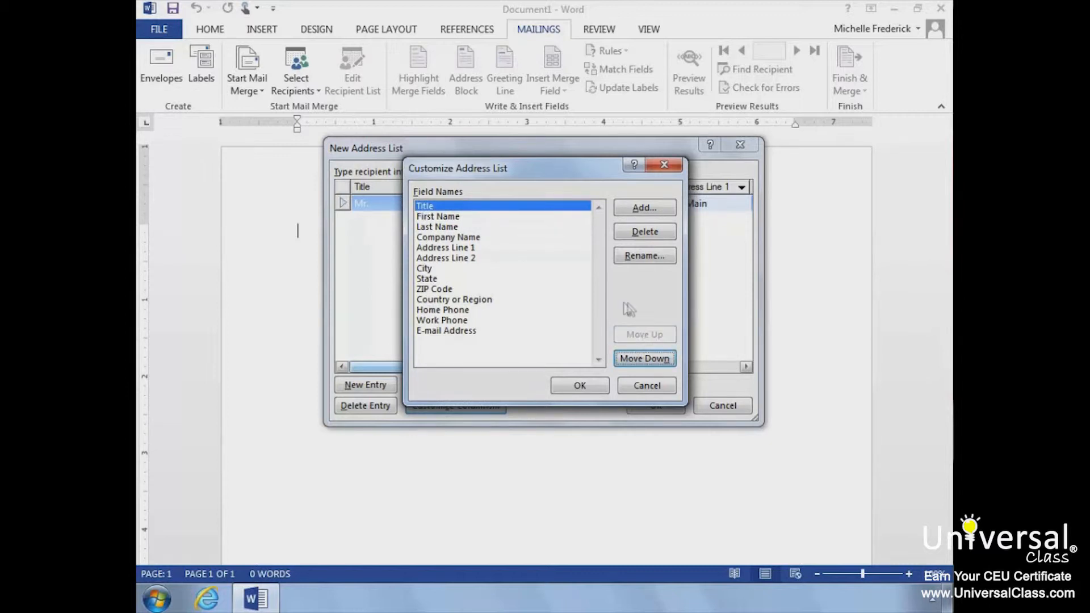
pyautogui.moveTo(466, 319)
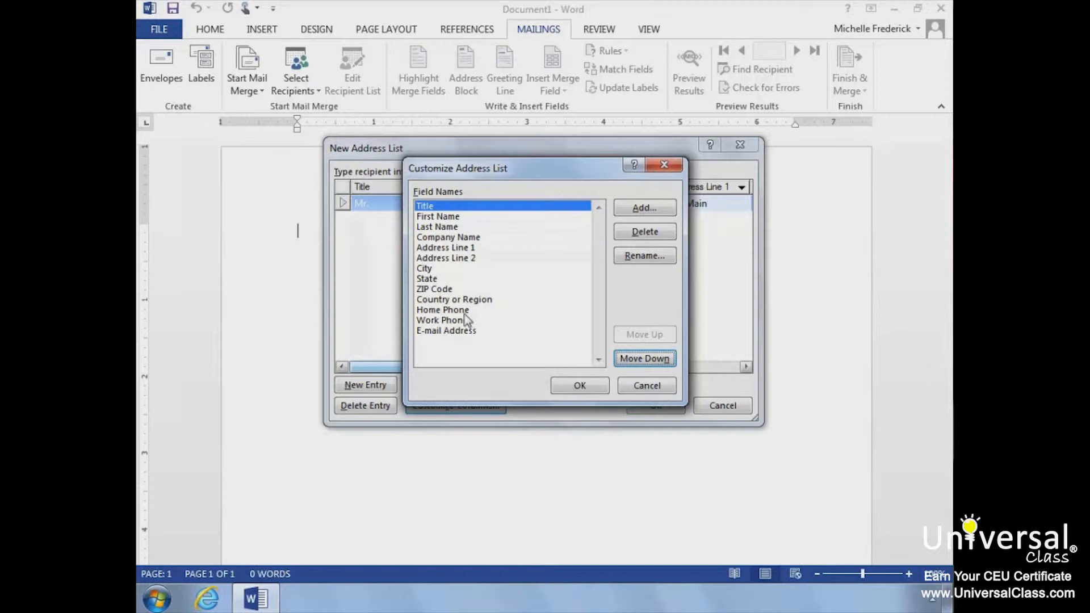
pyautogui.click(442, 309)
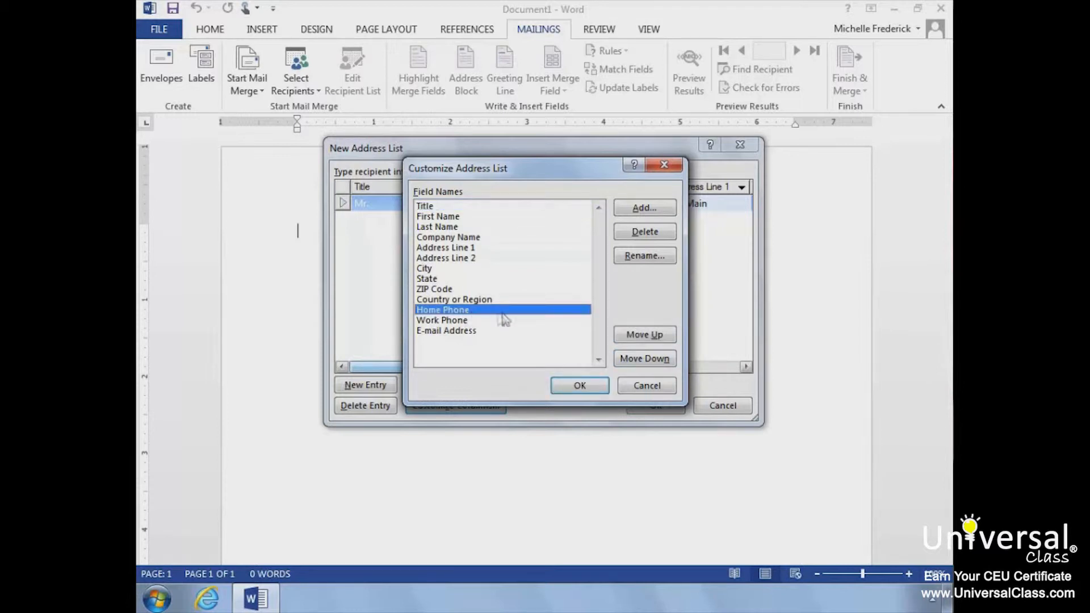
pyautogui.click(643, 232)
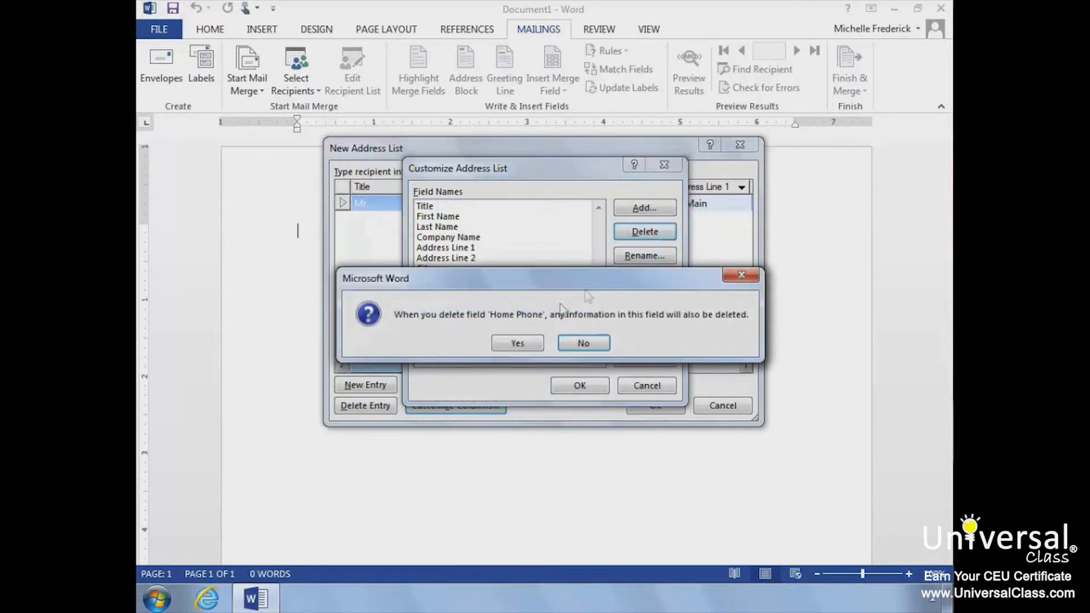
pyautogui.click(516, 342)
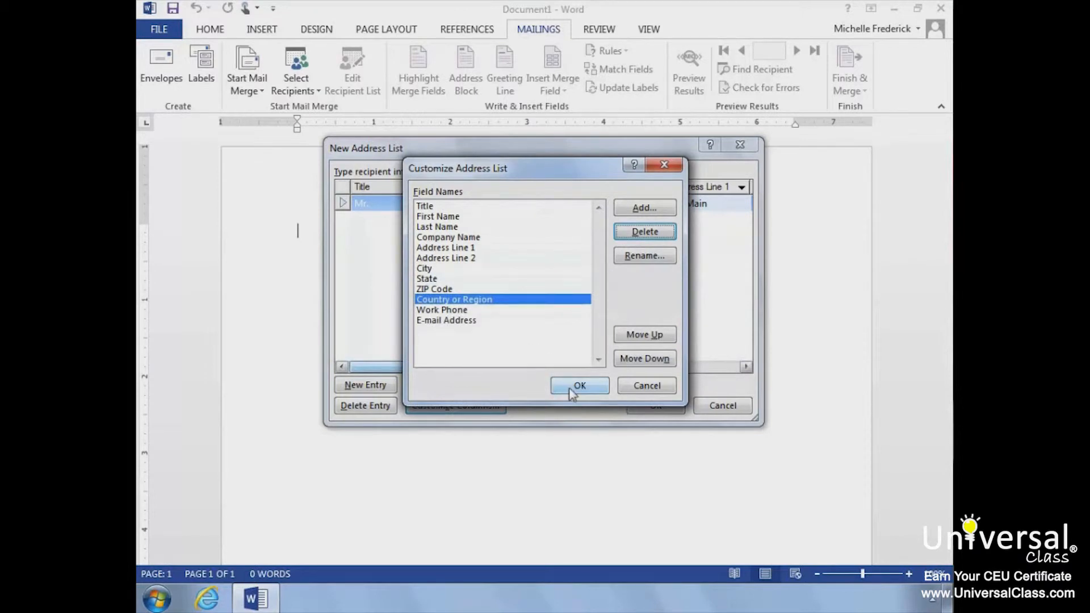
pyautogui.click(579, 384)
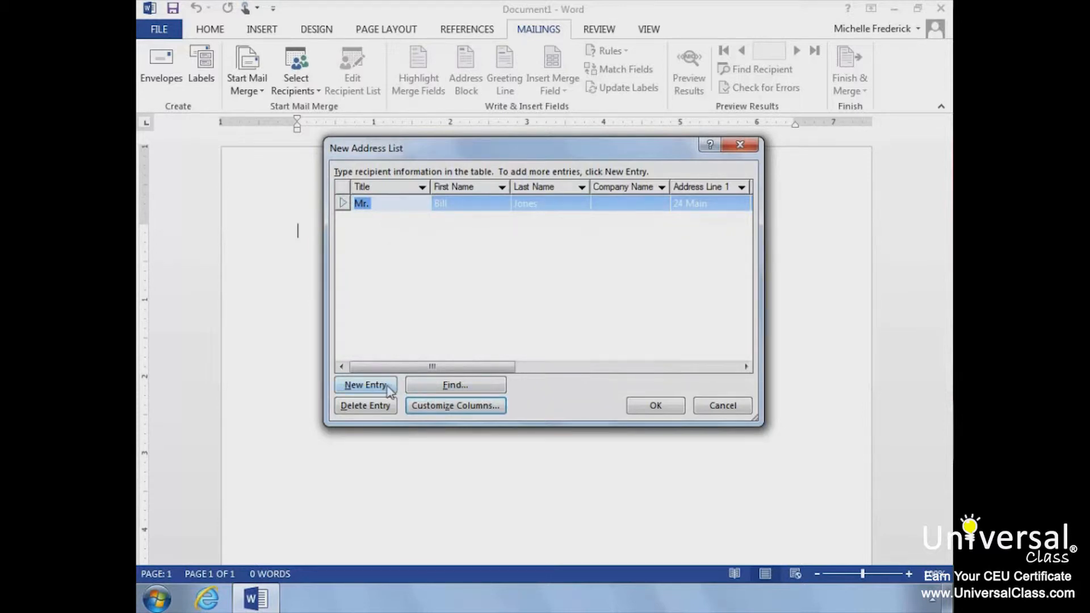
pyautogui.click(364, 384)
pyautogui.write('A')
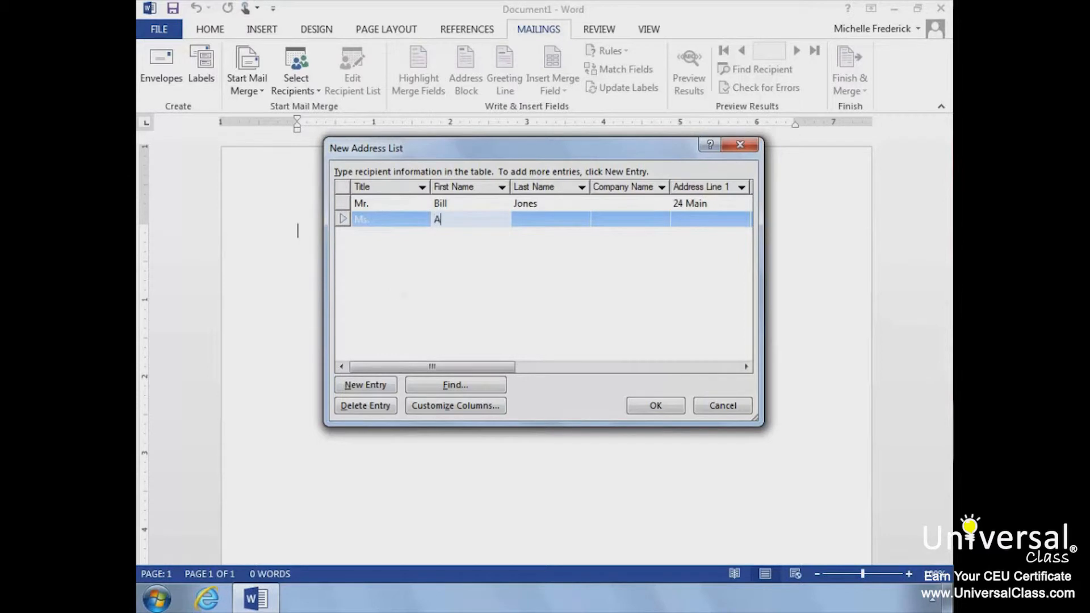
pyautogui.write('lley')
pyautogui.click(551, 219)
pyautogui.write('A')
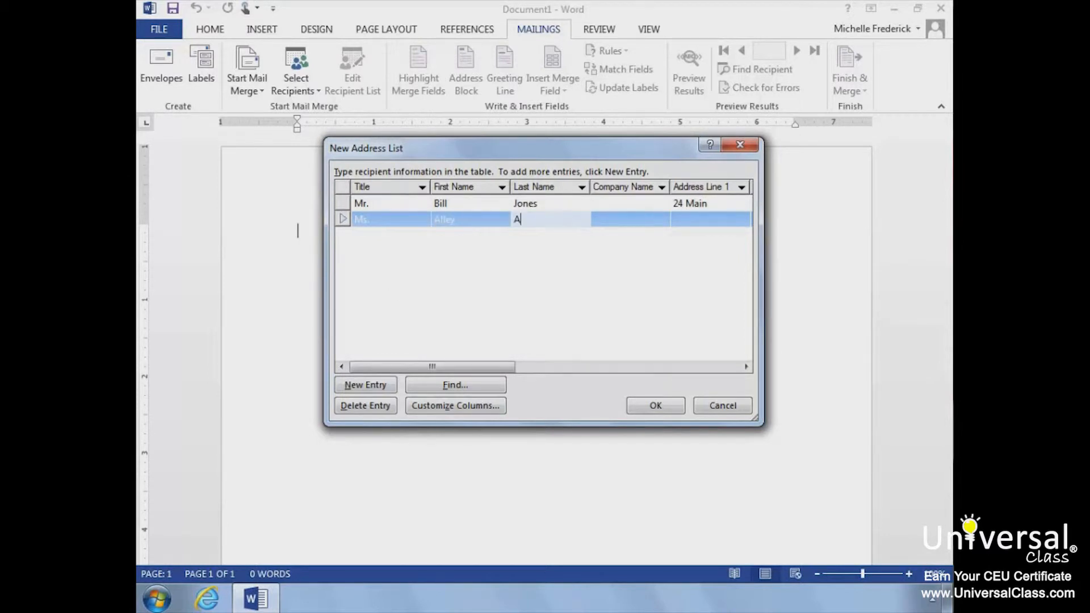
pyautogui.write('llen')
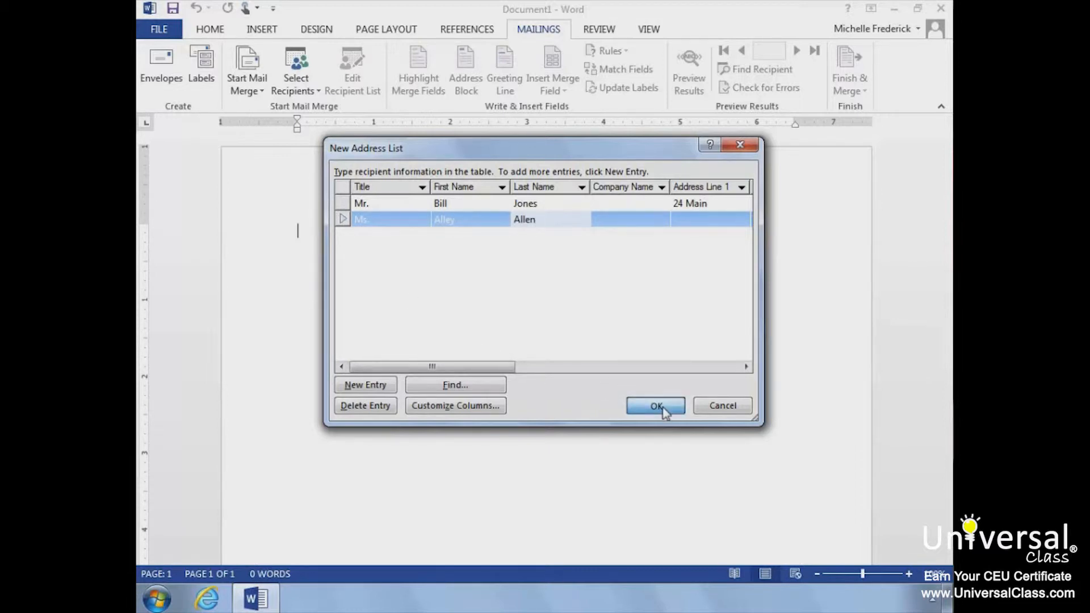
pyautogui.click(654, 405)
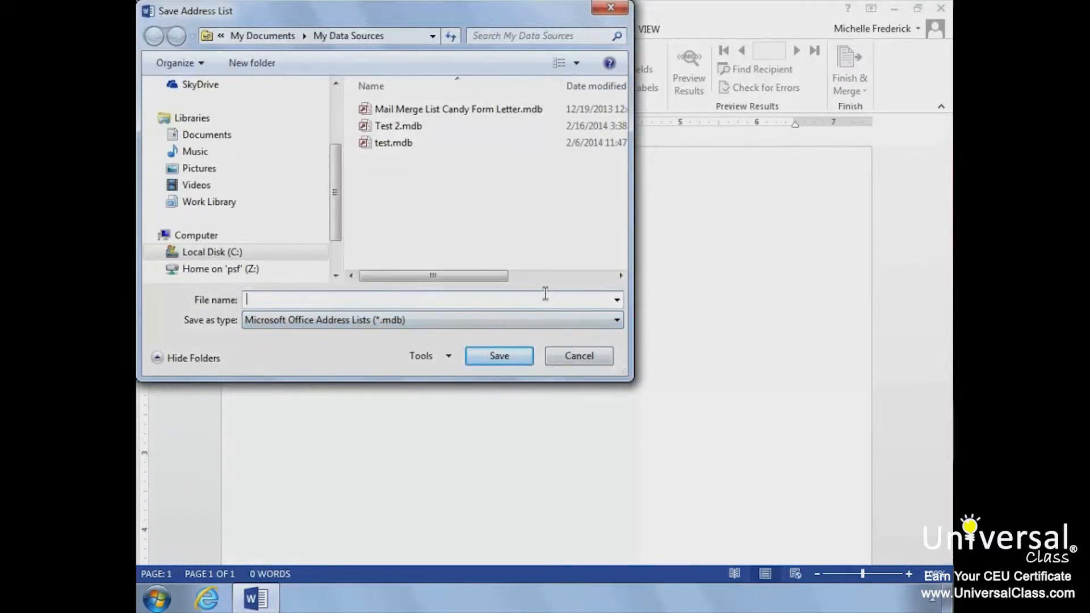
# Save the recipient list as Test 3 in My Data Sources
pyautogui.write('Test 3')
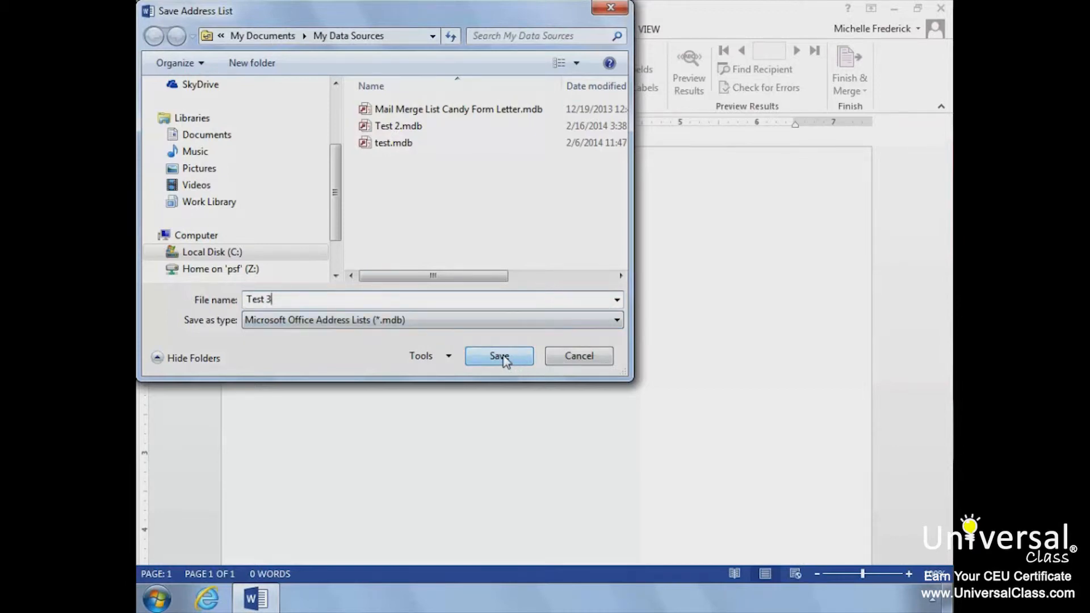
pyautogui.click(498, 355)
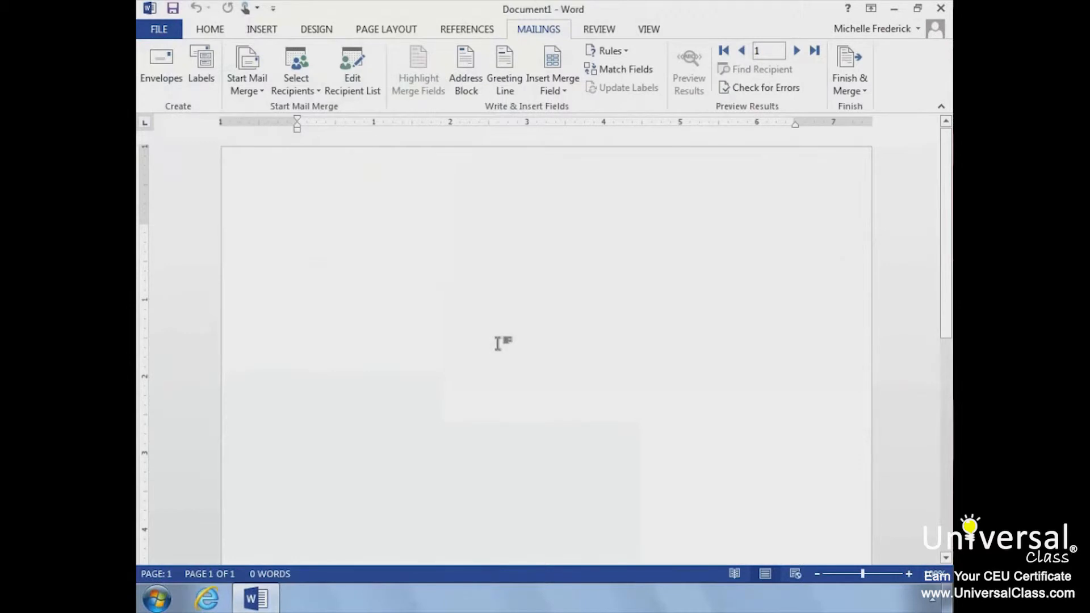
pyautogui.moveTo(399, 273)
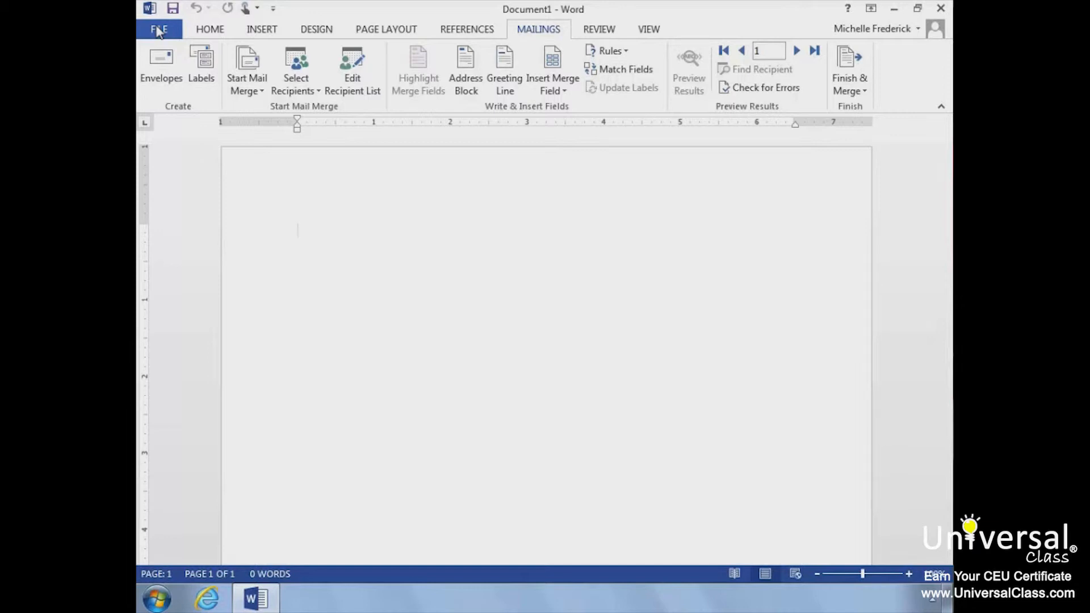
pyautogui.click(297, 231)
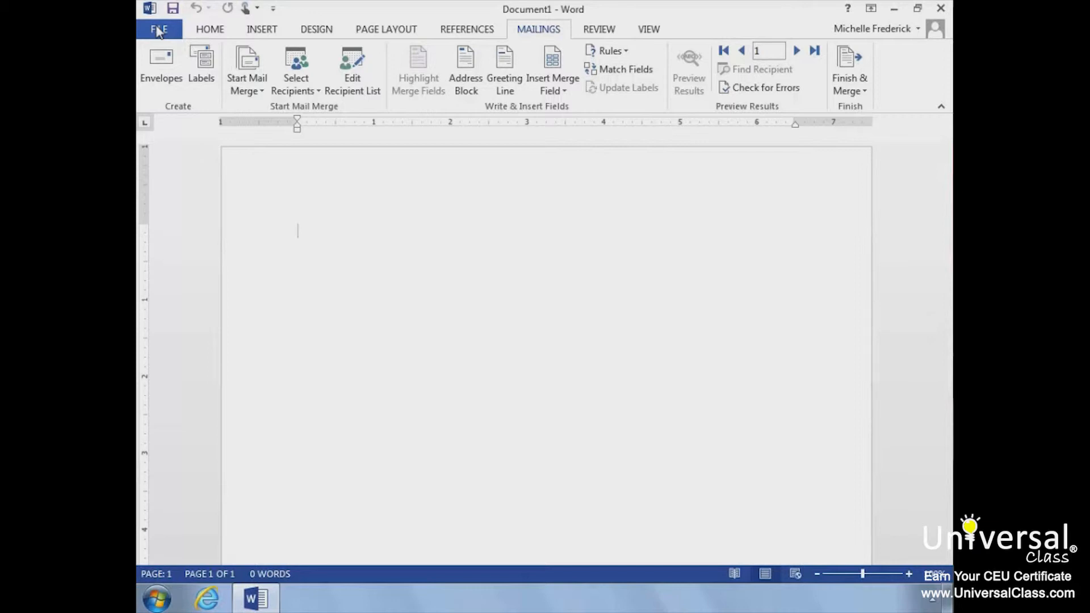
# Open Mail Merge Standard Form Letter 1.docx from the Lesson 16 folder
pyautogui.click(159, 28)
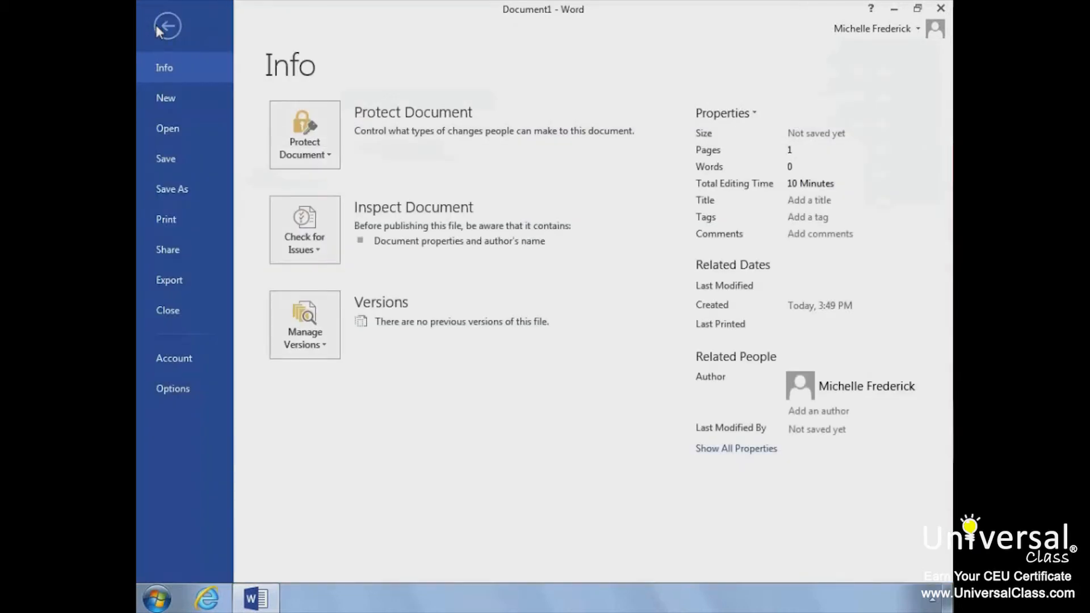
pyautogui.click(167, 127)
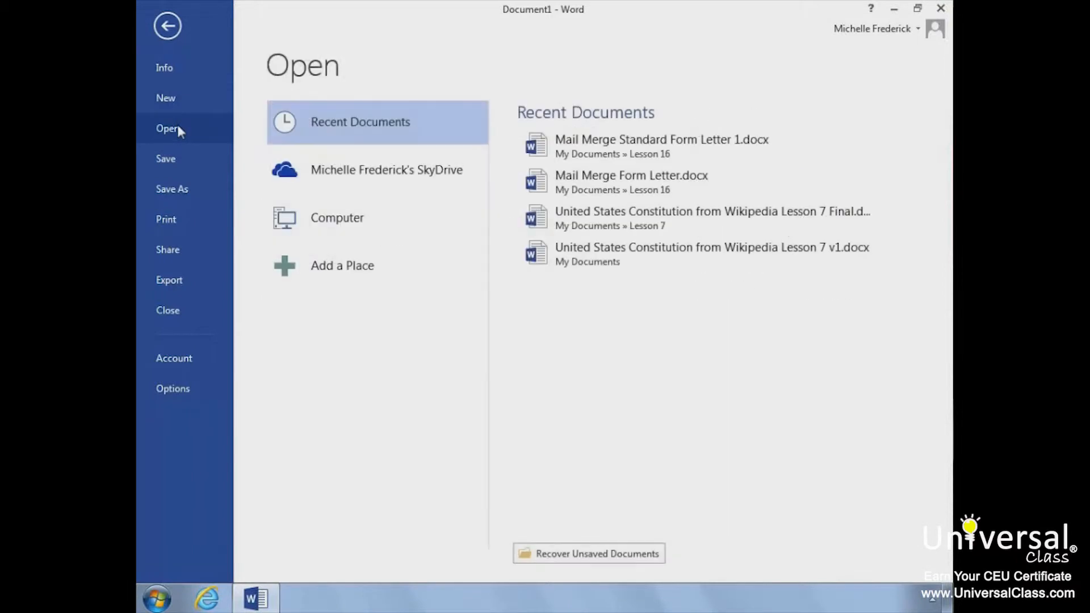
pyautogui.moveTo(368, 169)
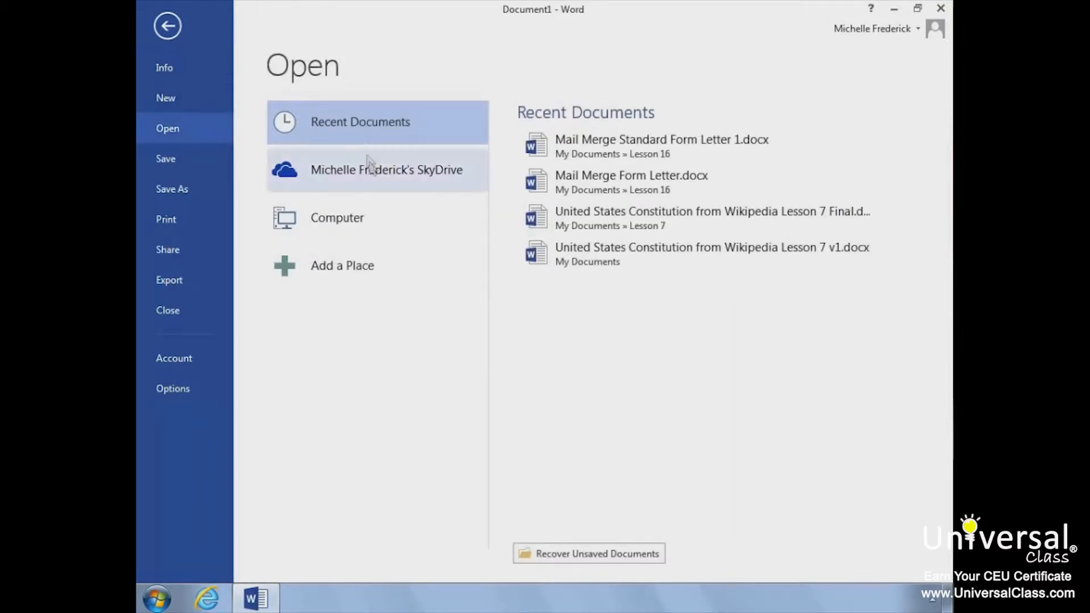
pyautogui.click(337, 218)
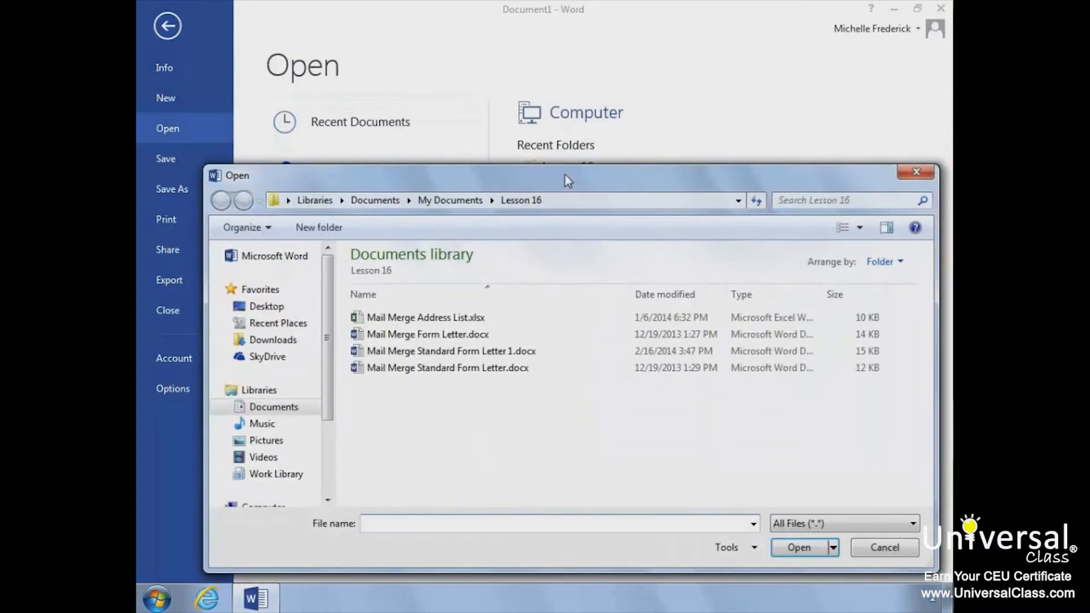
pyautogui.click(452, 351)
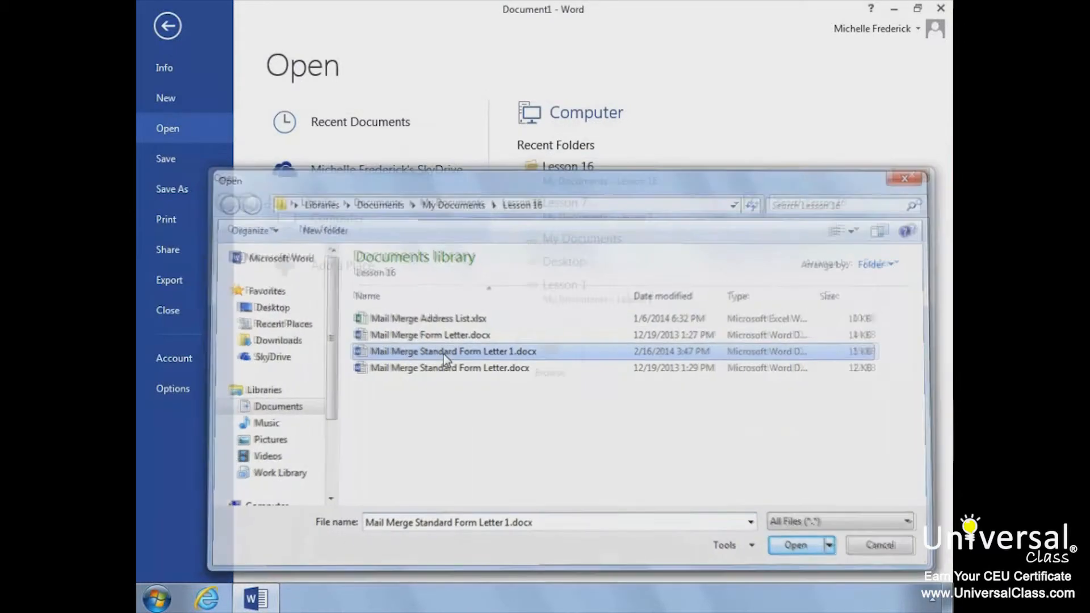
pyautogui.click(795, 545)
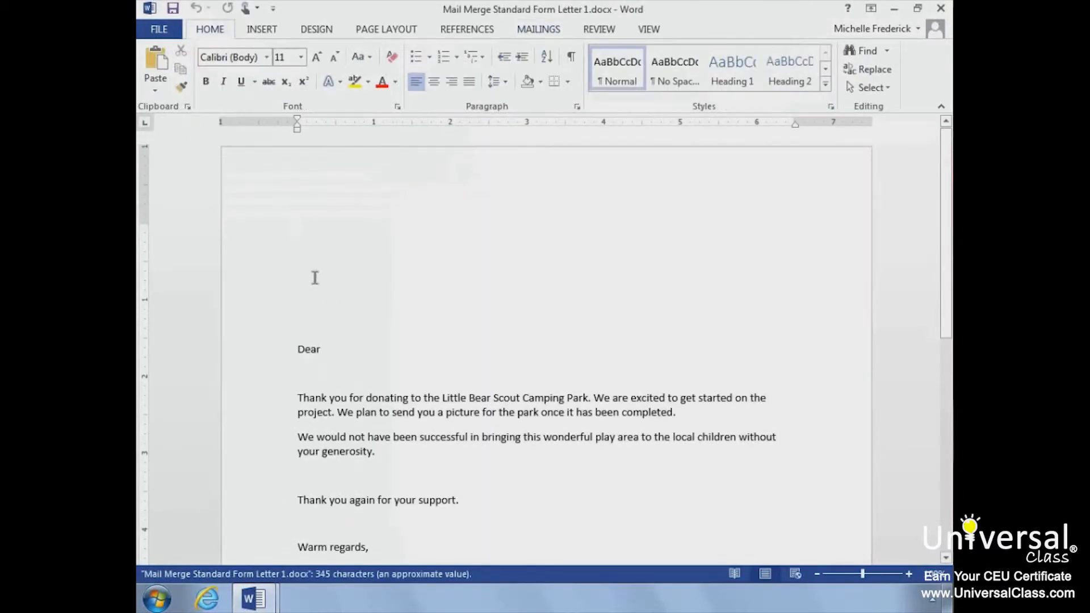
# With the cursor at the letter's top, choose Use an Existing List for recipients
pyautogui.click(298, 230)
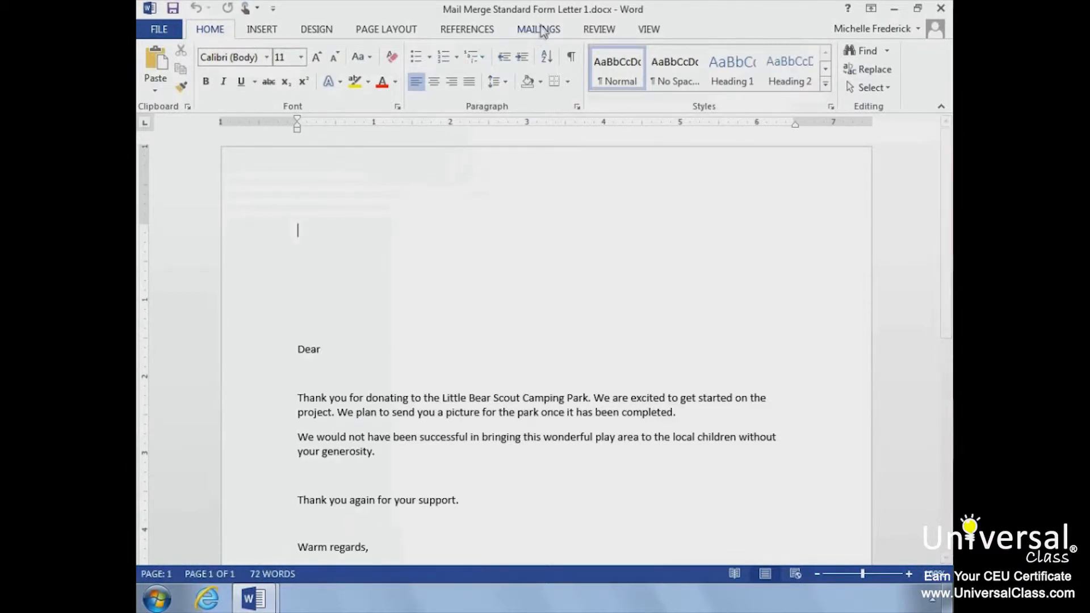
pyautogui.click(538, 28)
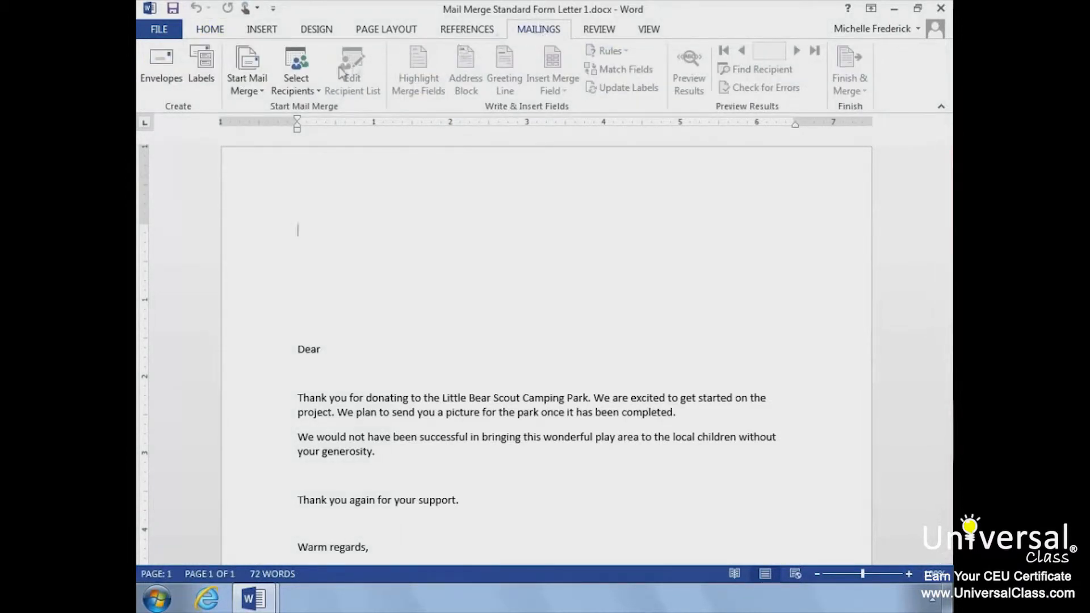
pyautogui.click(295, 68)
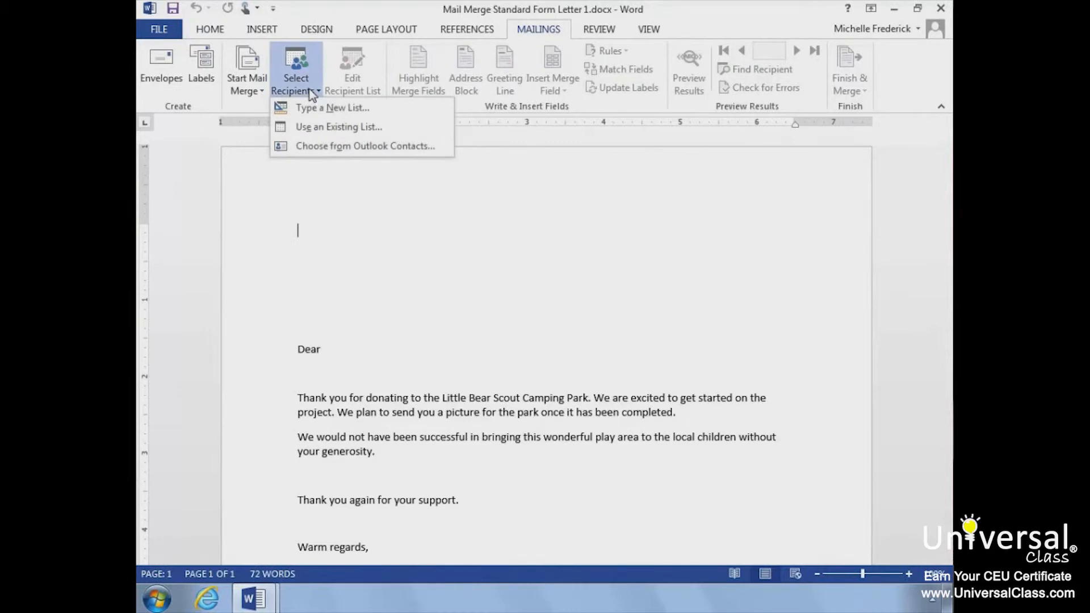
pyautogui.moveTo(338, 126)
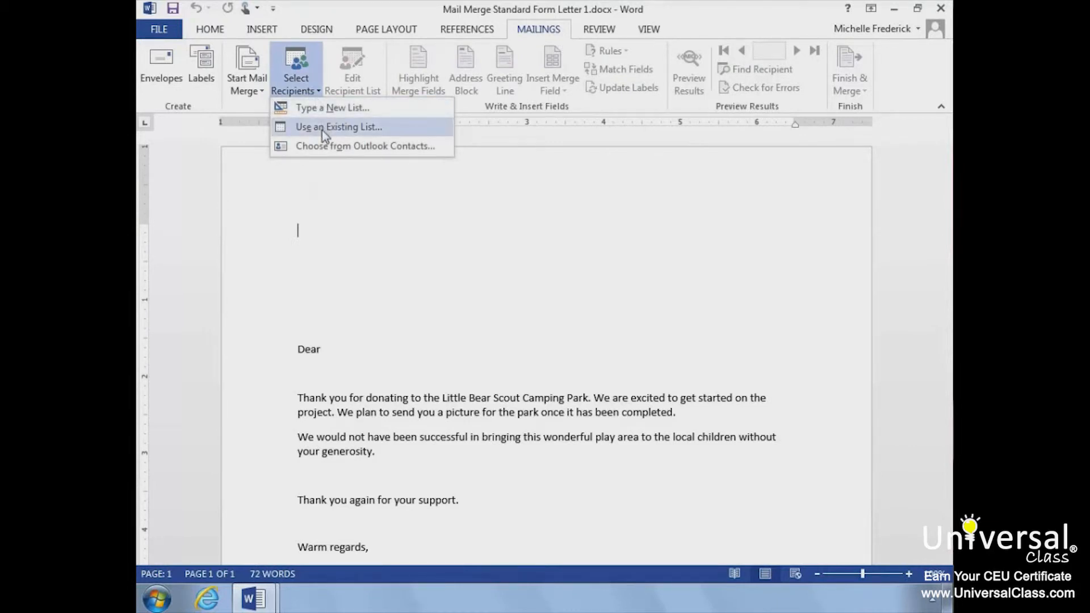
pyautogui.click(338, 127)
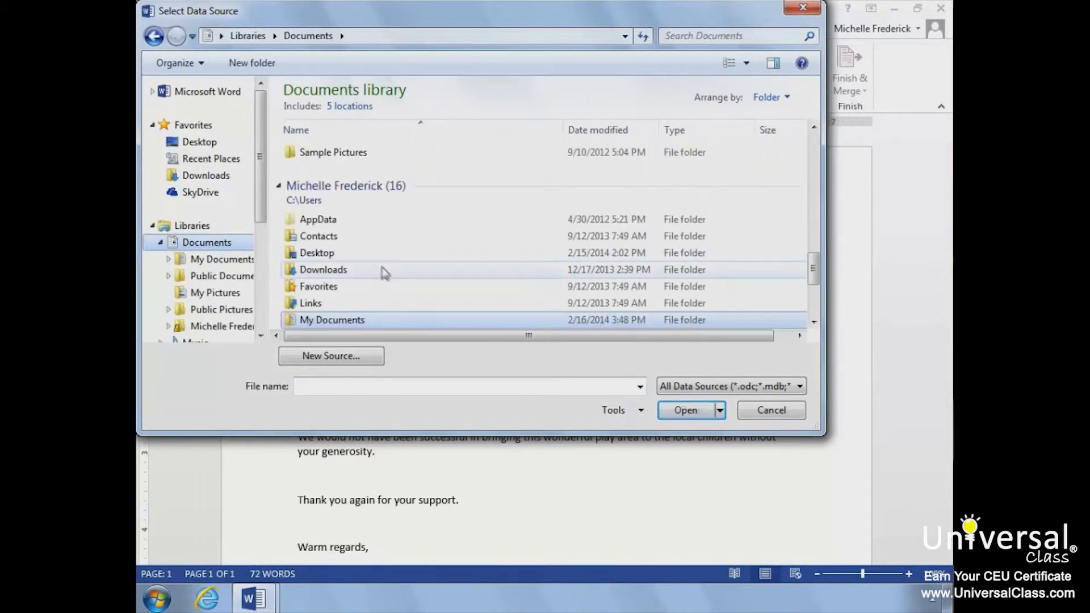
# Browse into My Documents and a folder inside it to find the recipient list
pyautogui.doubleClick(331, 319)
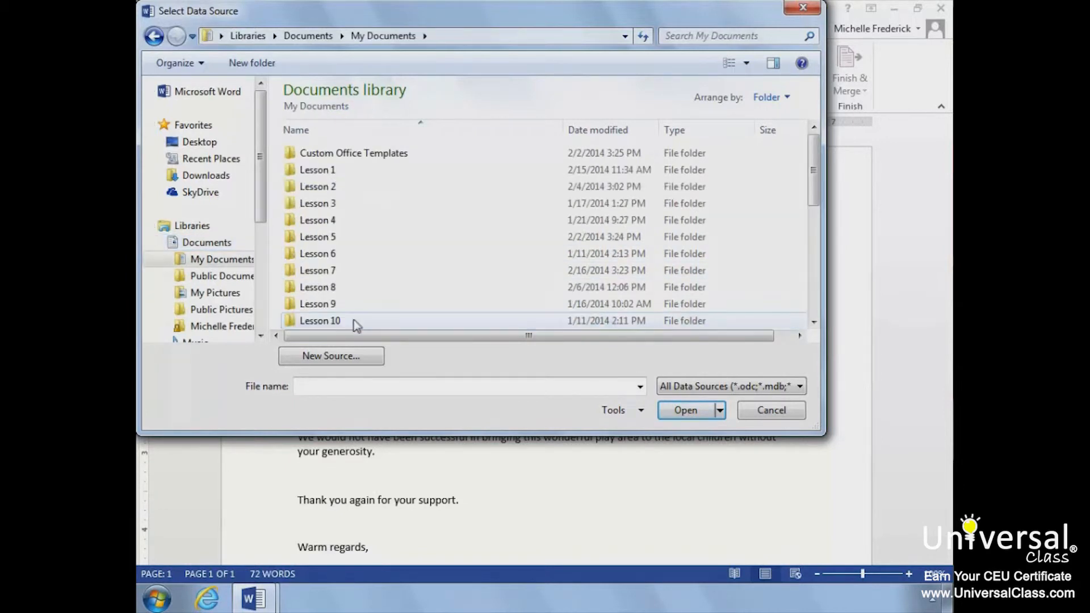
pyautogui.scroll(-3)
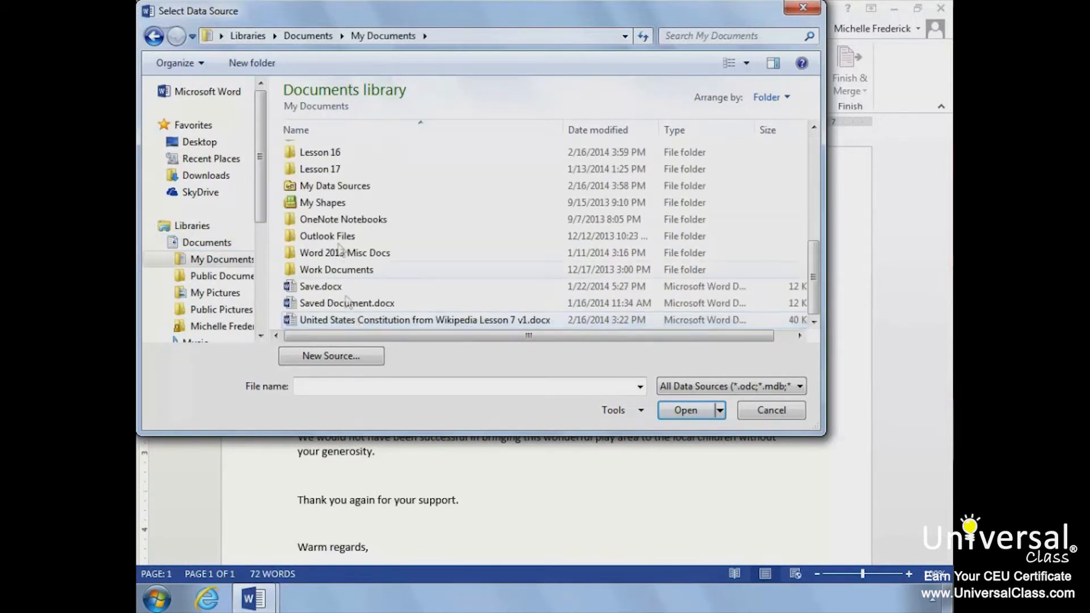
pyautogui.doubleClick(319, 152)
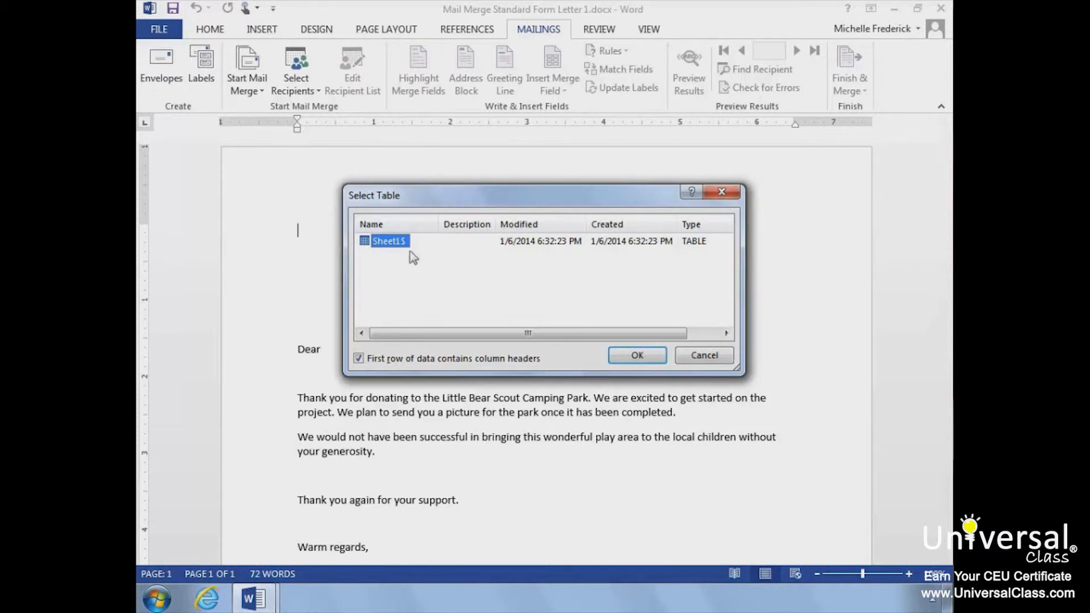
pyautogui.moveTo(368, 262)
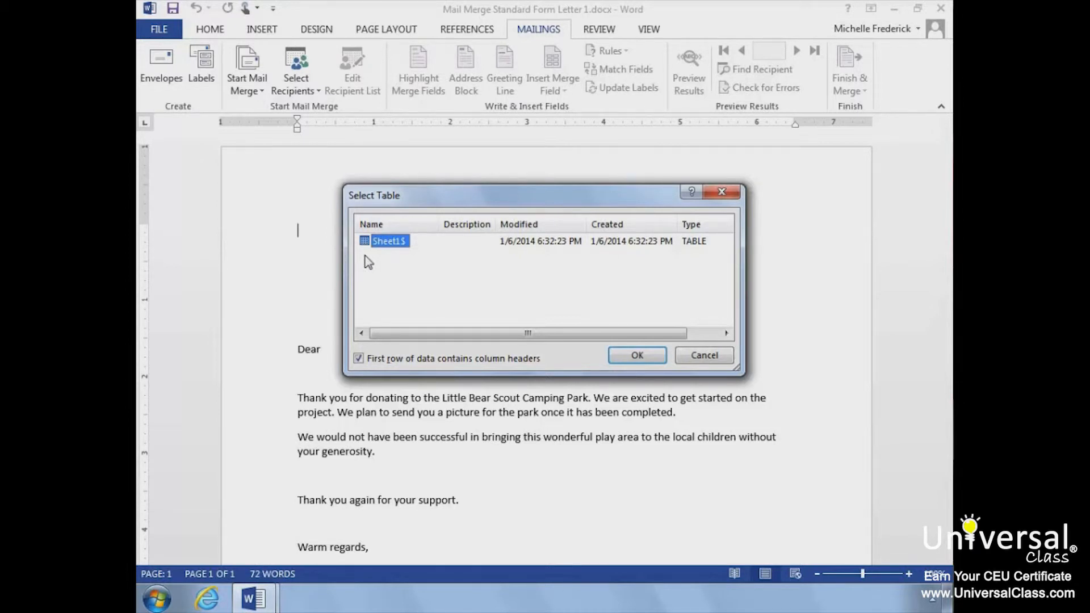
pyautogui.moveTo(396, 367)
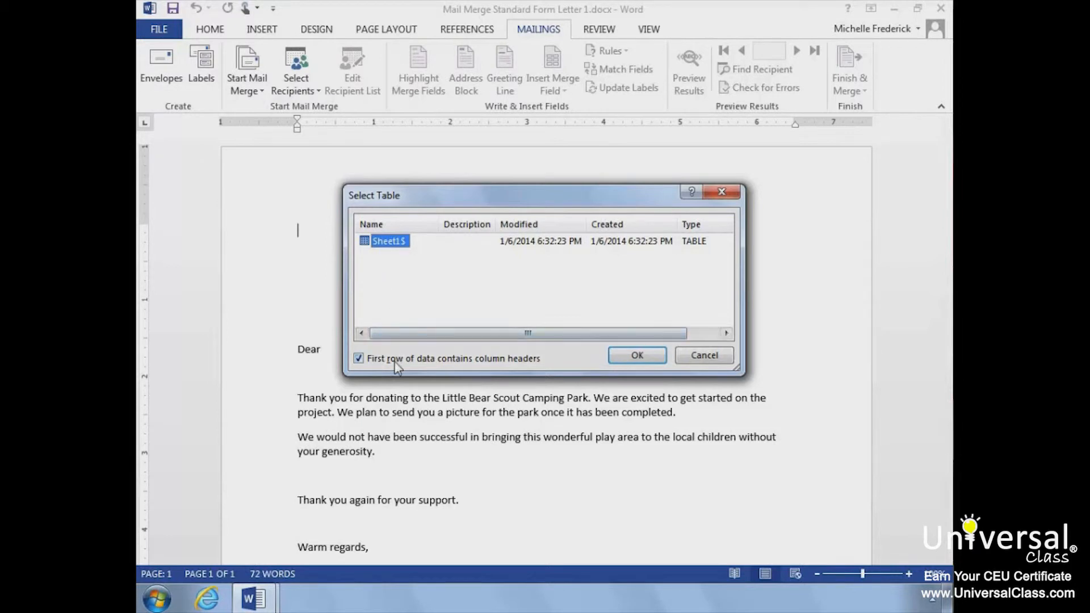
pyautogui.moveTo(394, 372)
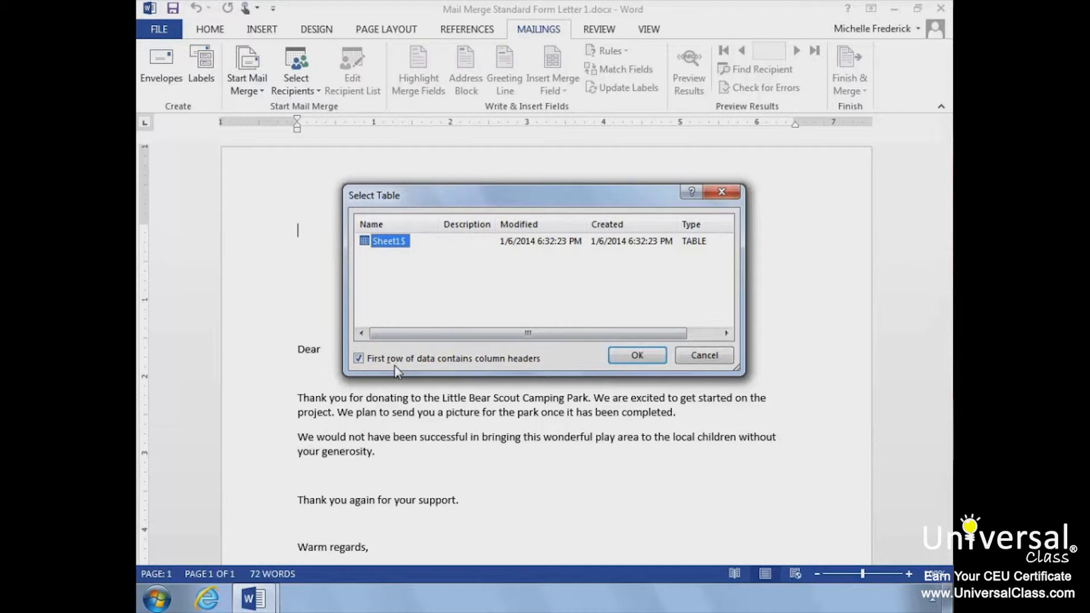
pyautogui.moveTo(396, 366)
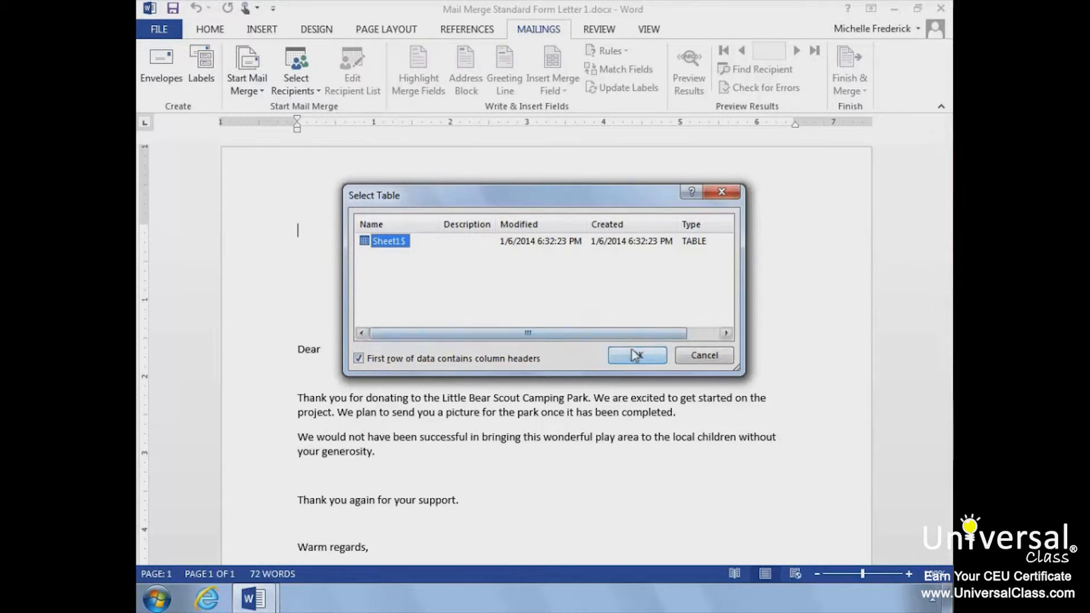
# Confirm Sheet1$ as the recipient table with first-row column headers
pyautogui.click(635, 355)
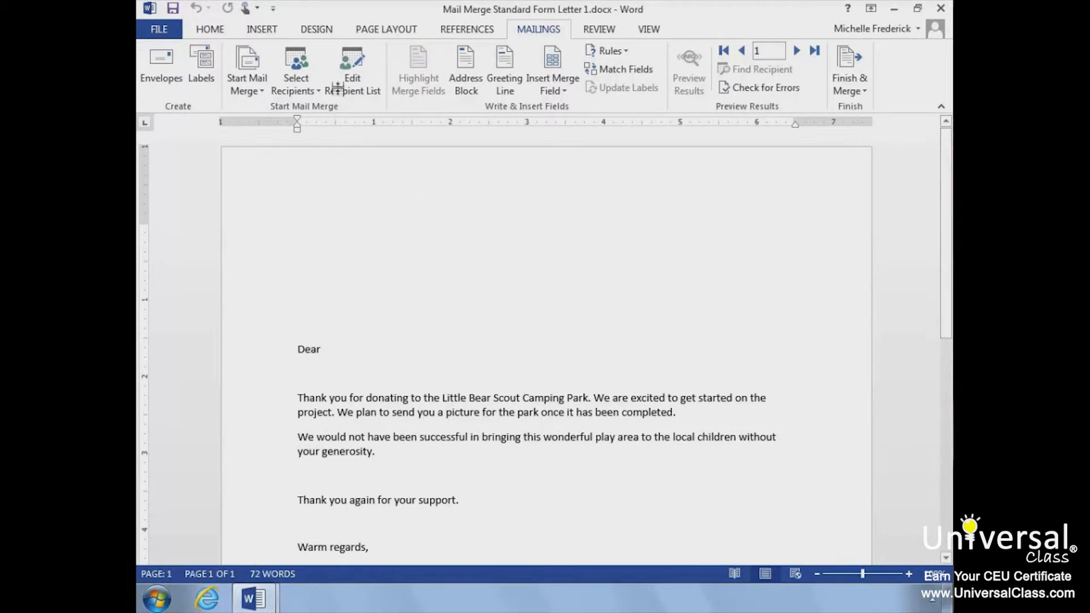
pyautogui.click(352, 69)
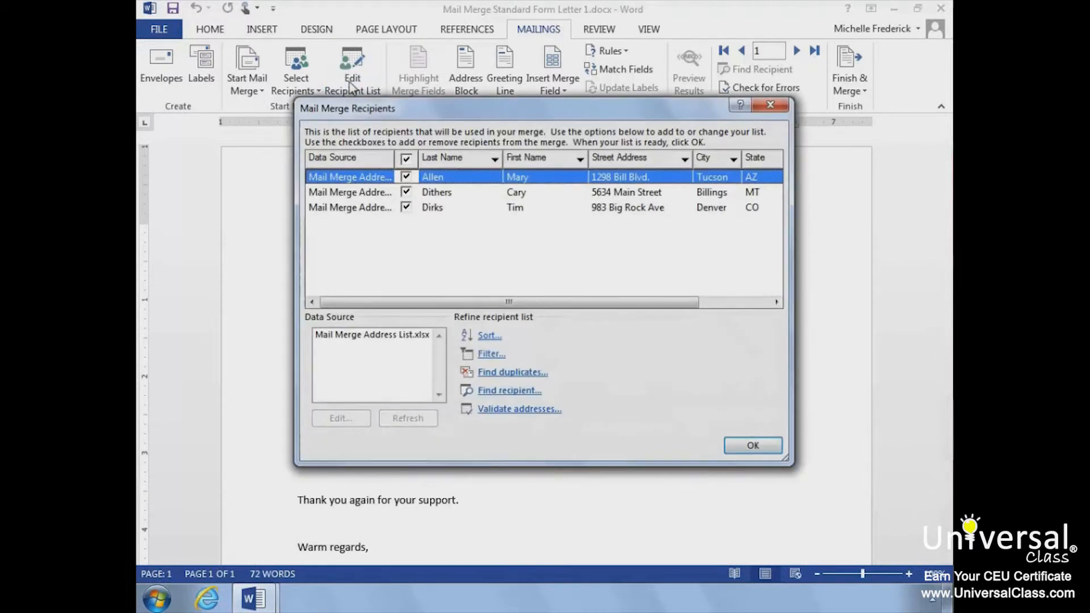
pyautogui.moveTo(421, 114)
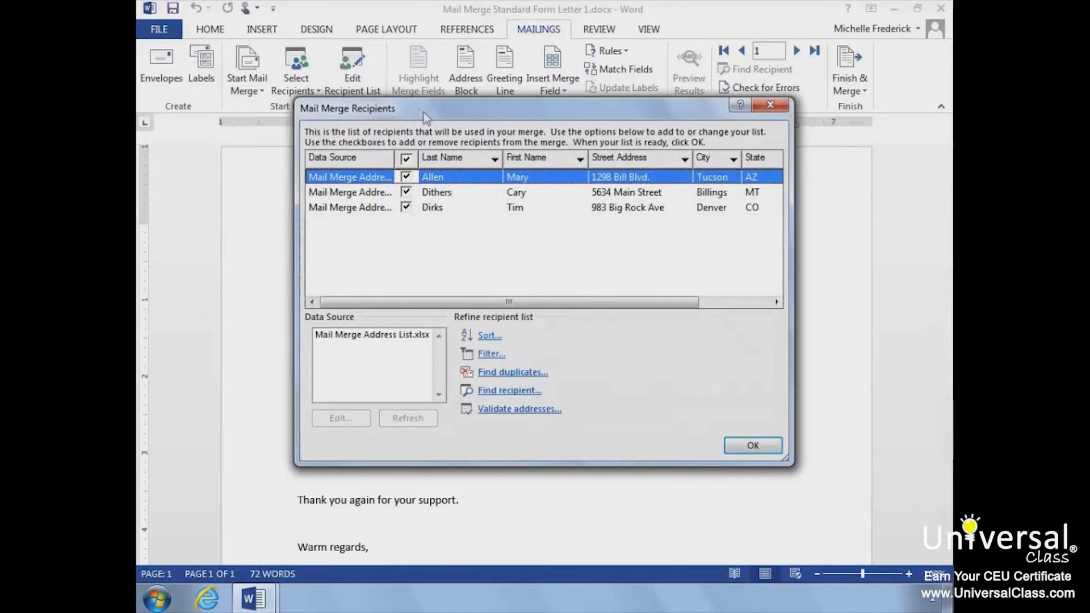
pyautogui.moveTo(450, 229)
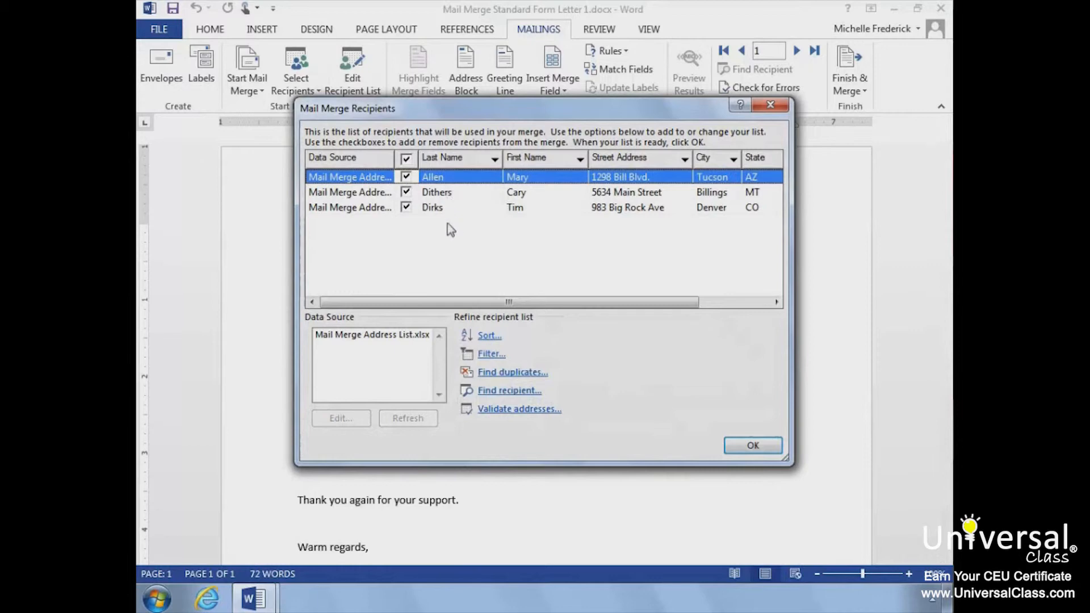
pyautogui.moveTo(666, 338)
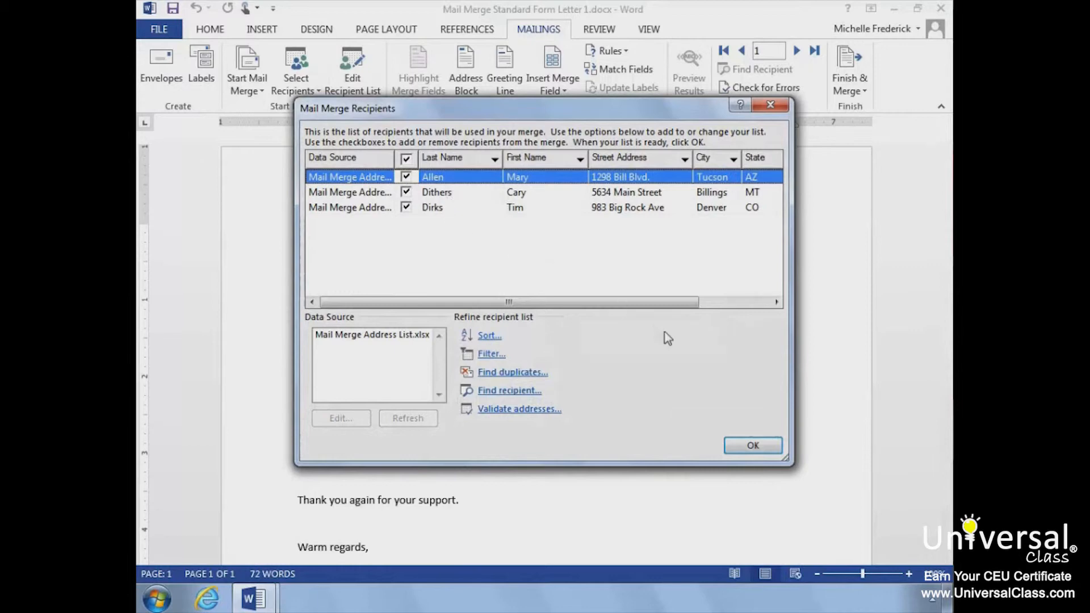
pyautogui.click(752, 446)
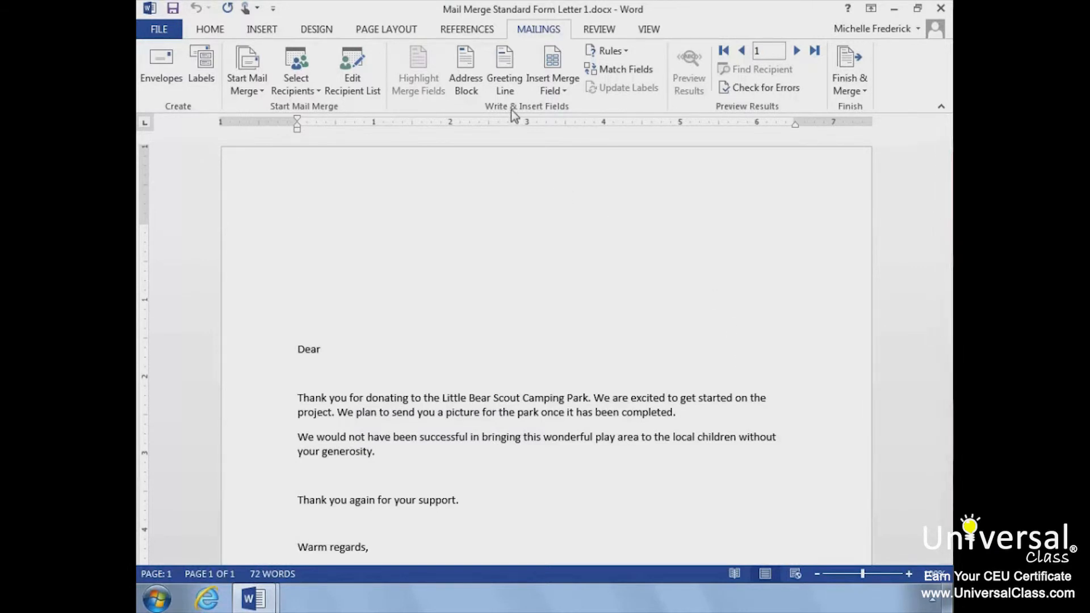
pyautogui.click(298, 230)
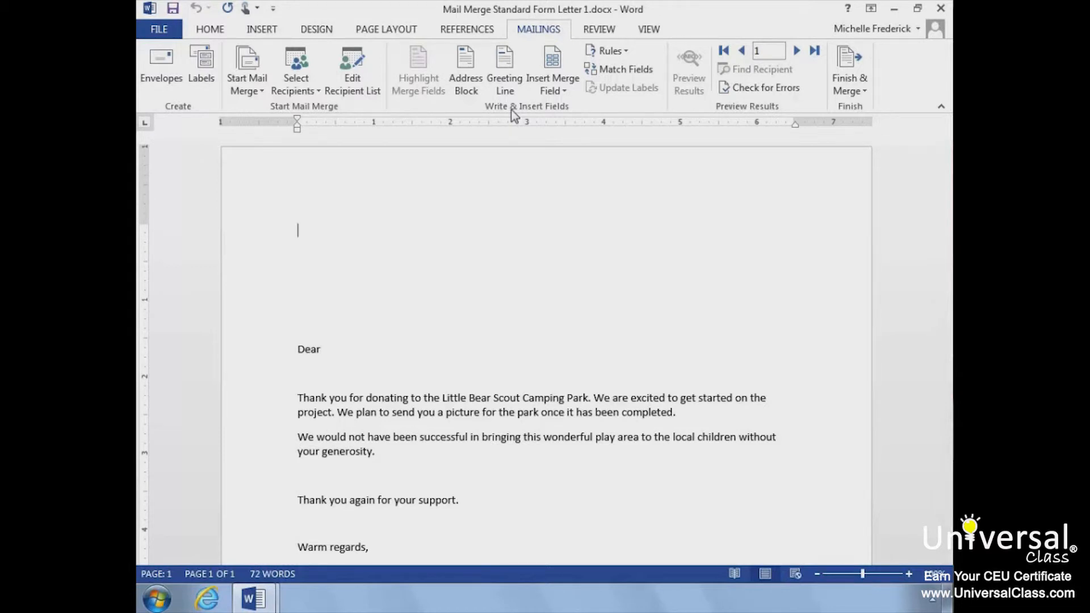
pyautogui.moveTo(478, 112)
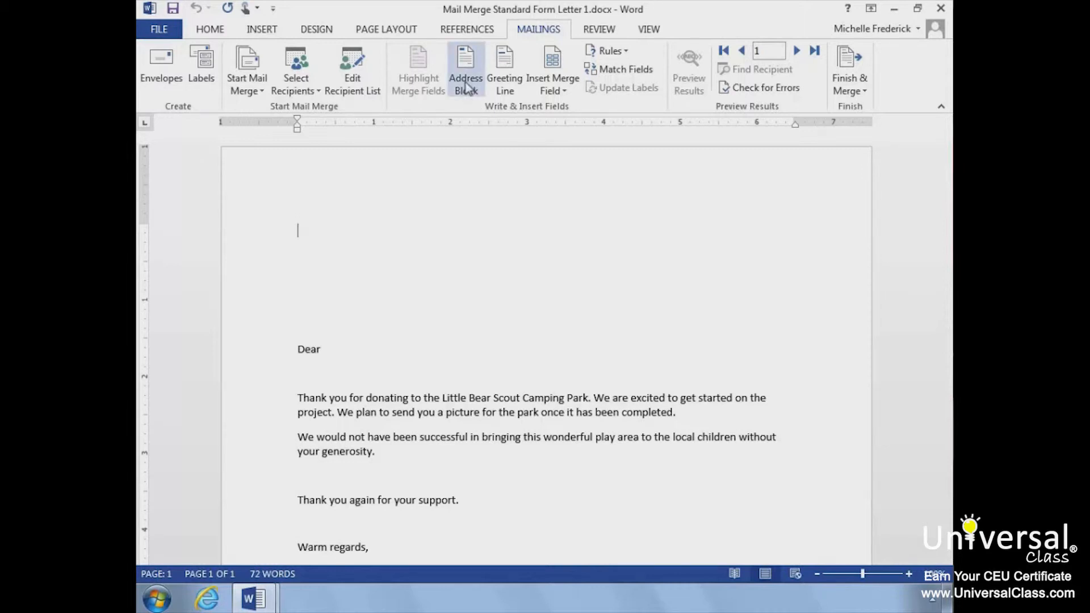
pyautogui.click(464, 69)
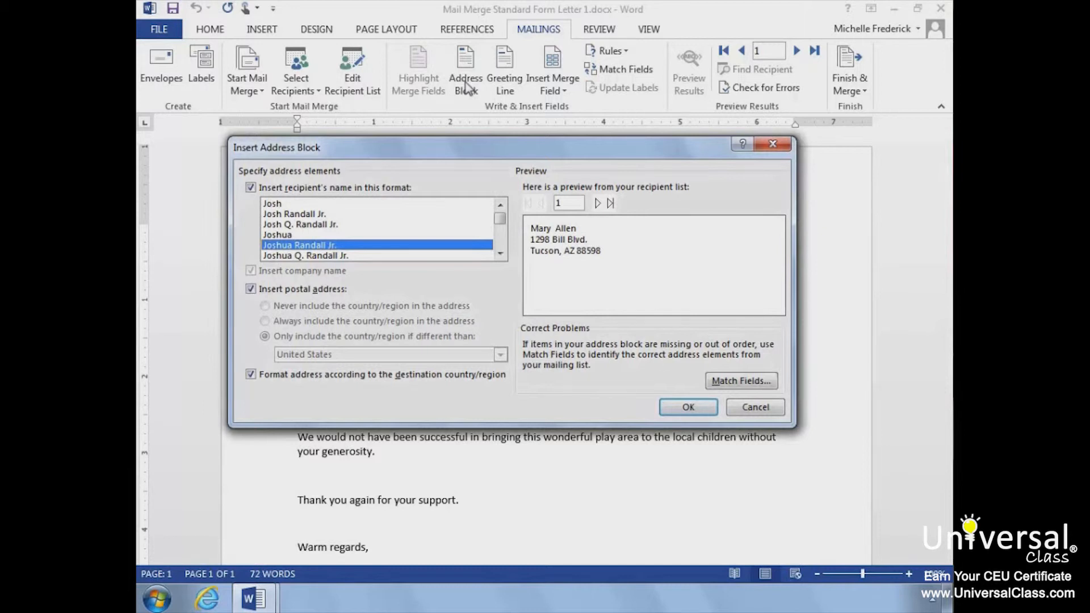
pyautogui.moveTo(433, 152)
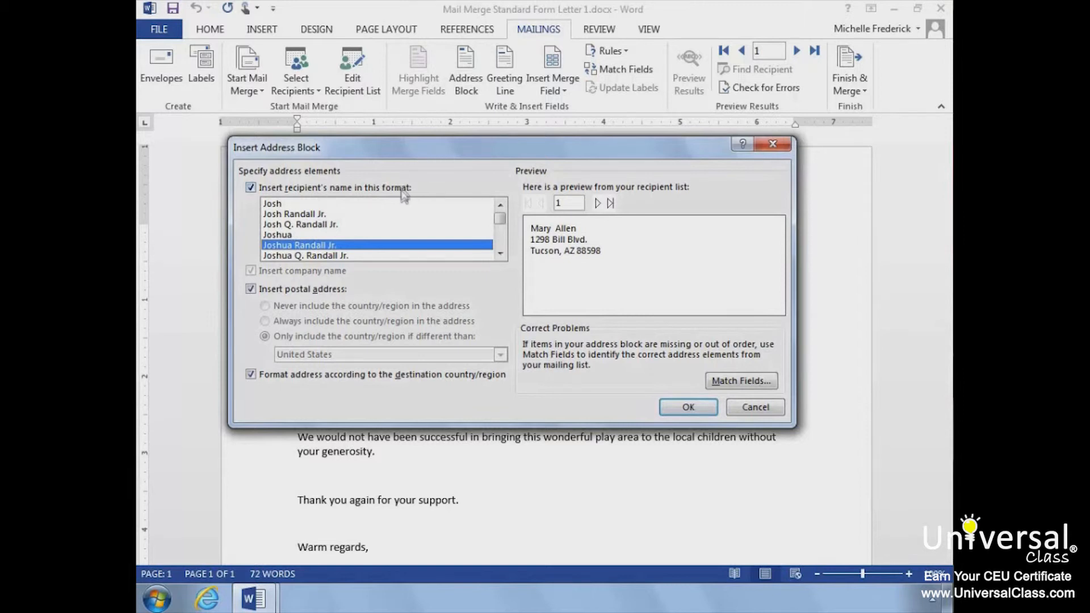
pyautogui.moveTo(372, 290)
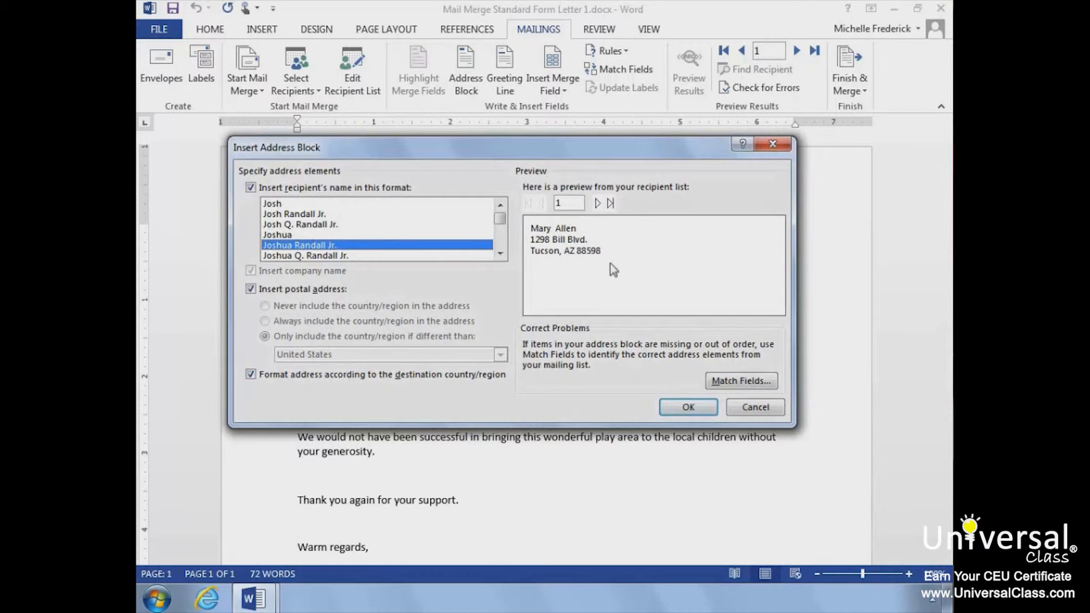
# Insert the AddressBlock field, preview real data and back, then sit after the field
pyautogui.click(687, 406)
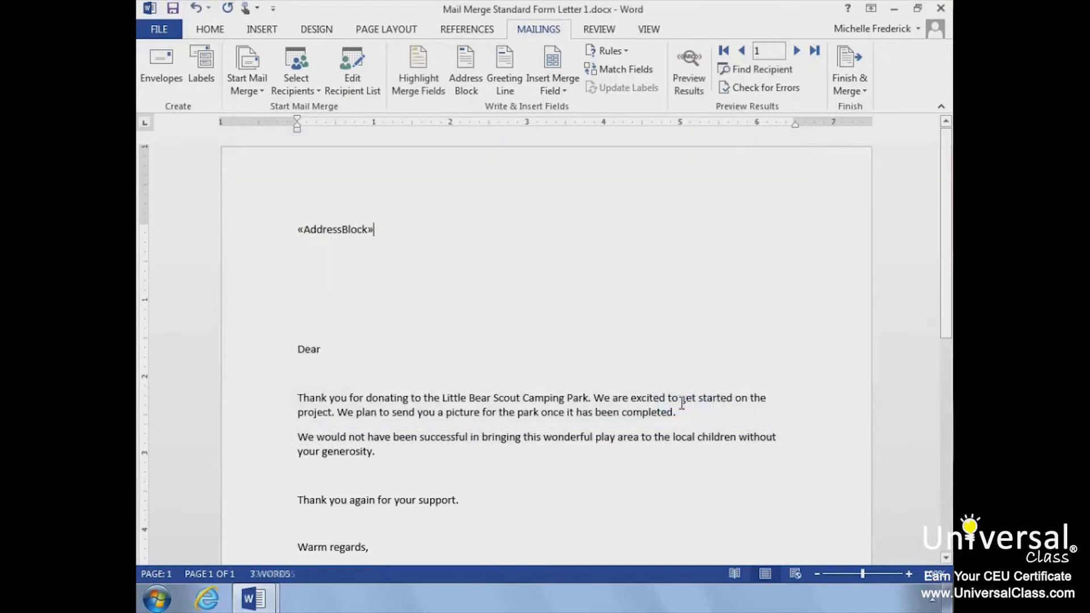
pyautogui.moveTo(684, 223)
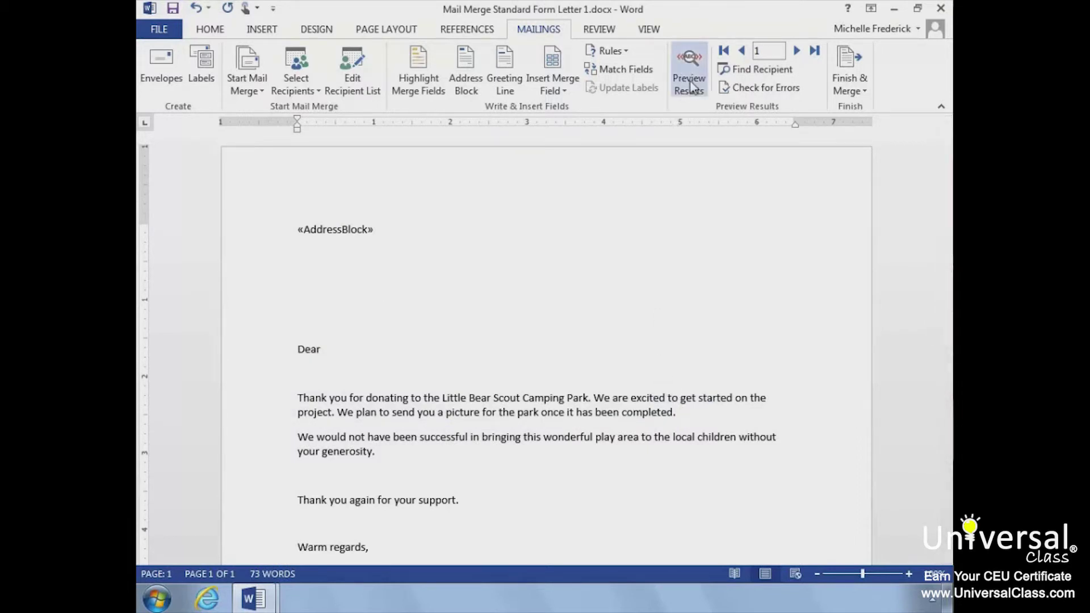
pyautogui.click(688, 69)
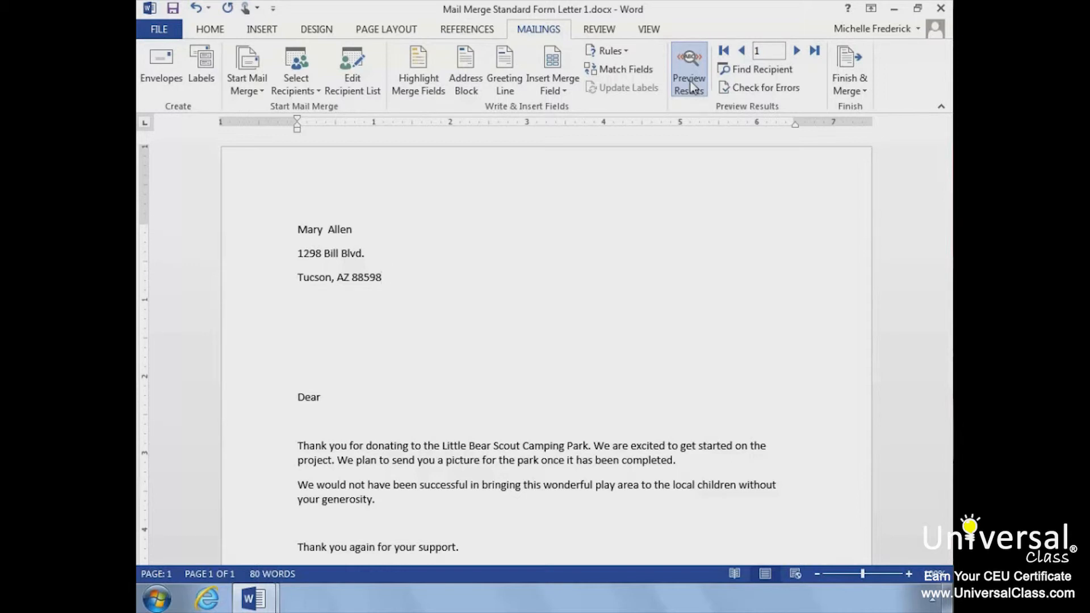
pyautogui.click(687, 66)
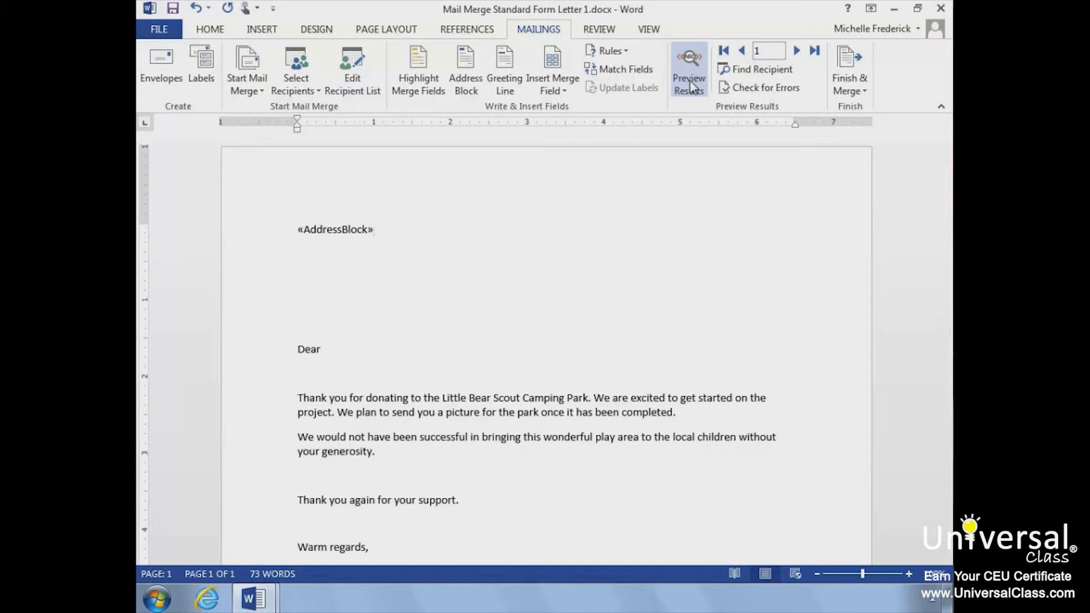
pyautogui.click(373, 229)
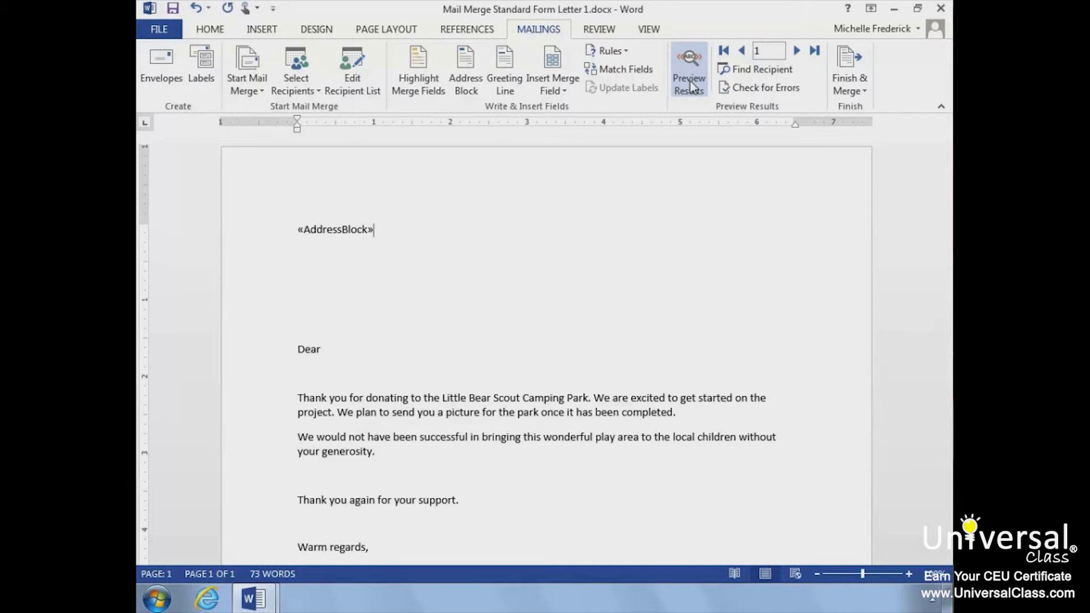
pyautogui.moveTo(504, 70)
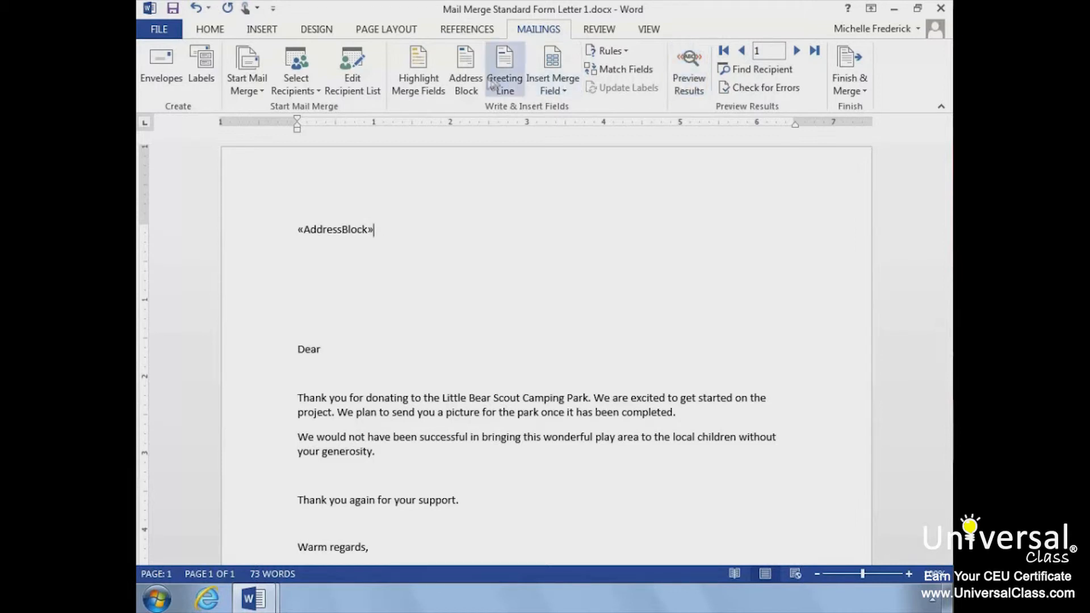
# Look at Greeting Line and Insert Merge Field options without inserting anything
pyautogui.click(503, 69)
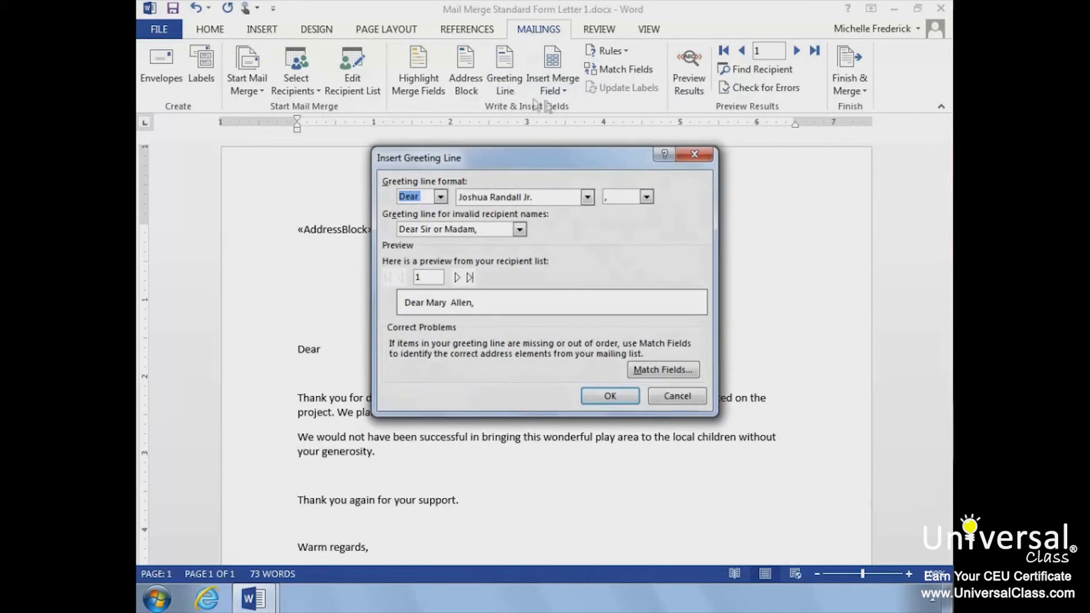
pyautogui.moveTo(693, 154)
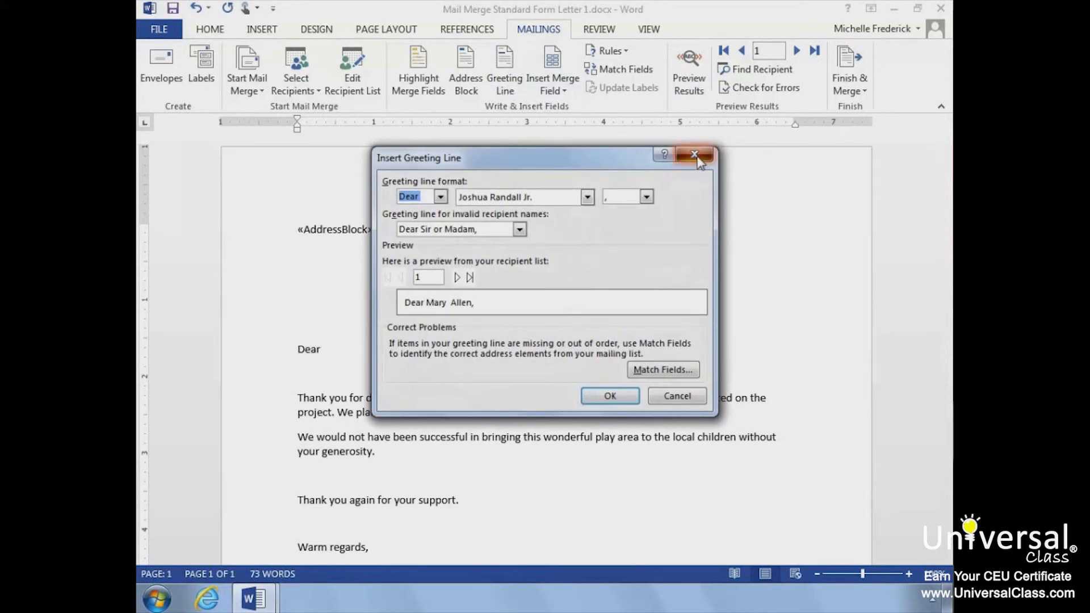
pyautogui.click(694, 154)
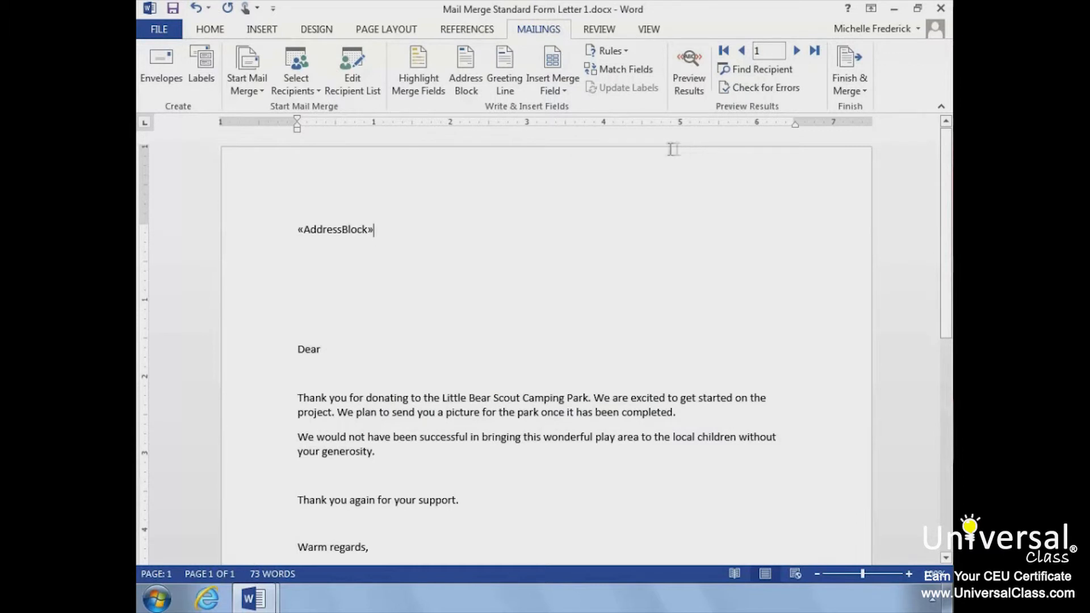
pyautogui.moveTo(555, 133)
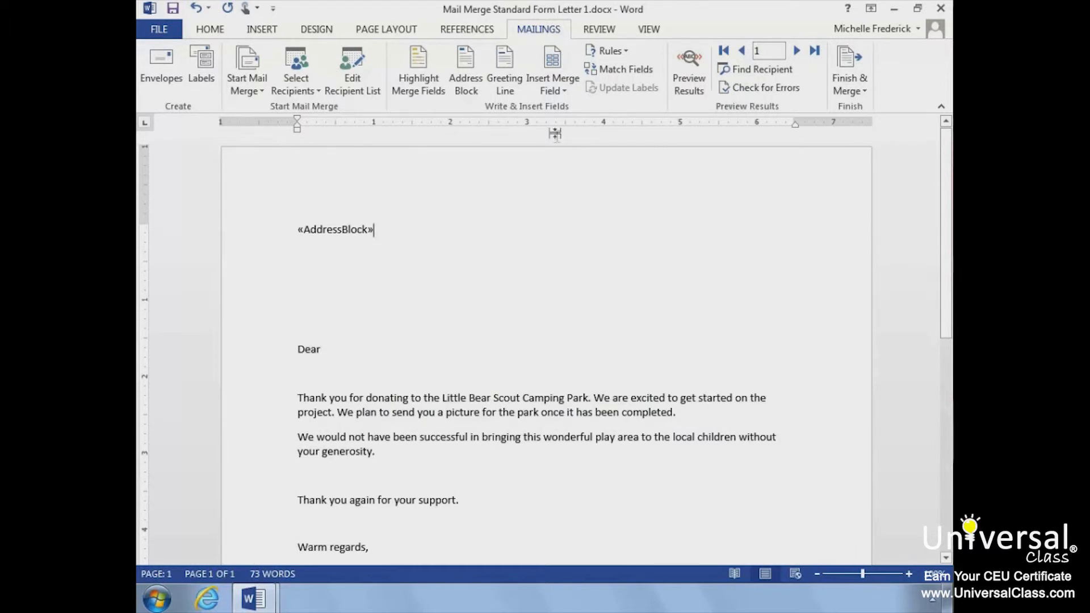
pyautogui.moveTo(552, 69)
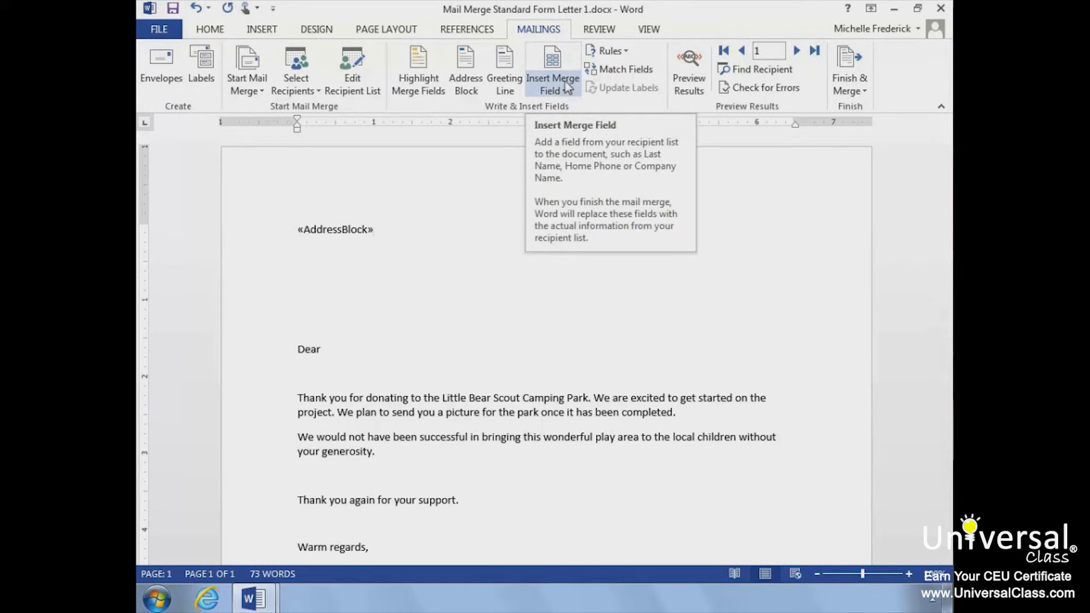
pyautogui.click(552, 69)
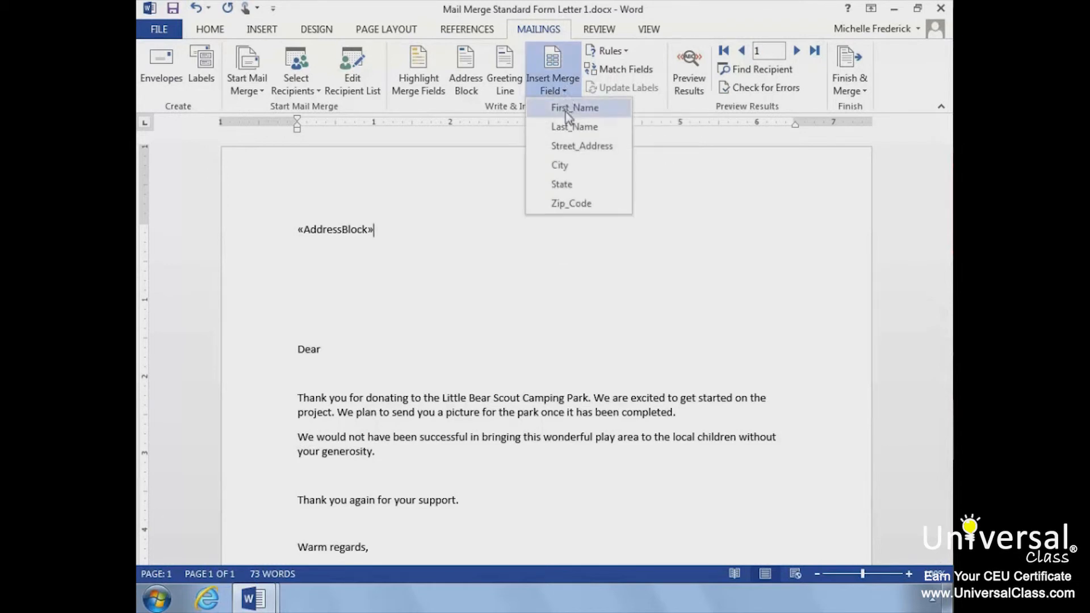
pyautogui.moveTo(538, 129)
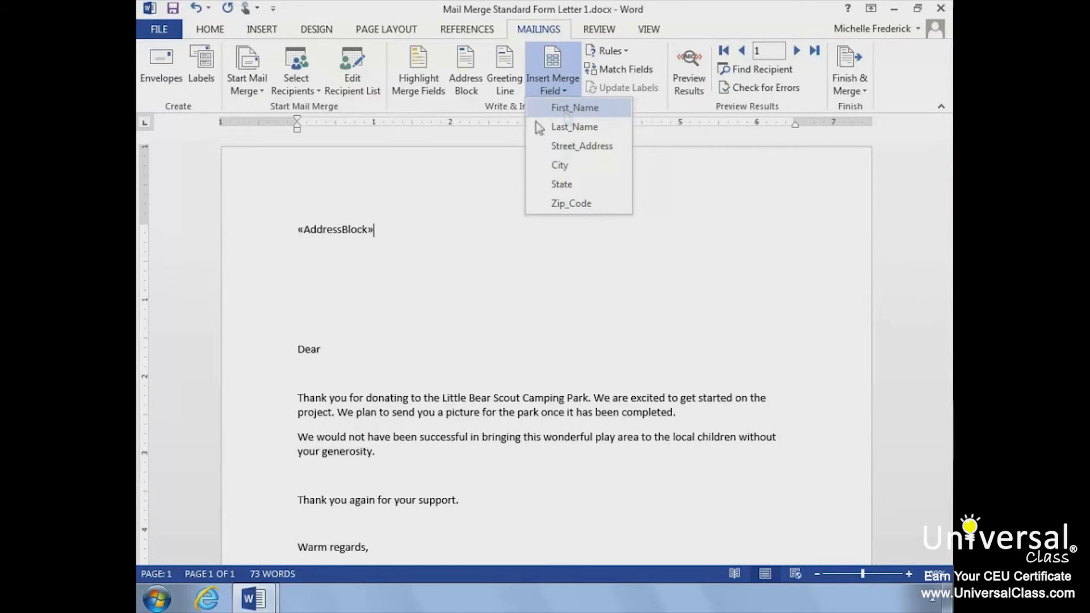
pyautogui.click(344, 340)
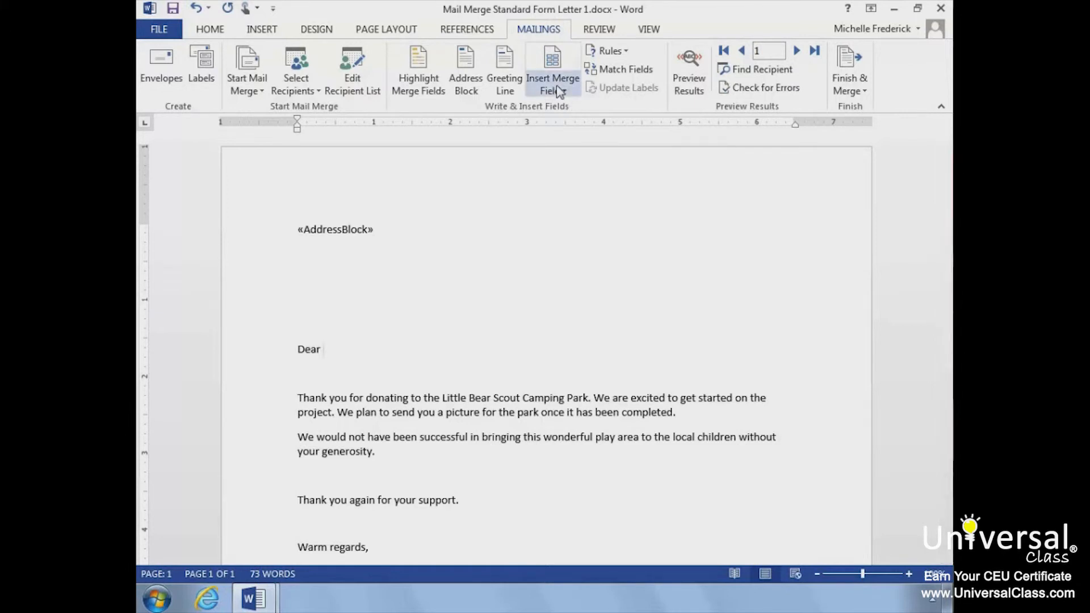
# Make the greeting read Dear «First_Name» «Last_Name», with a trailing comma
pyautogui.click(552, 69)
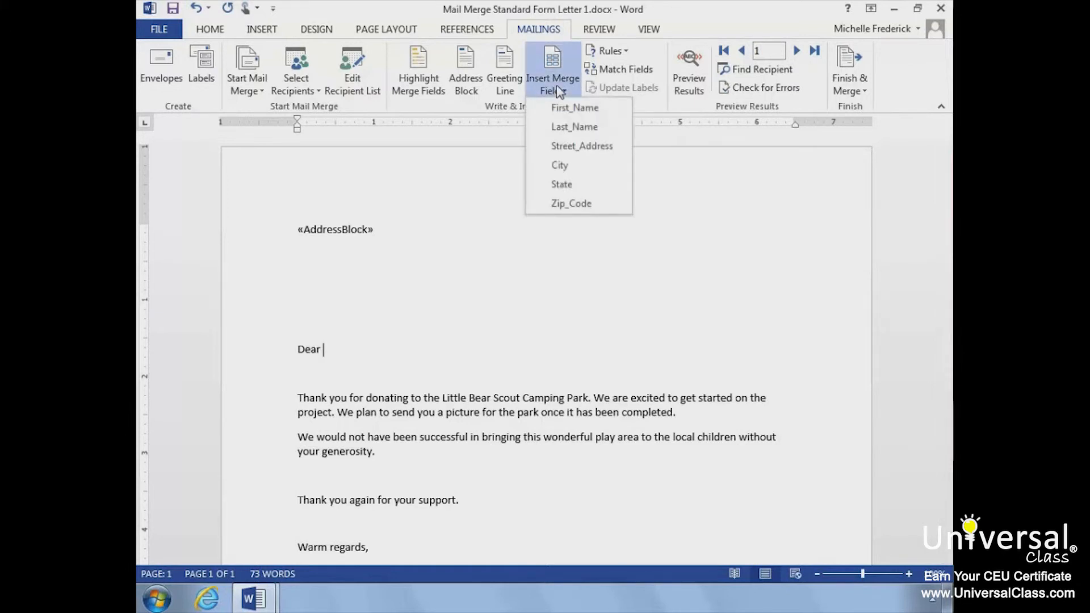
pyautogui.moveTo(574, 107)
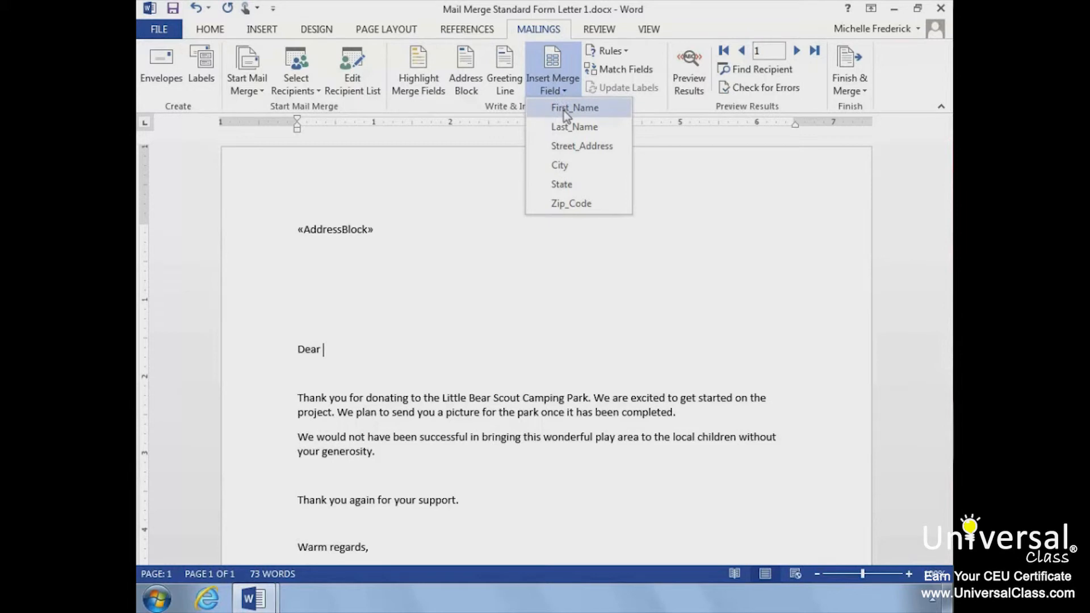
pyautogui.click(574, 107)
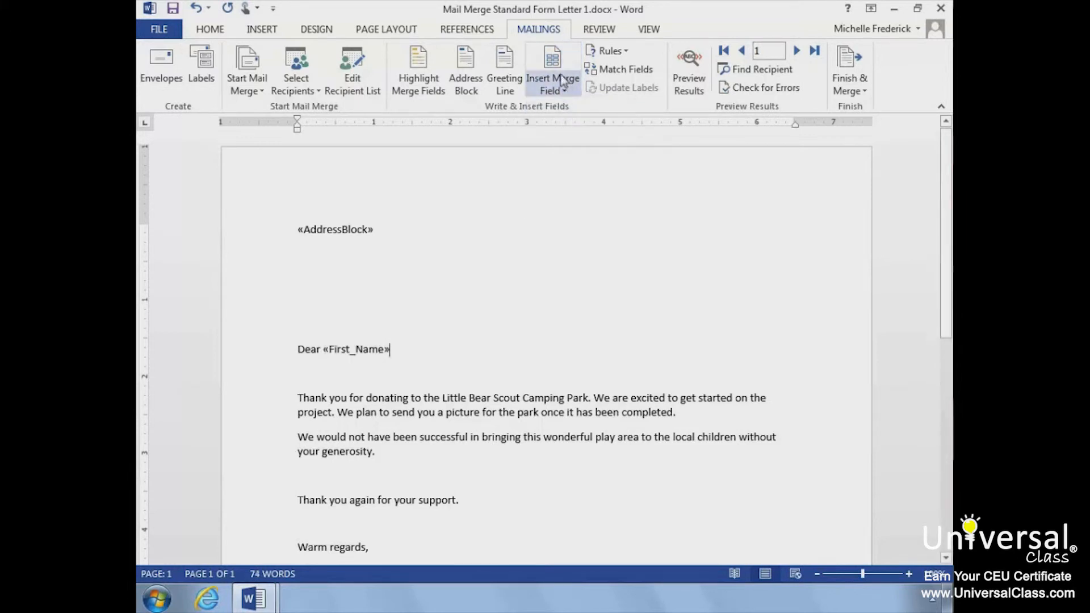
pyautogui.click(552, 66)
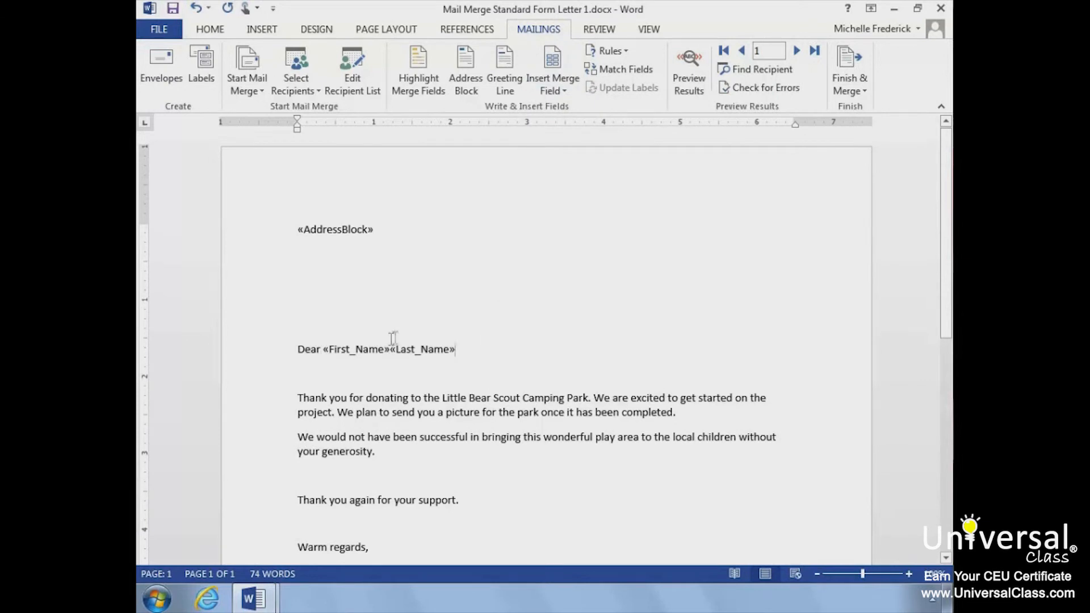
pyautogui.doubleClick(421, 349)
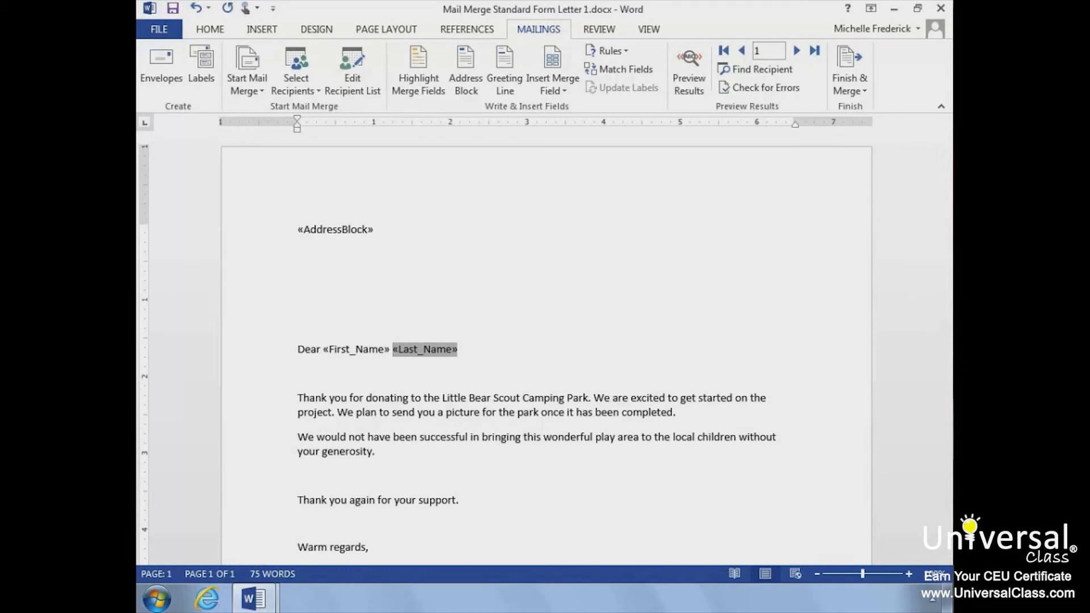
pyautogui.click(464, 349)
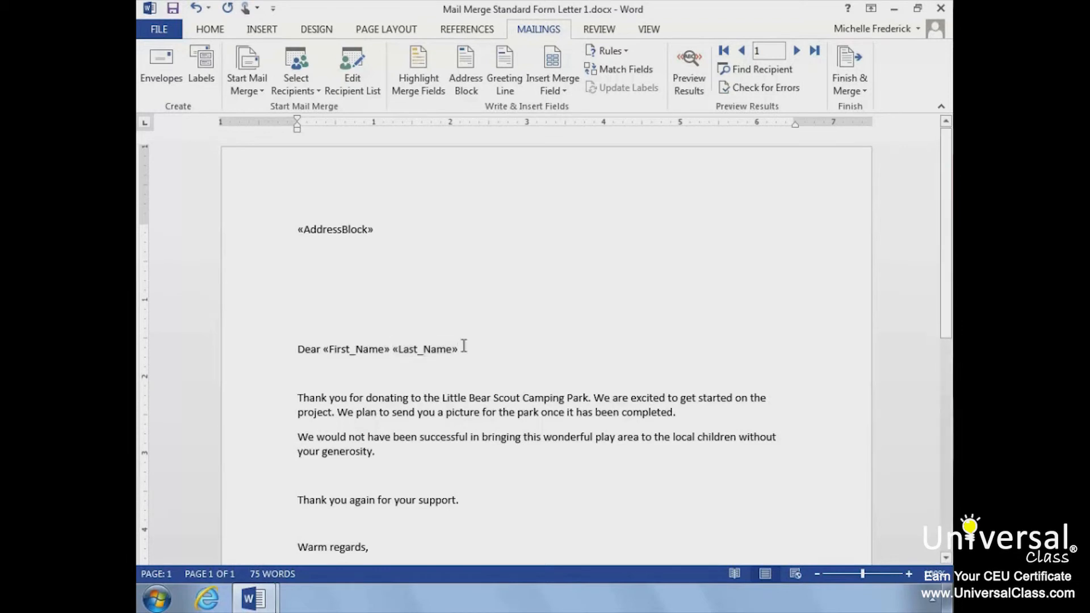
pyautogui.write(',')
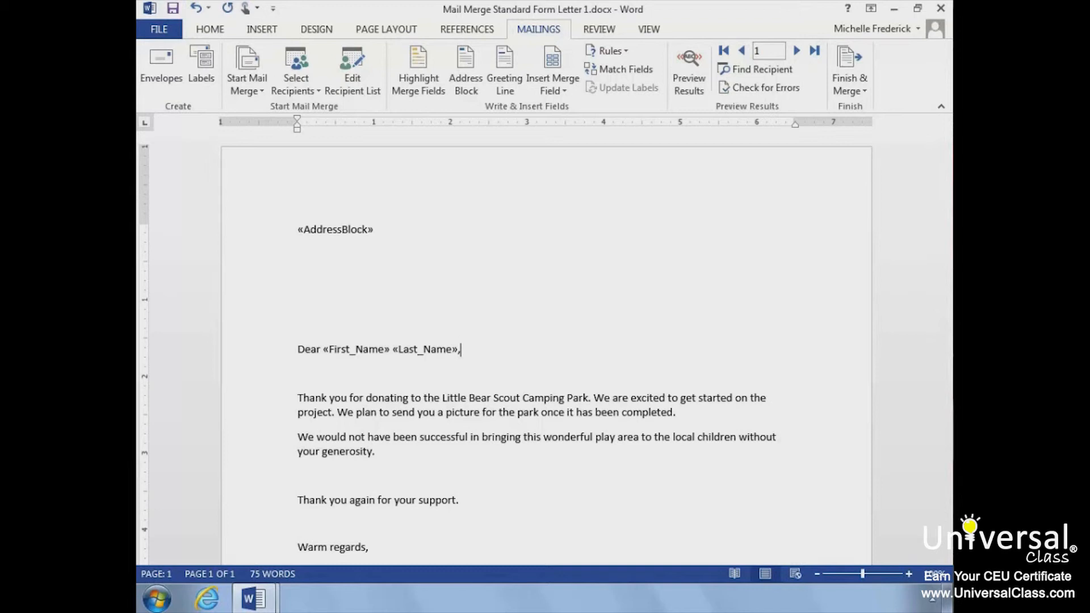
pyautogui.moveTo(634, 204)
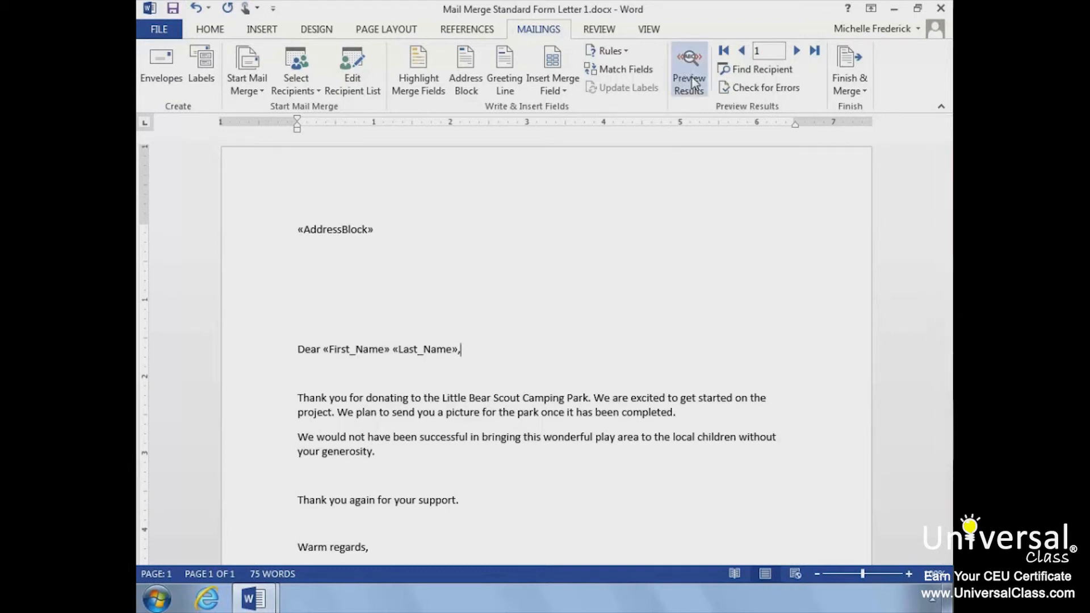
pyautogui.click(688, 69)
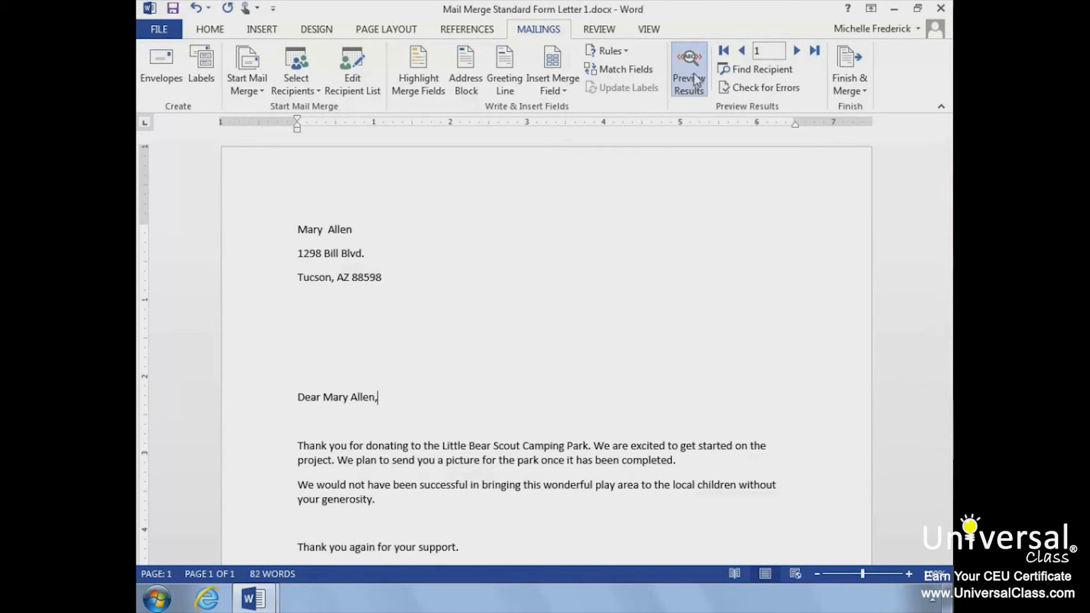
pyautogui.moveTo(796, 50)
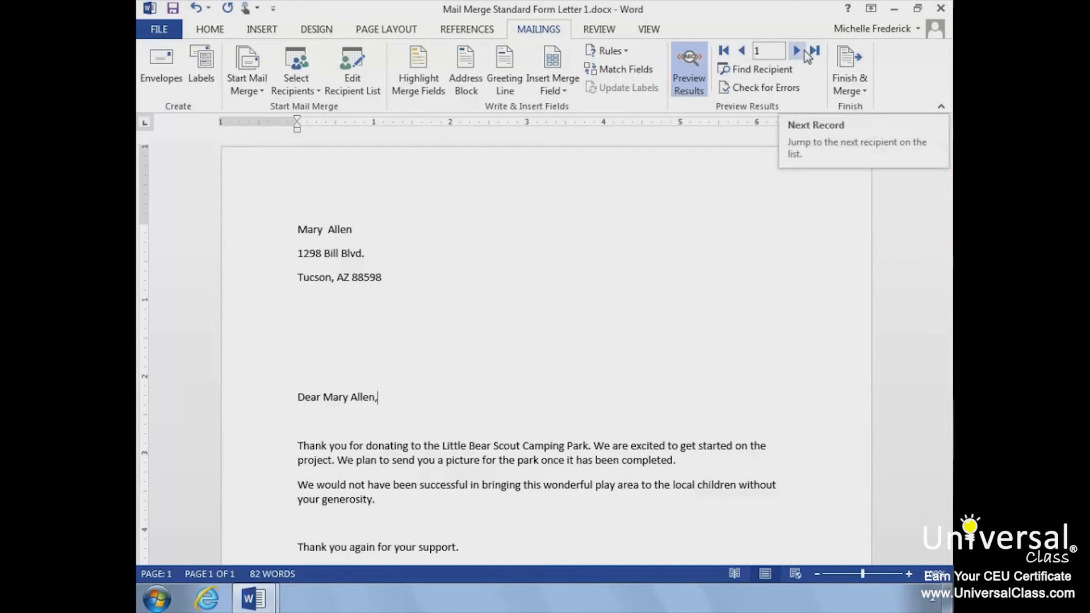
pyautogui.click(796, 50)
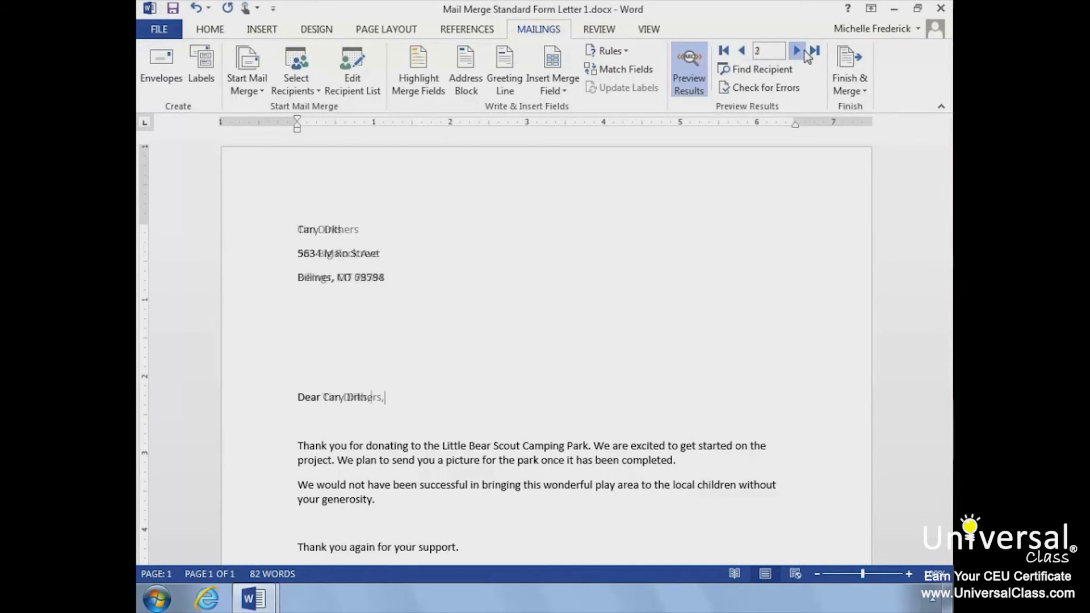
pyautogui.click(797, 50)
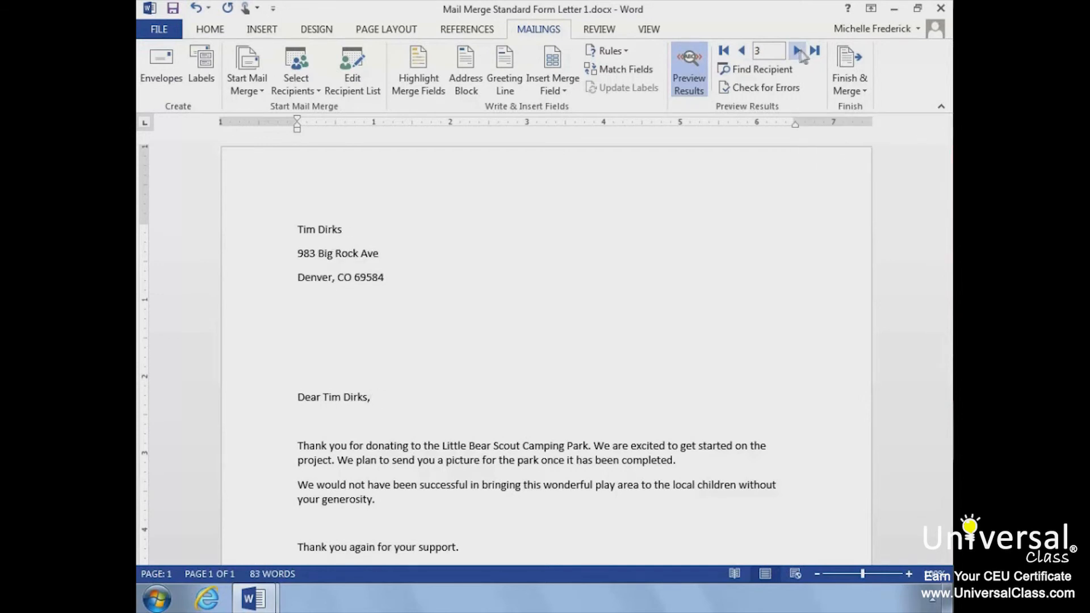
pyautogui.click(740, 50)
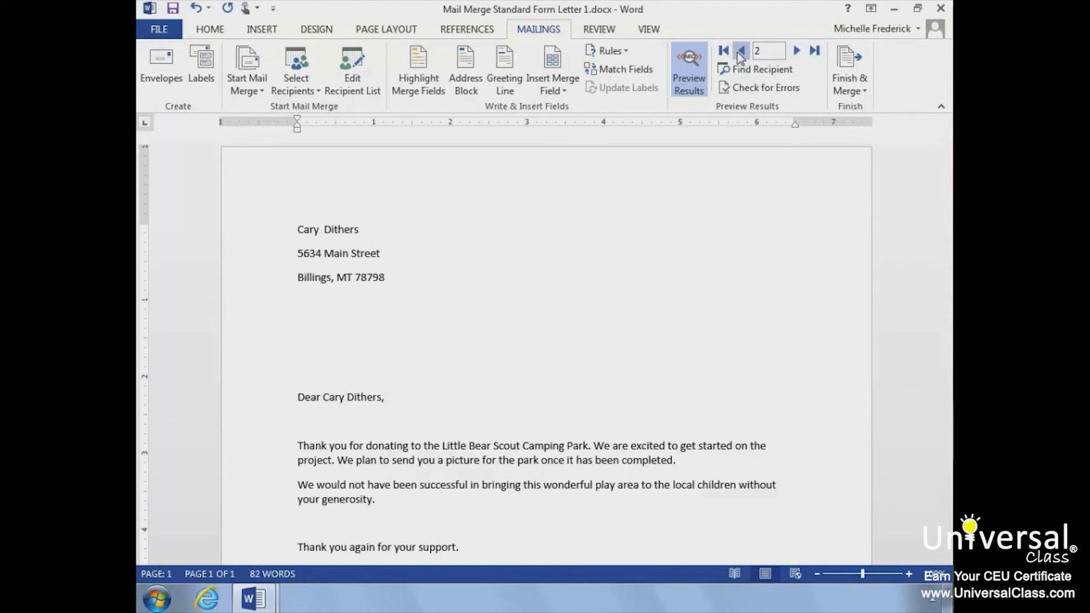
pyautogui.click(741, 50)
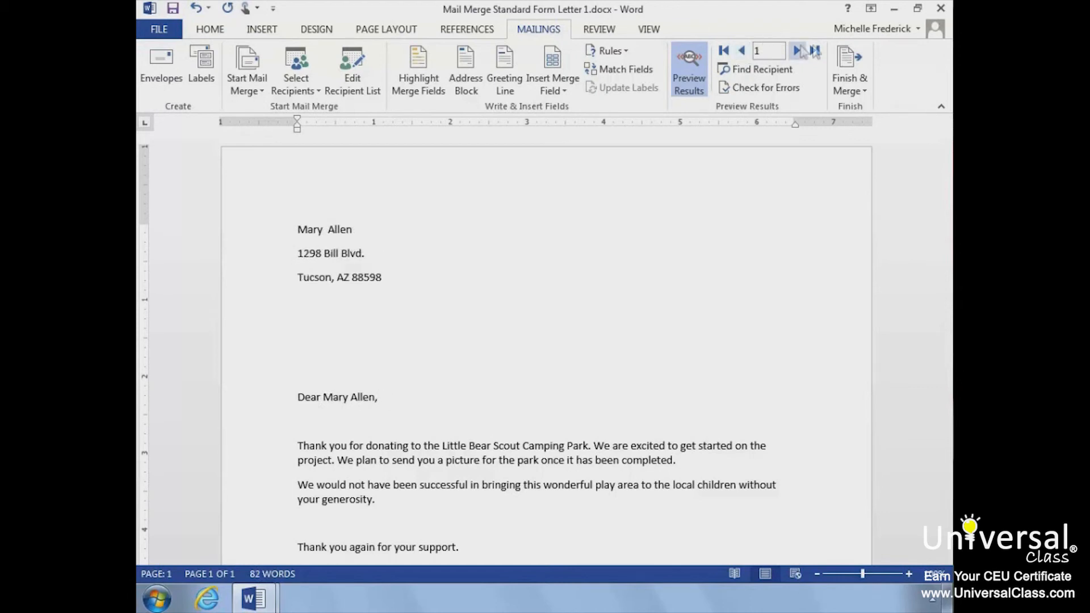
# Choose Finish & Merge > Edit Individual Documents with All records selected
pyautogui.click(848, 70)
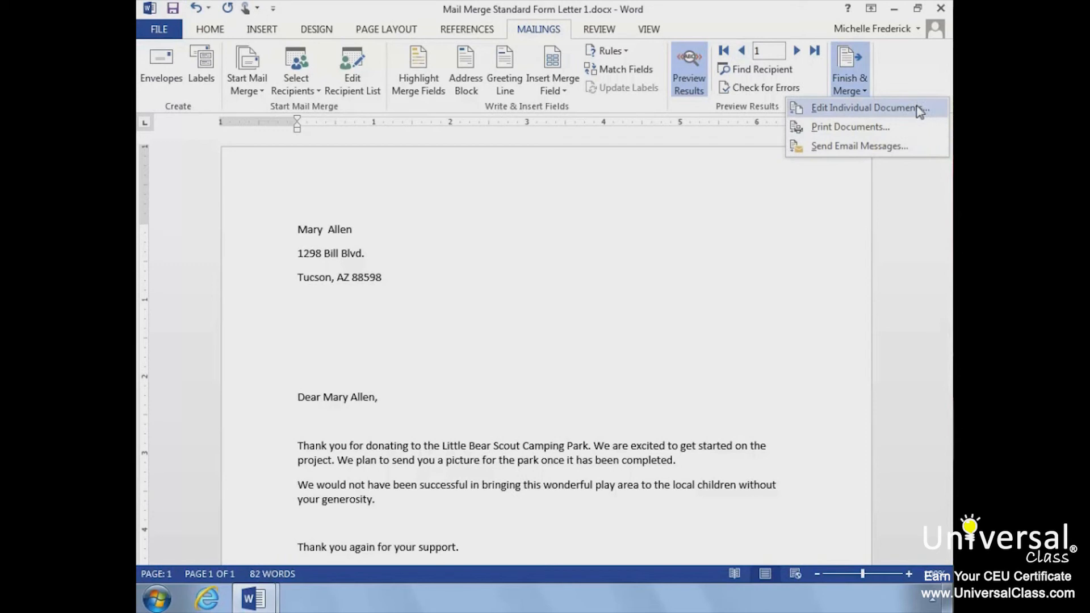
pyautogui.click(867, 108)
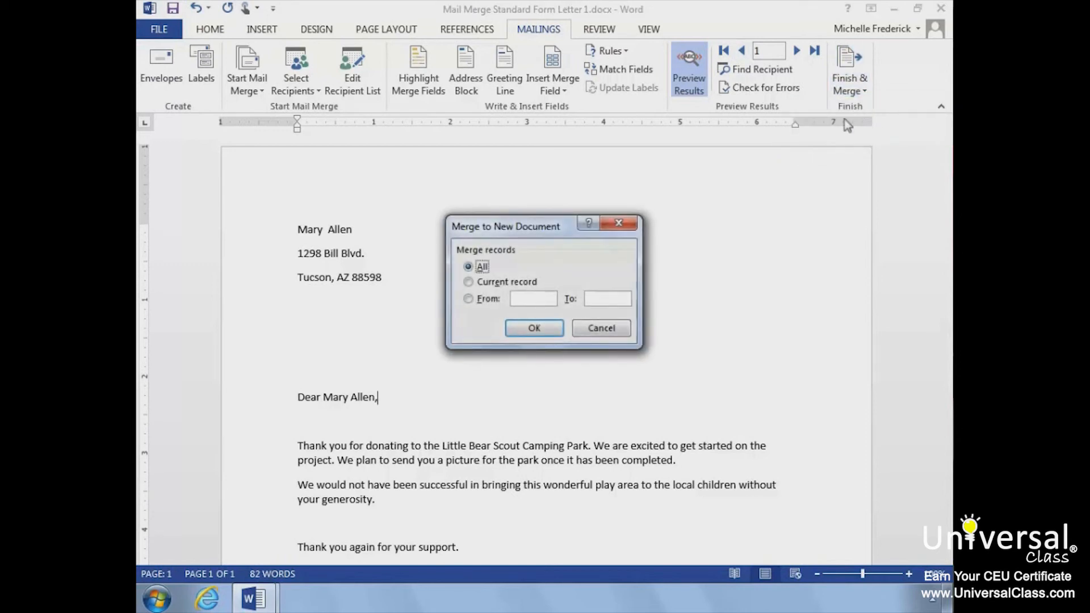
pyautogui.moveTo(548, 232)
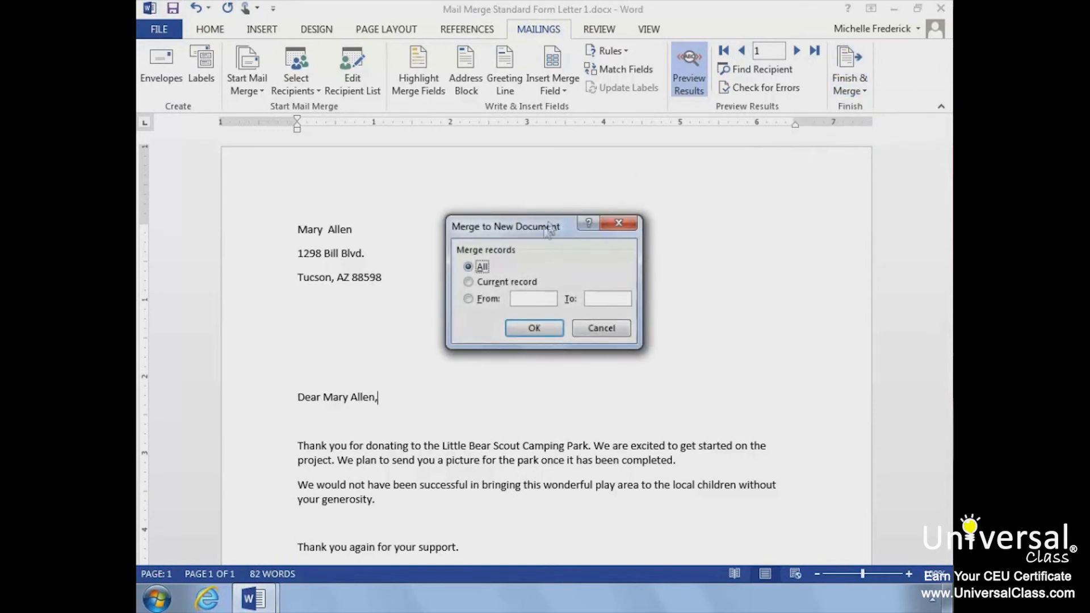
pyautogui.moveTo(542, 242)
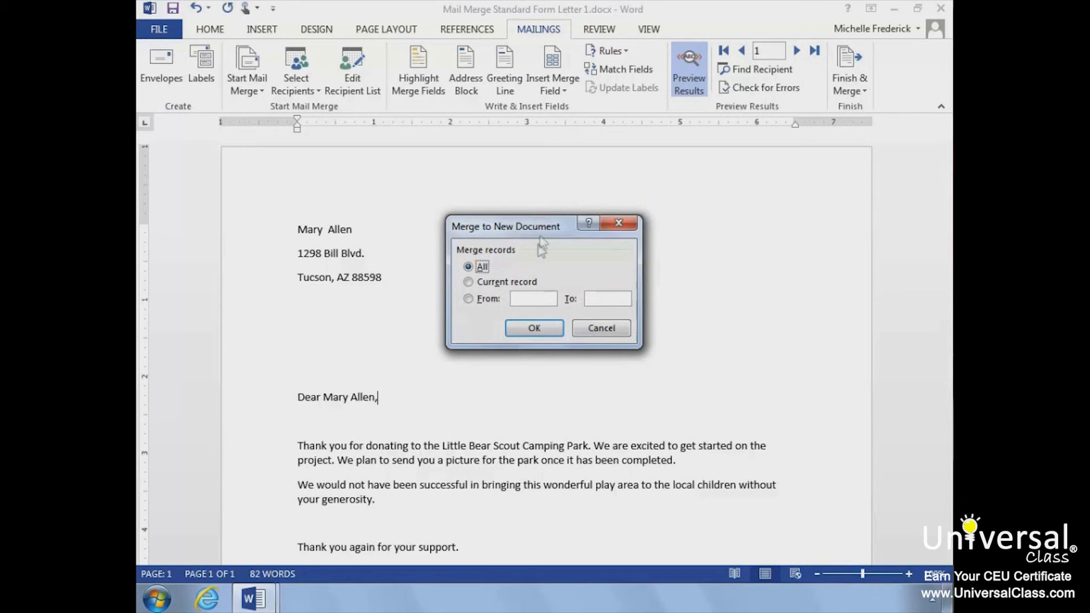
pyautogui.moveTo(499, 271)
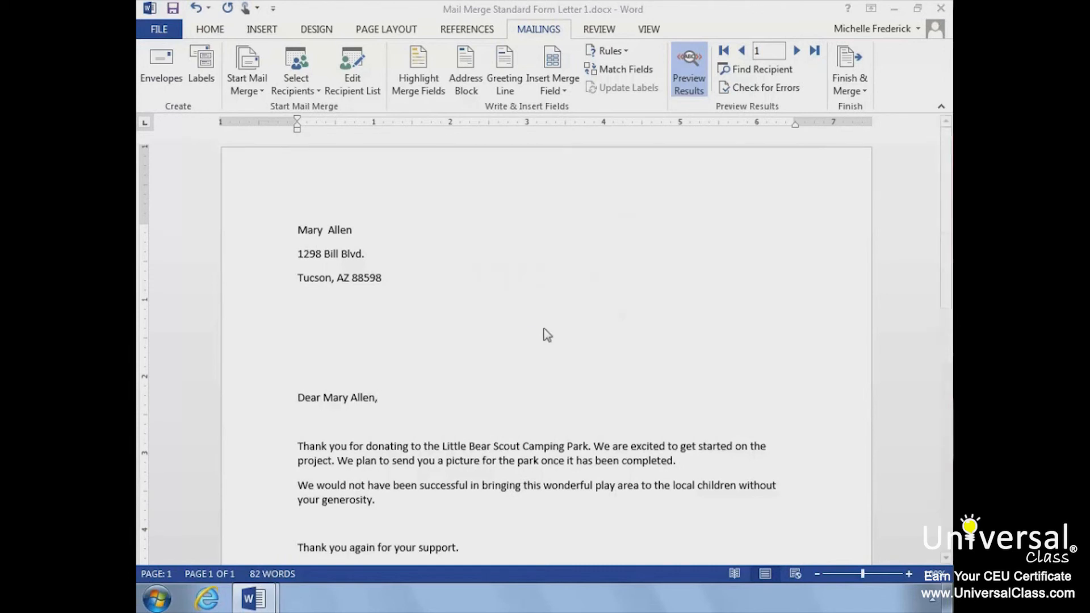
# Merge all recipients into the new three-page Letters1 document and review it
pyautogui.click(849, 69)
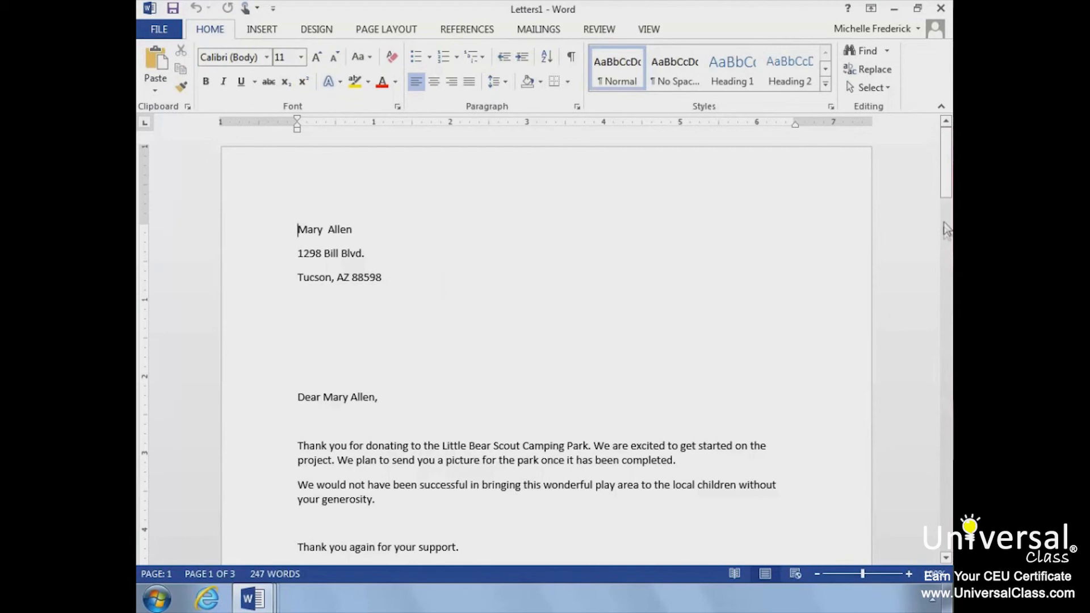
pyautogui.scroll(-3)
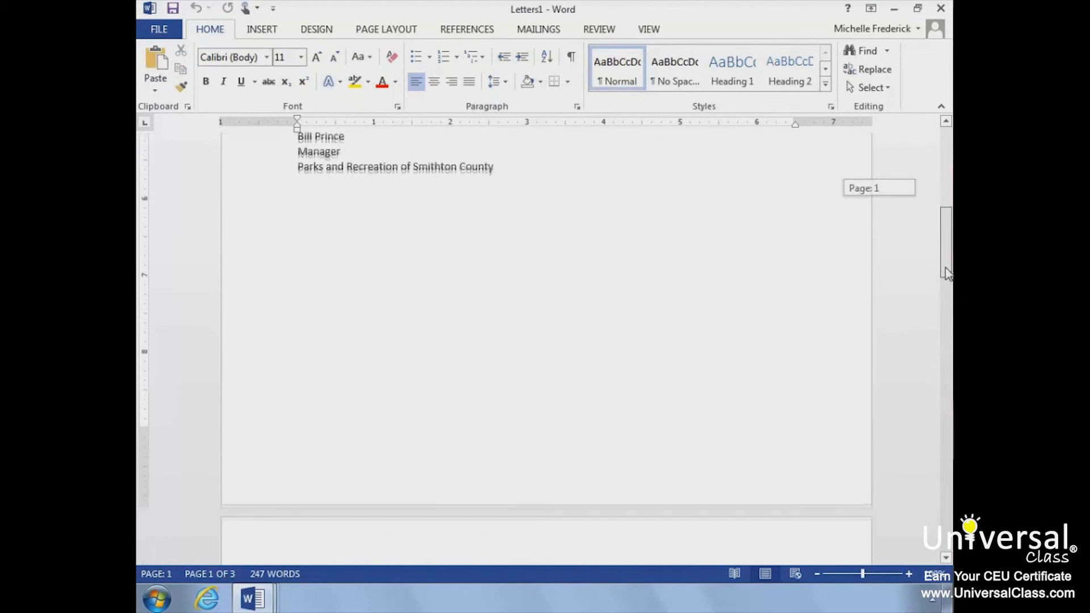
pyautogui.scroll(3)
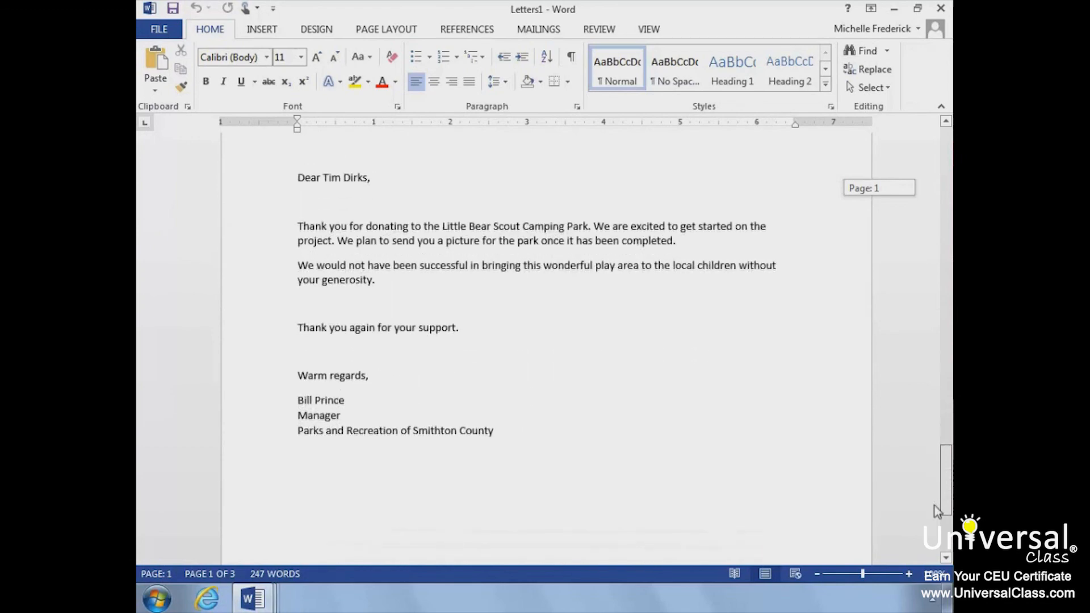
pyautogui.scroll(3)
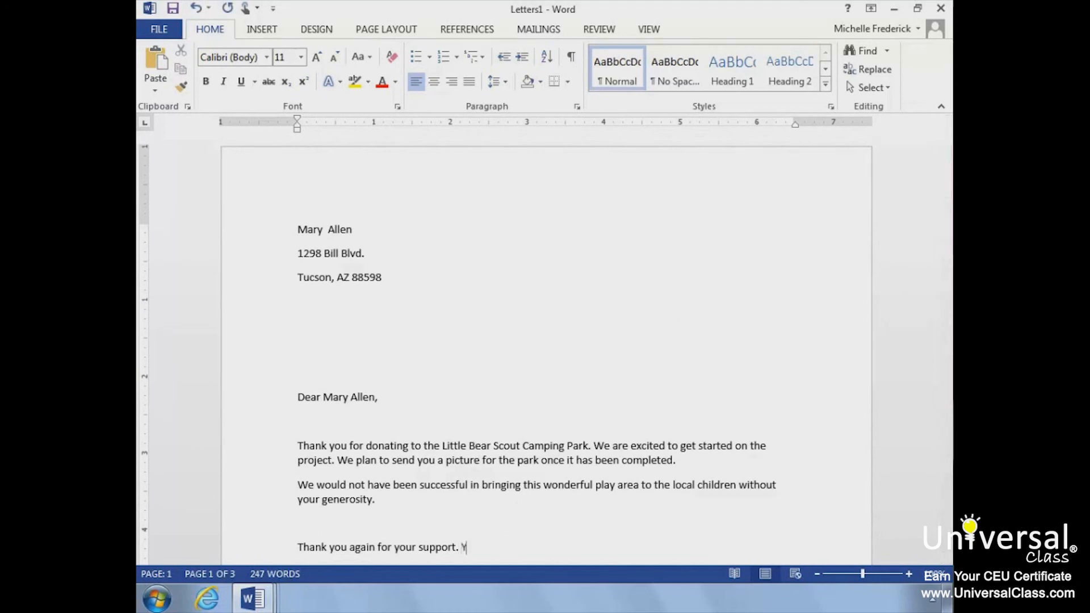
# Add "You're the best." after the first letter's thank-you sentence
pyautogui.write("ou're the be")
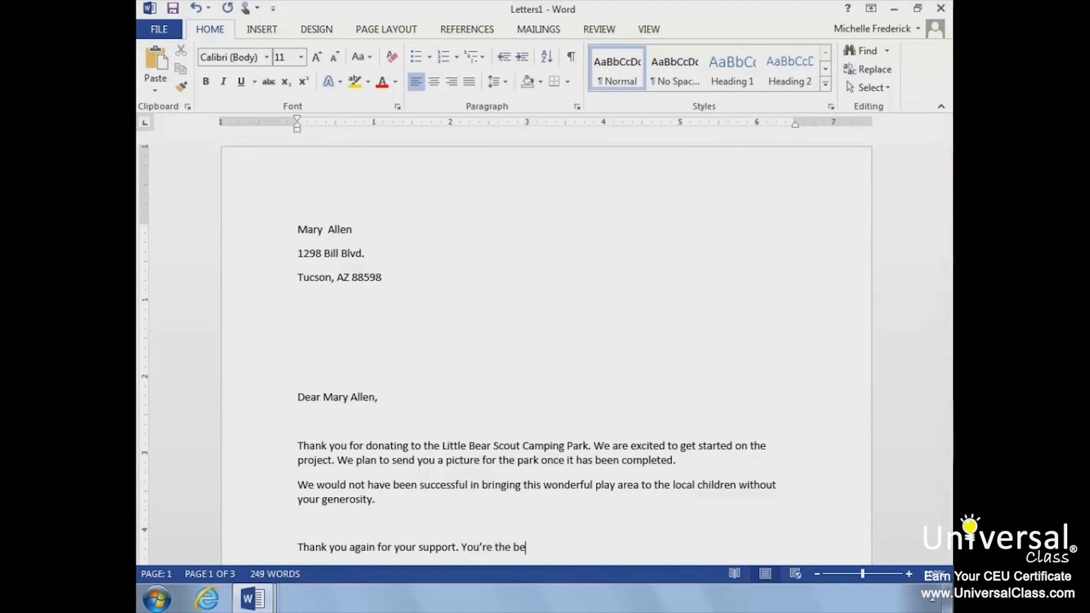
pyautogui.write('st.')
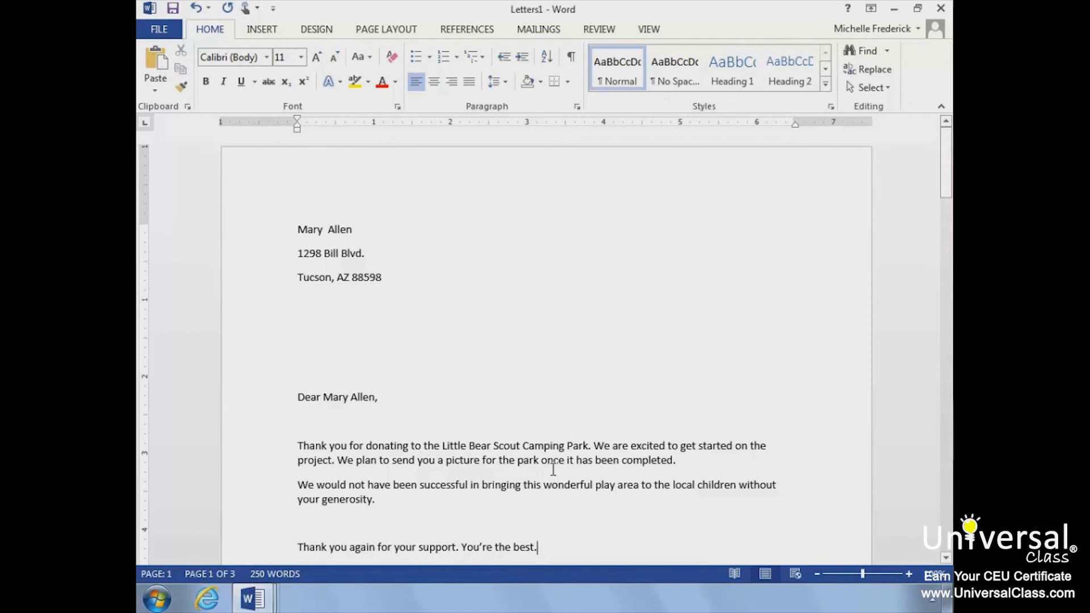
pyautogui.moveTo(539, 278)
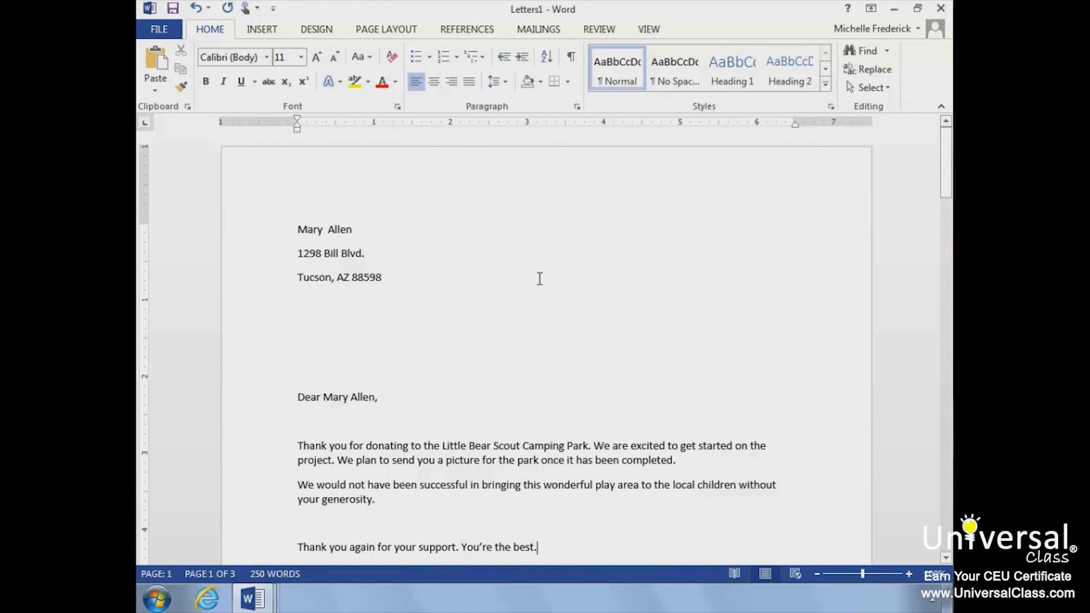
pyautogui.moveTo(538, 28)
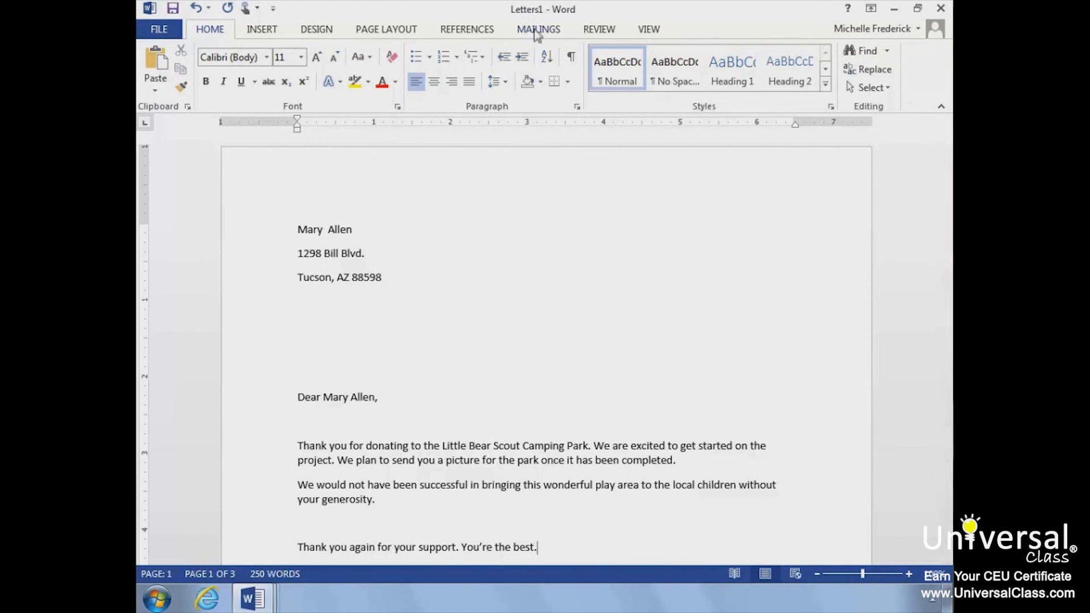
# List the Start Mail Merge document types over the Letters1 document
pyautogui.click(538, 29)
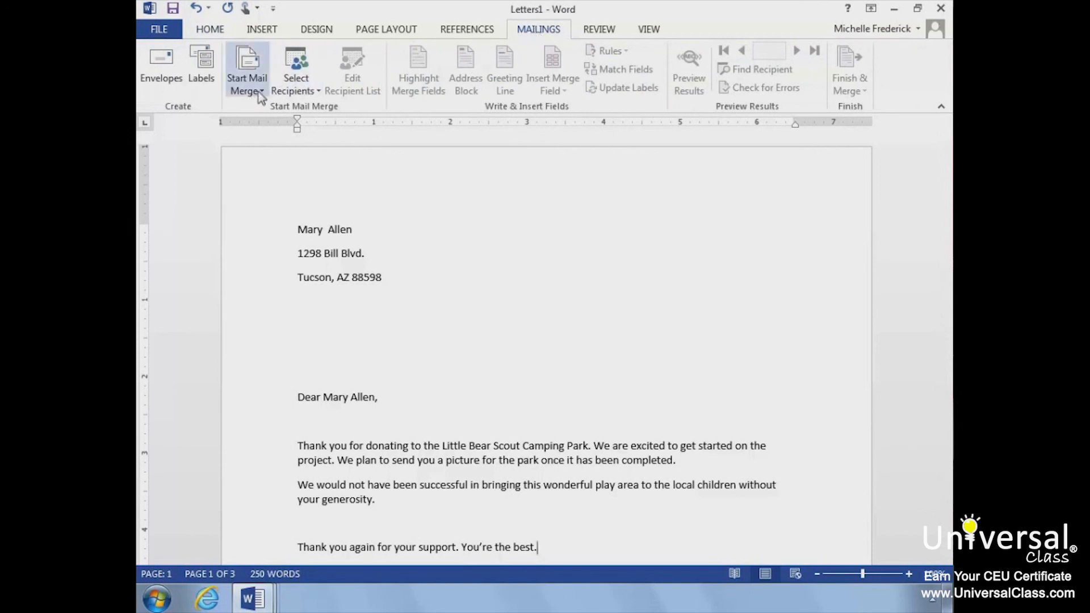
pyautogui.click(247, 68)
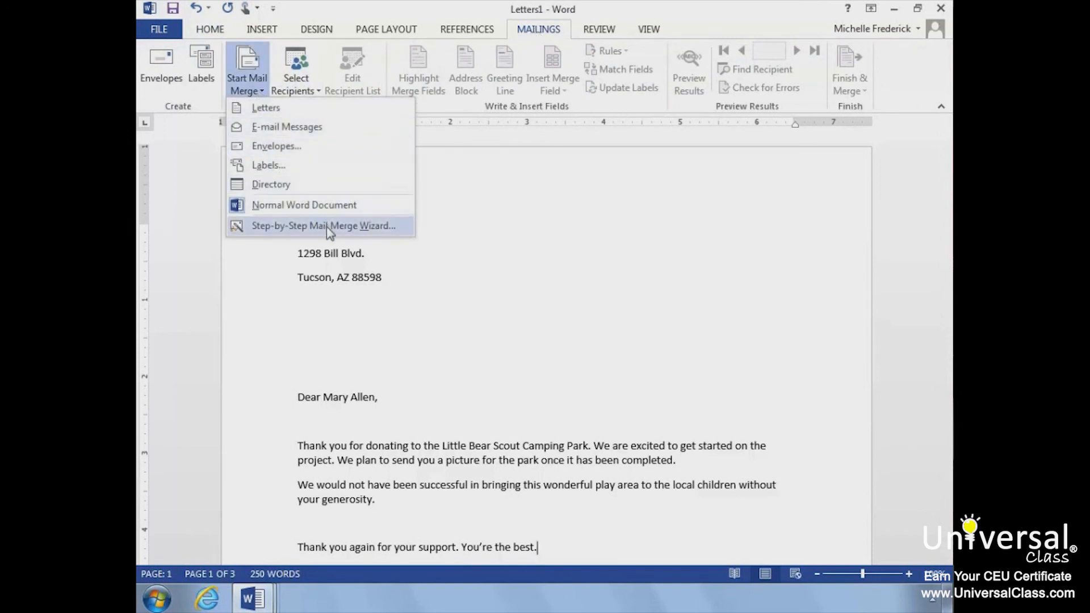